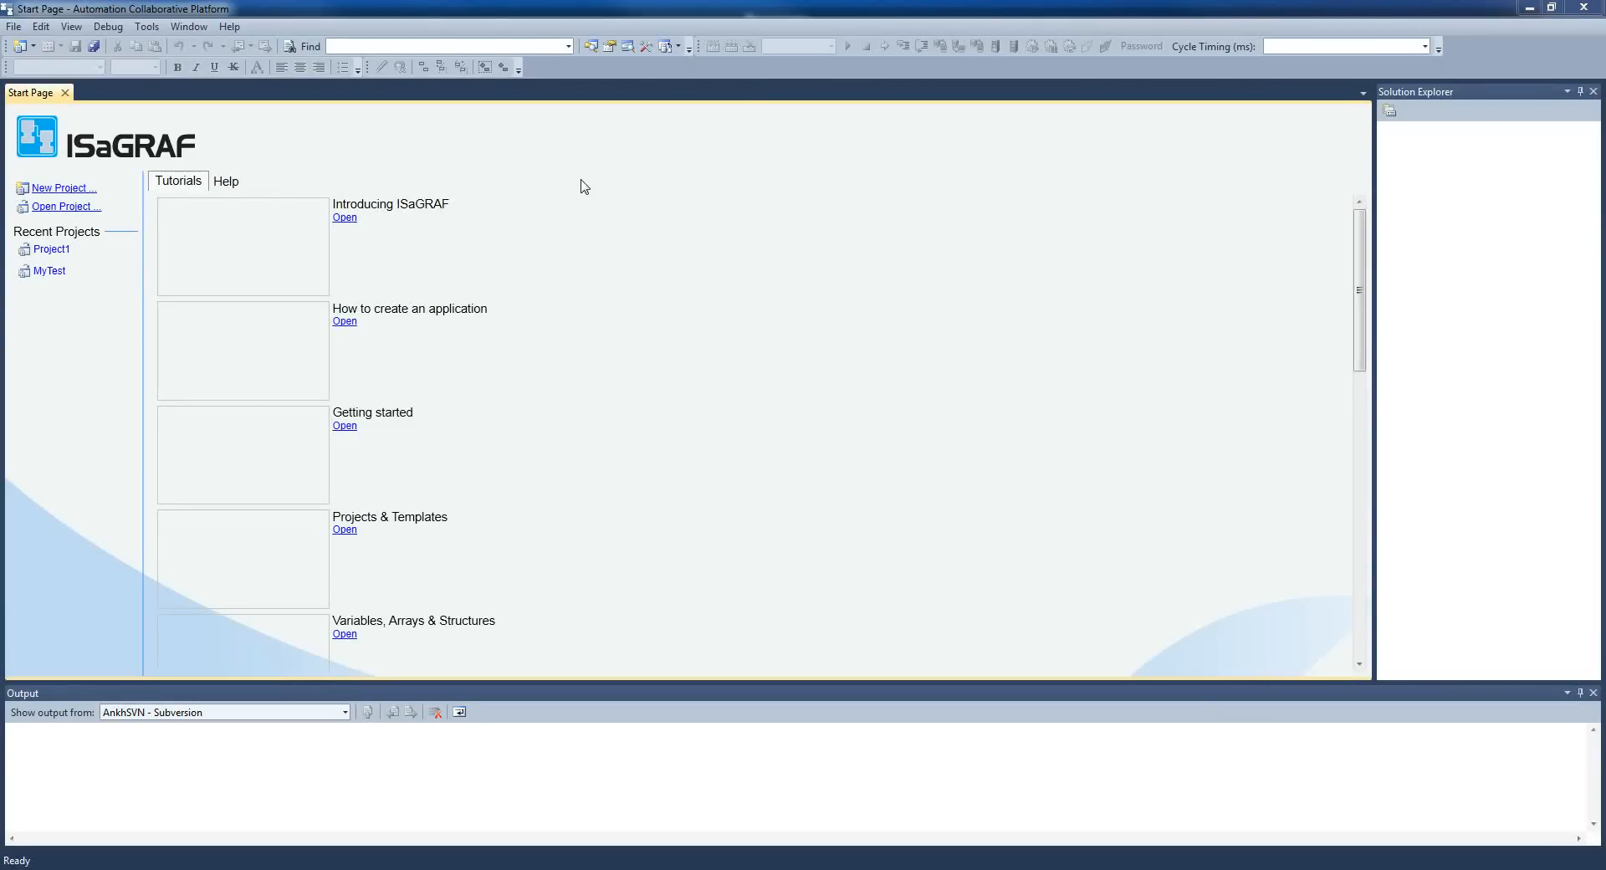
pyautogui.moveTo(484, 213)
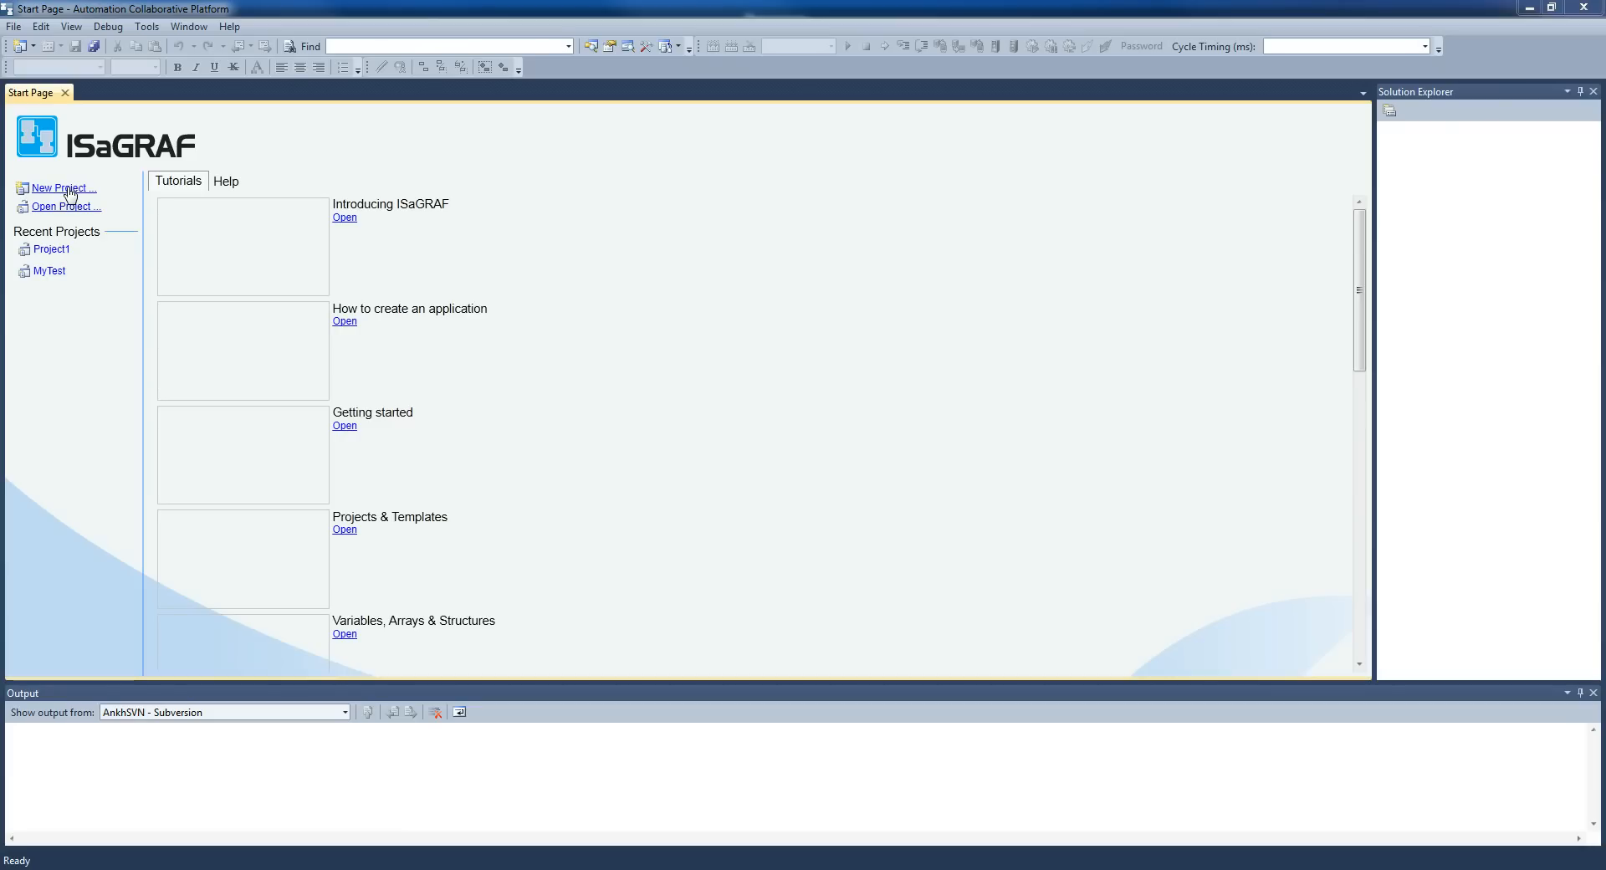
# Start a new CAM project and name it myTest
pyautogui.click(59, 188)
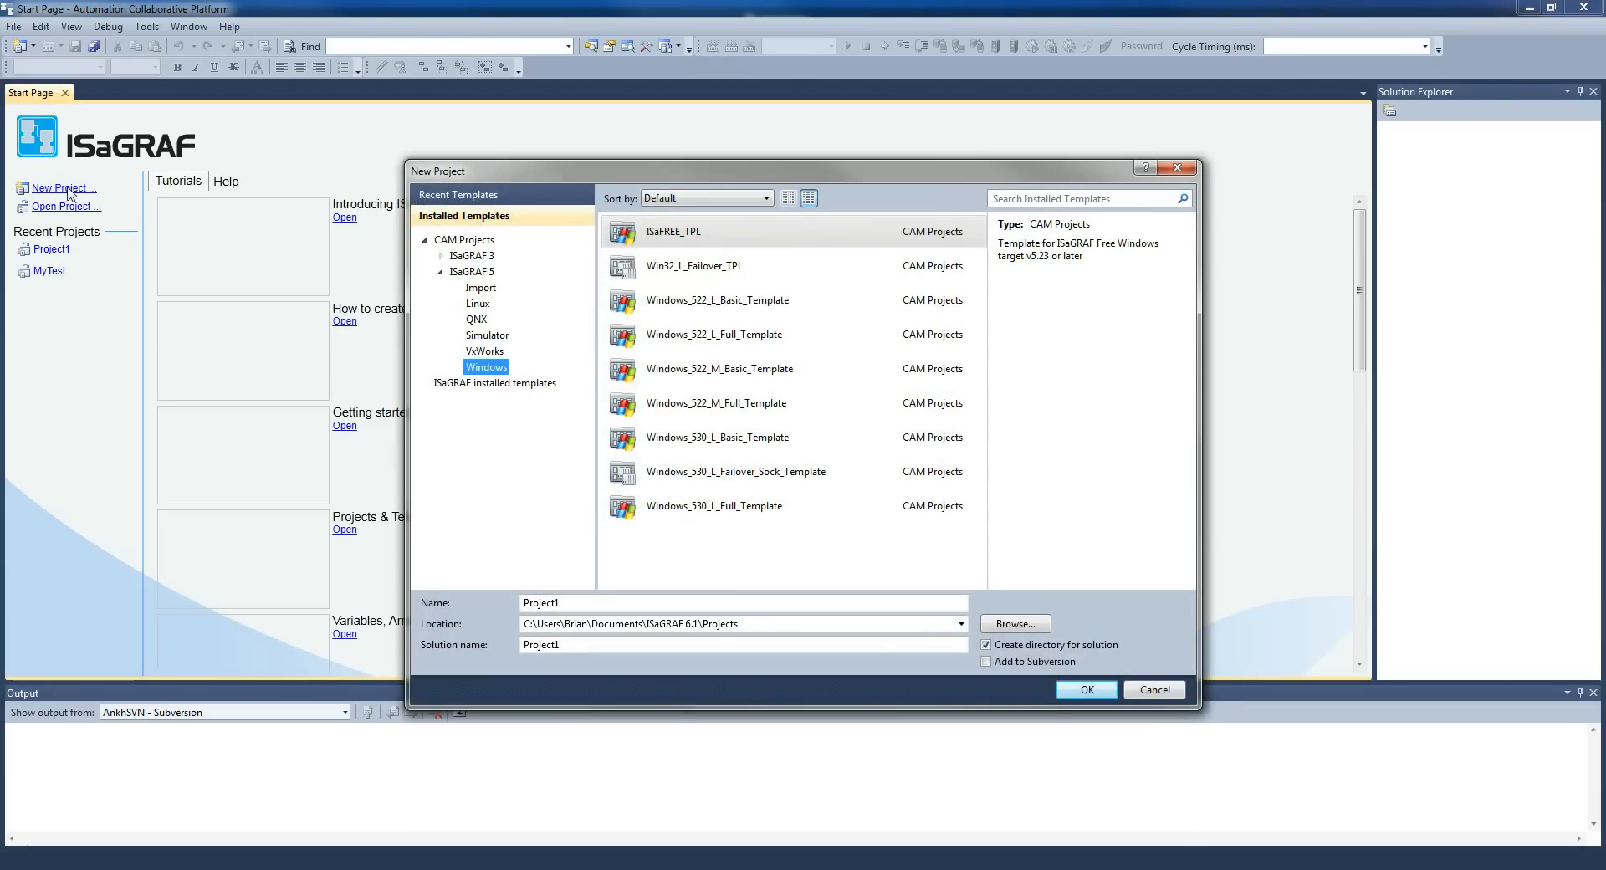
pyautogui.click(464, 238)
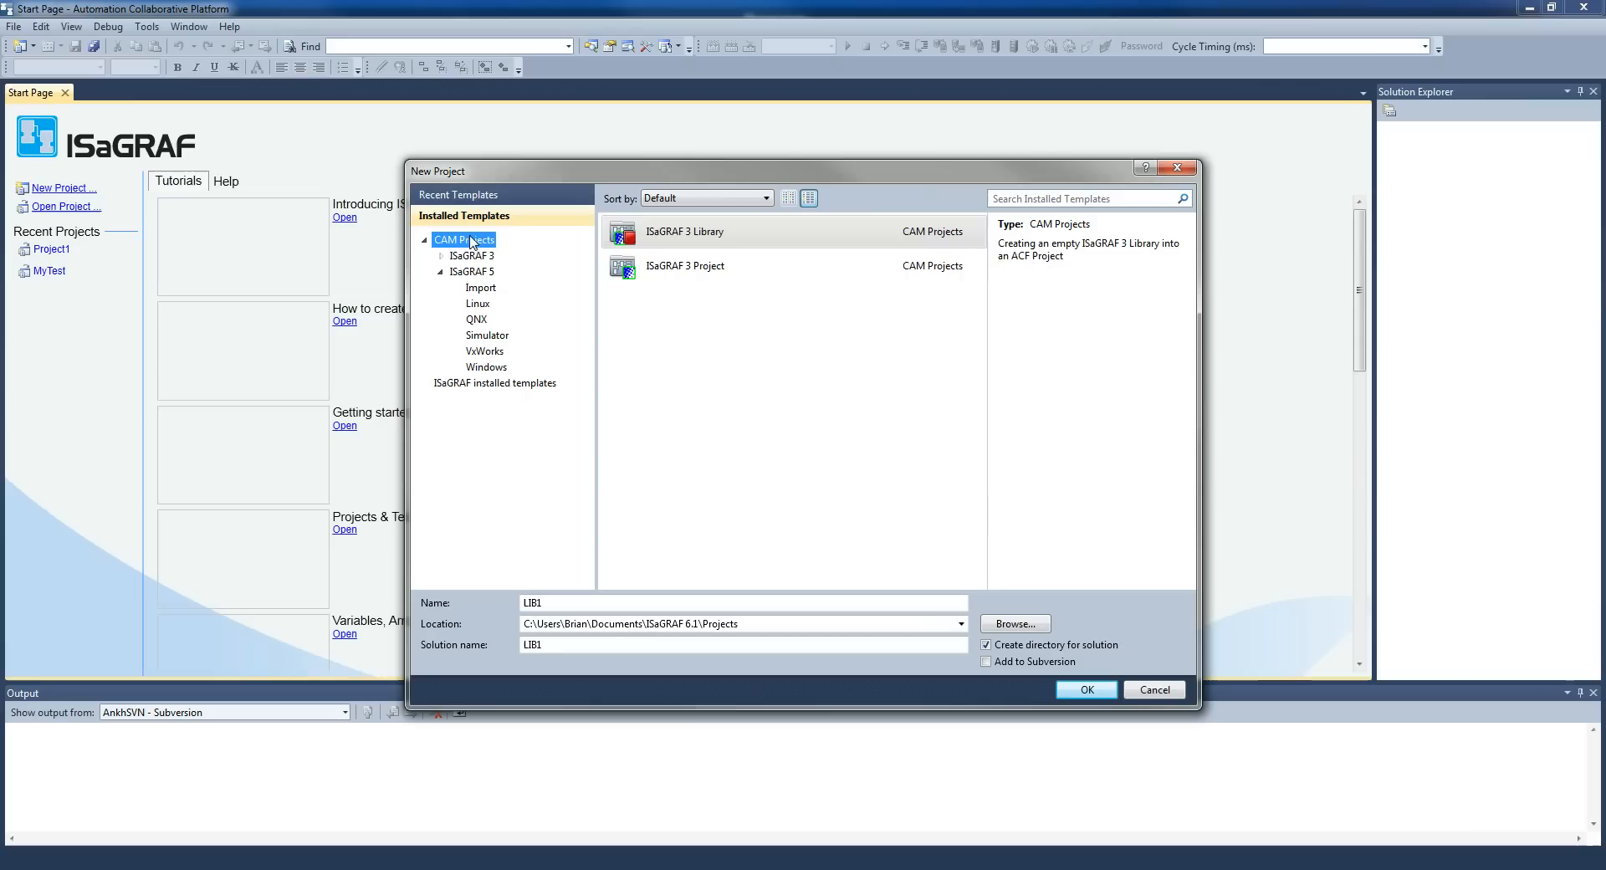
pyautogui.moveTo(470, 268)
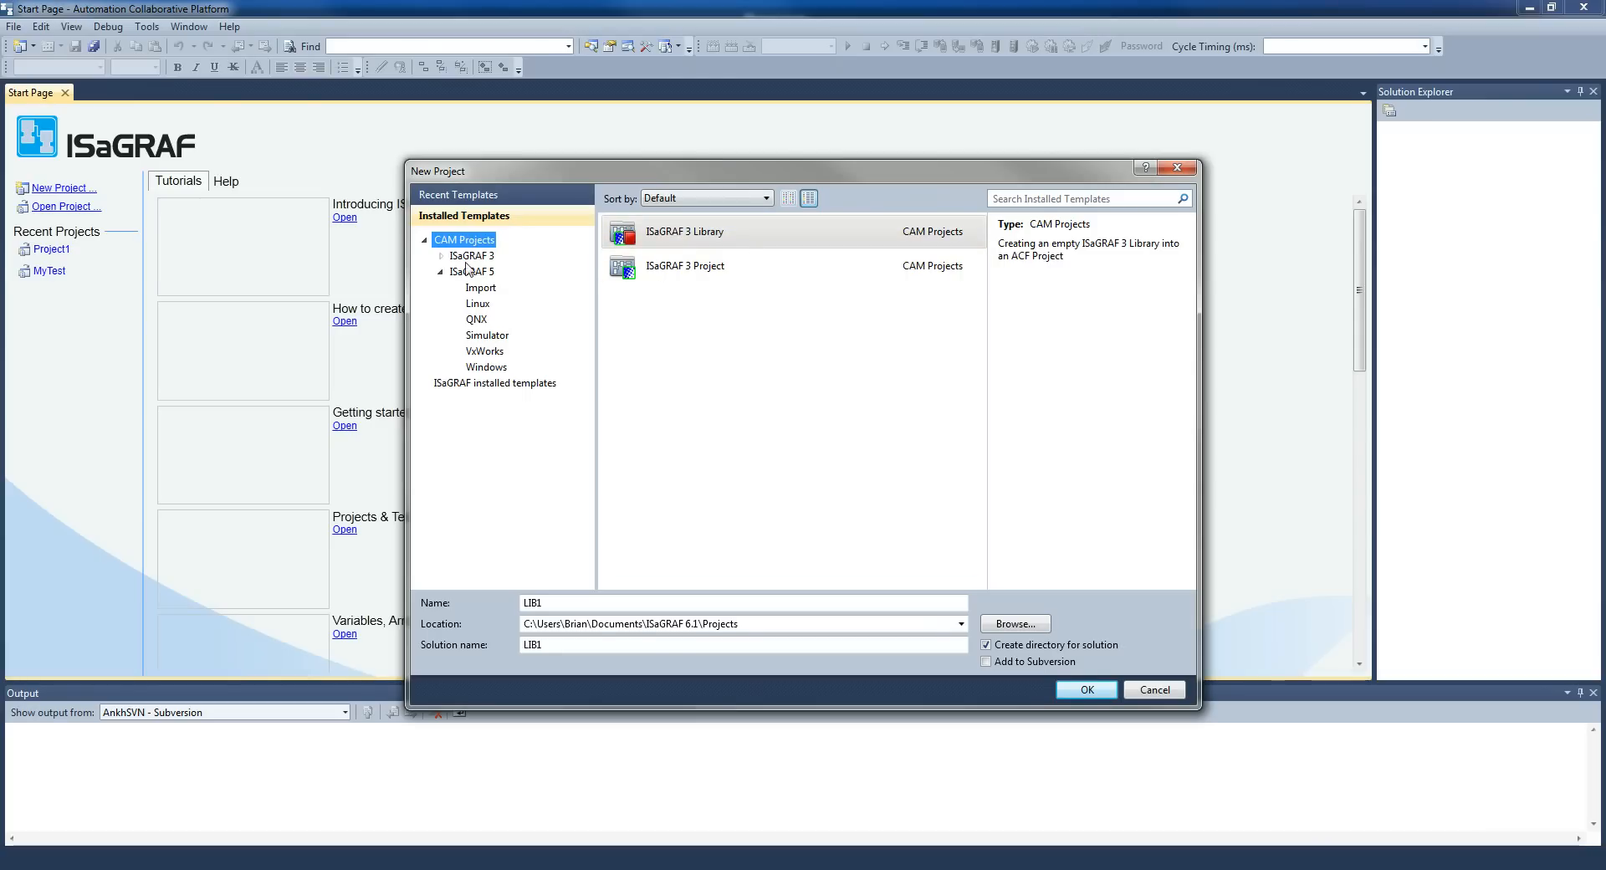
pyautogui.click(440, 271)
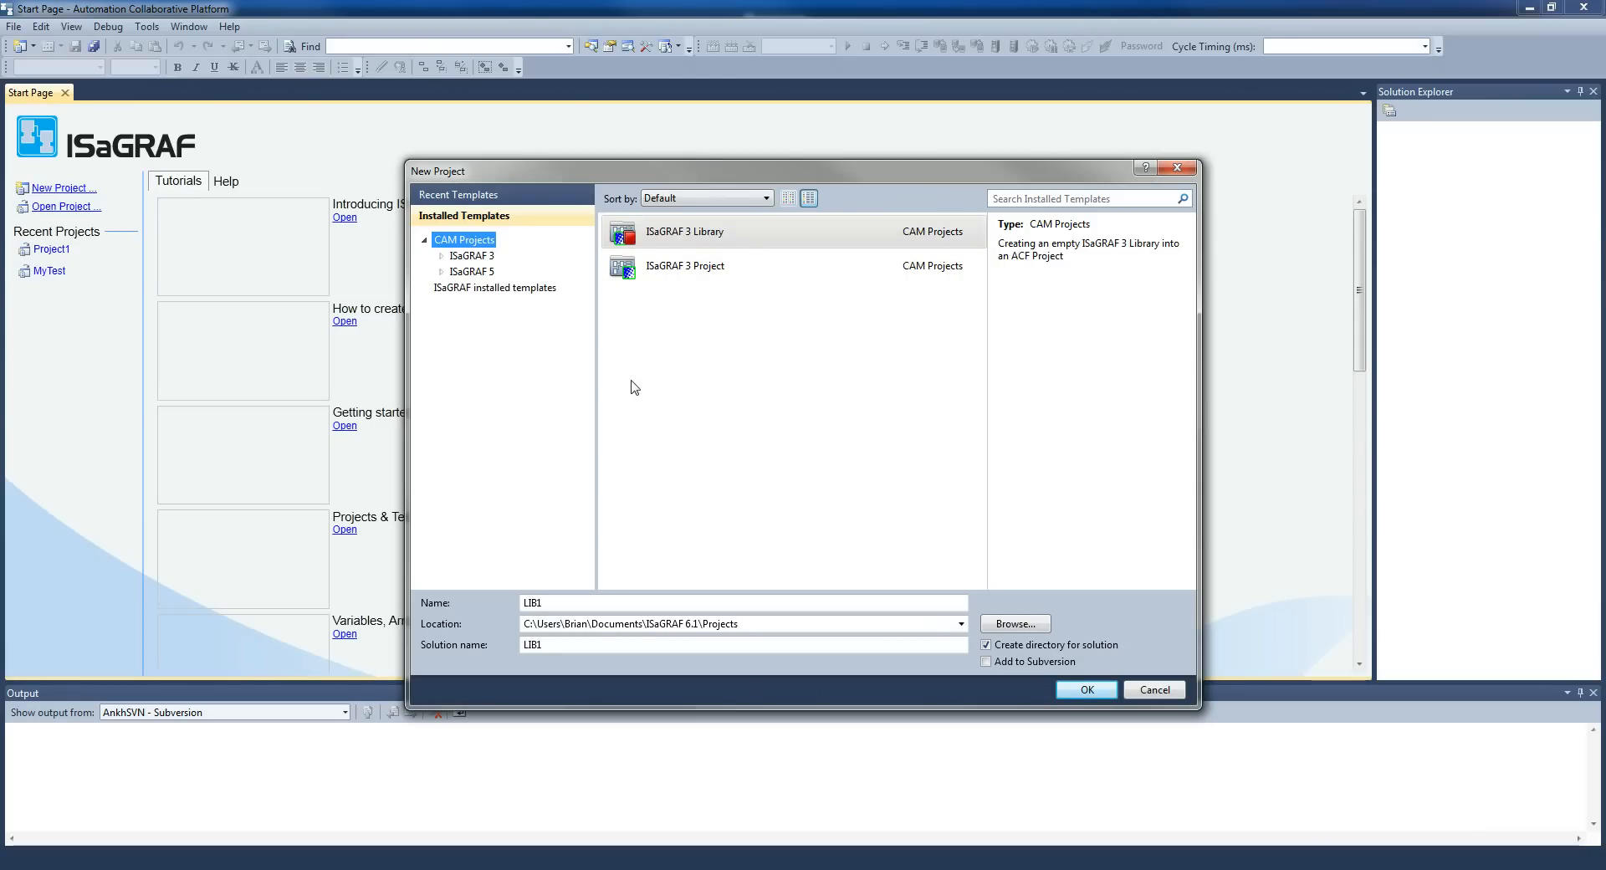
pyautogui.click(738, 602)
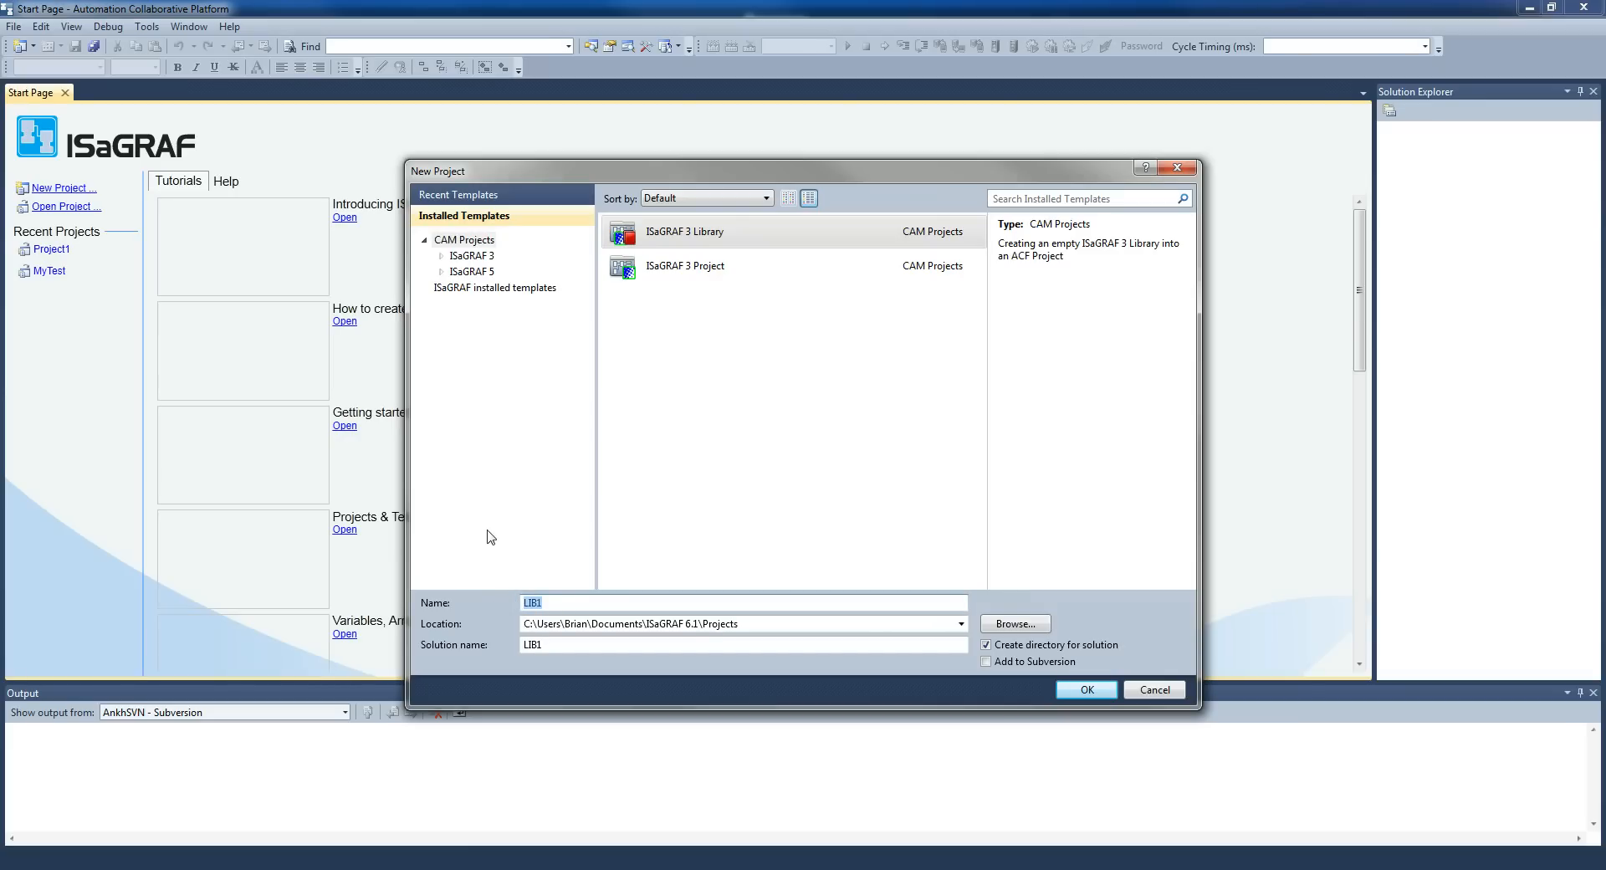
pyautogui.write('myT')
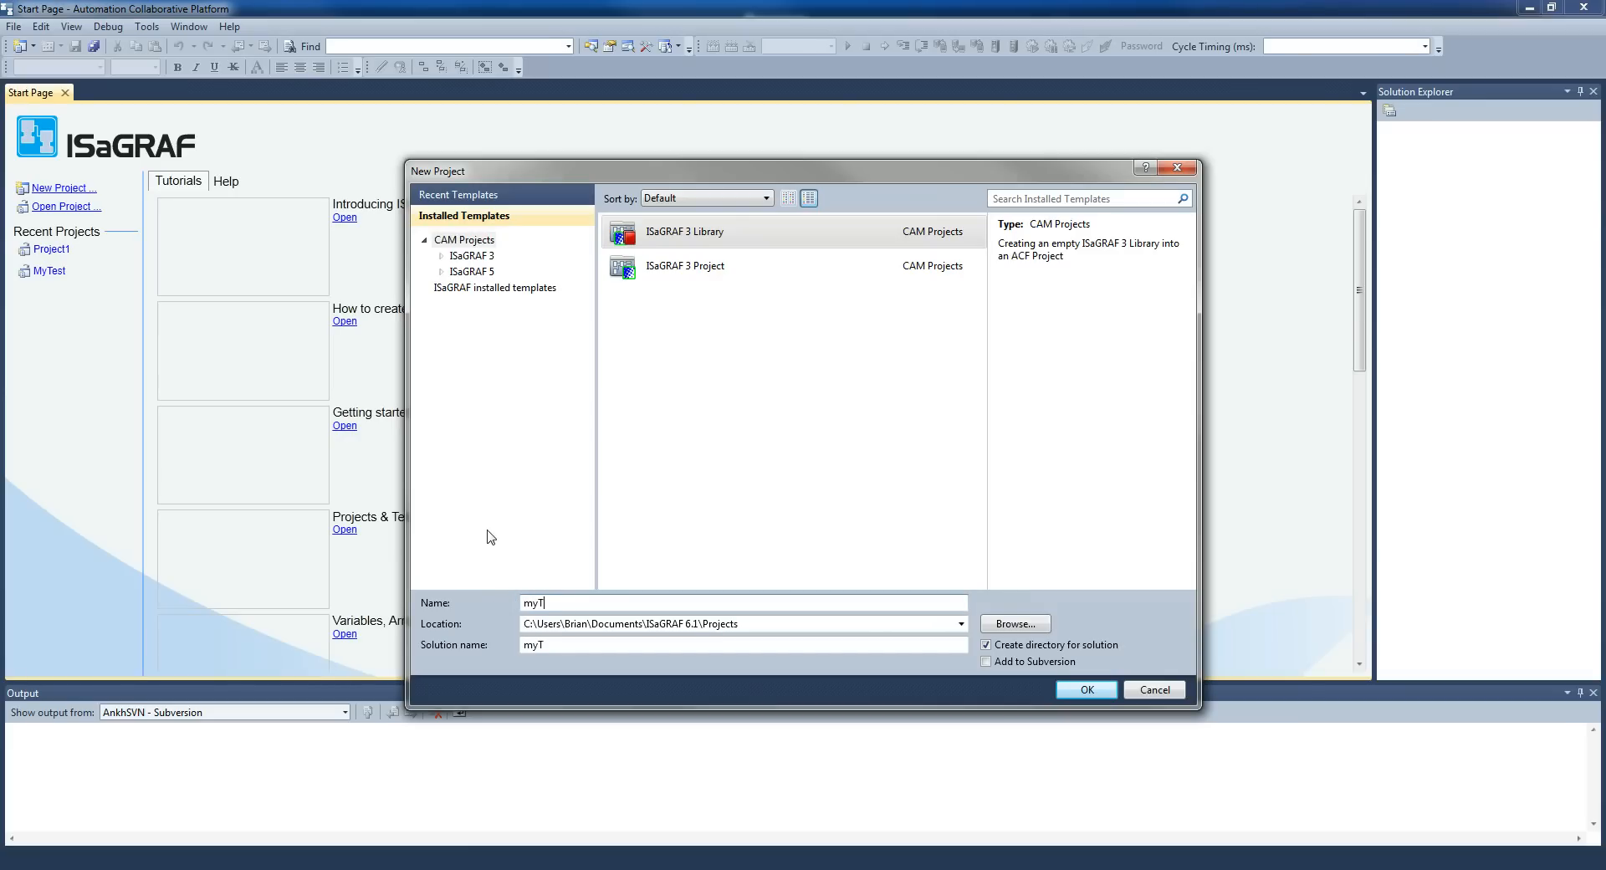
pyautogui.write('est')
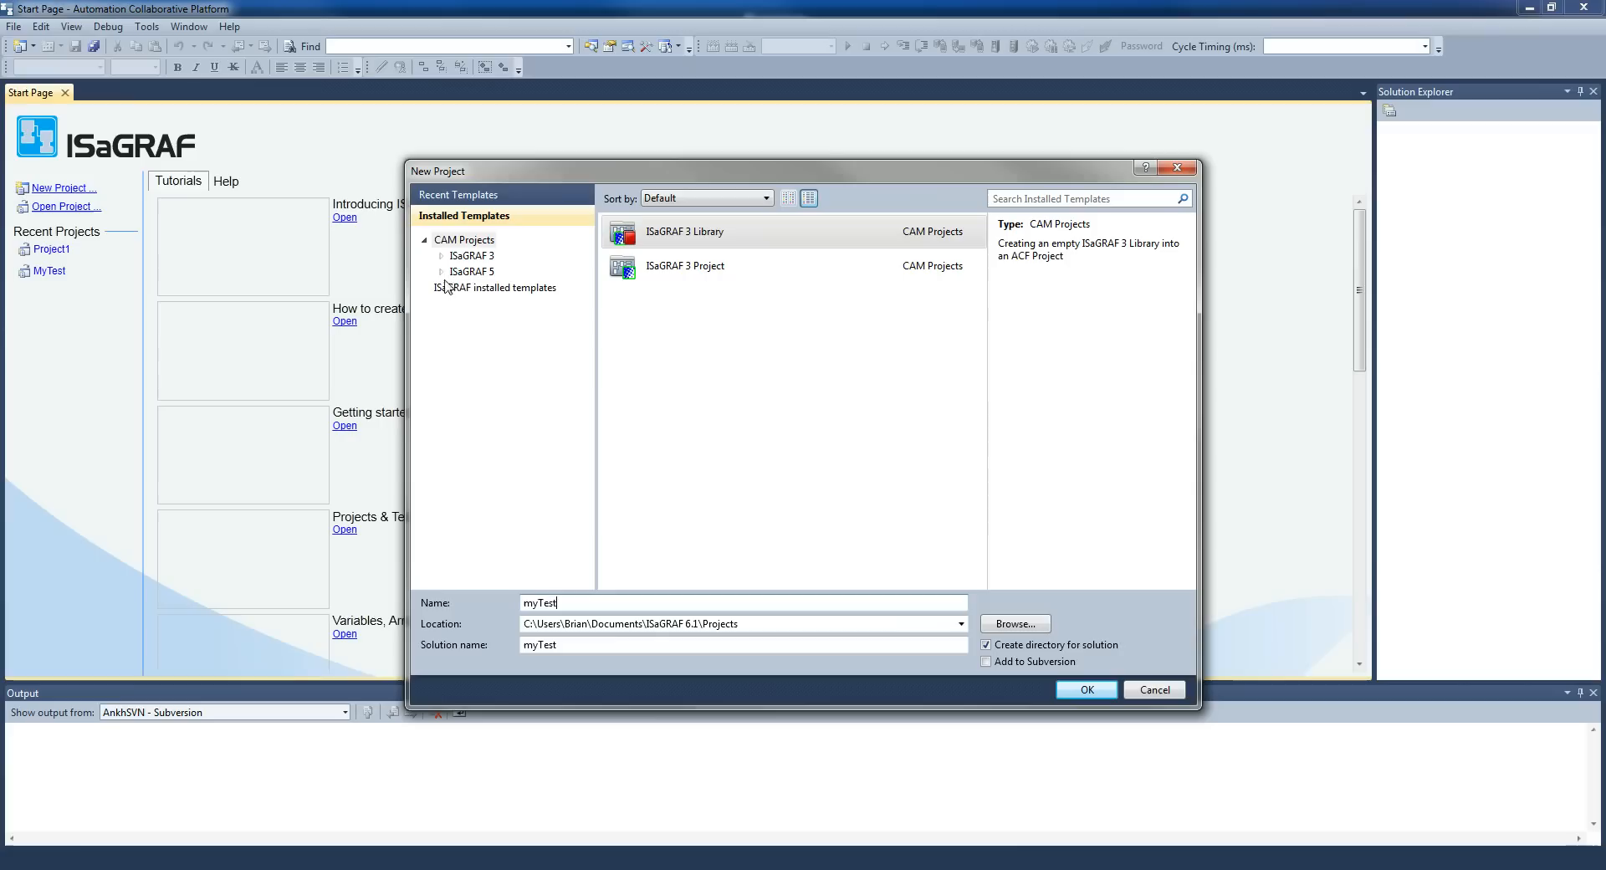
# Choose the ISaFREE_TPL template under ISaGRAF 5 > Windows
pyautogui.click(441, 272)
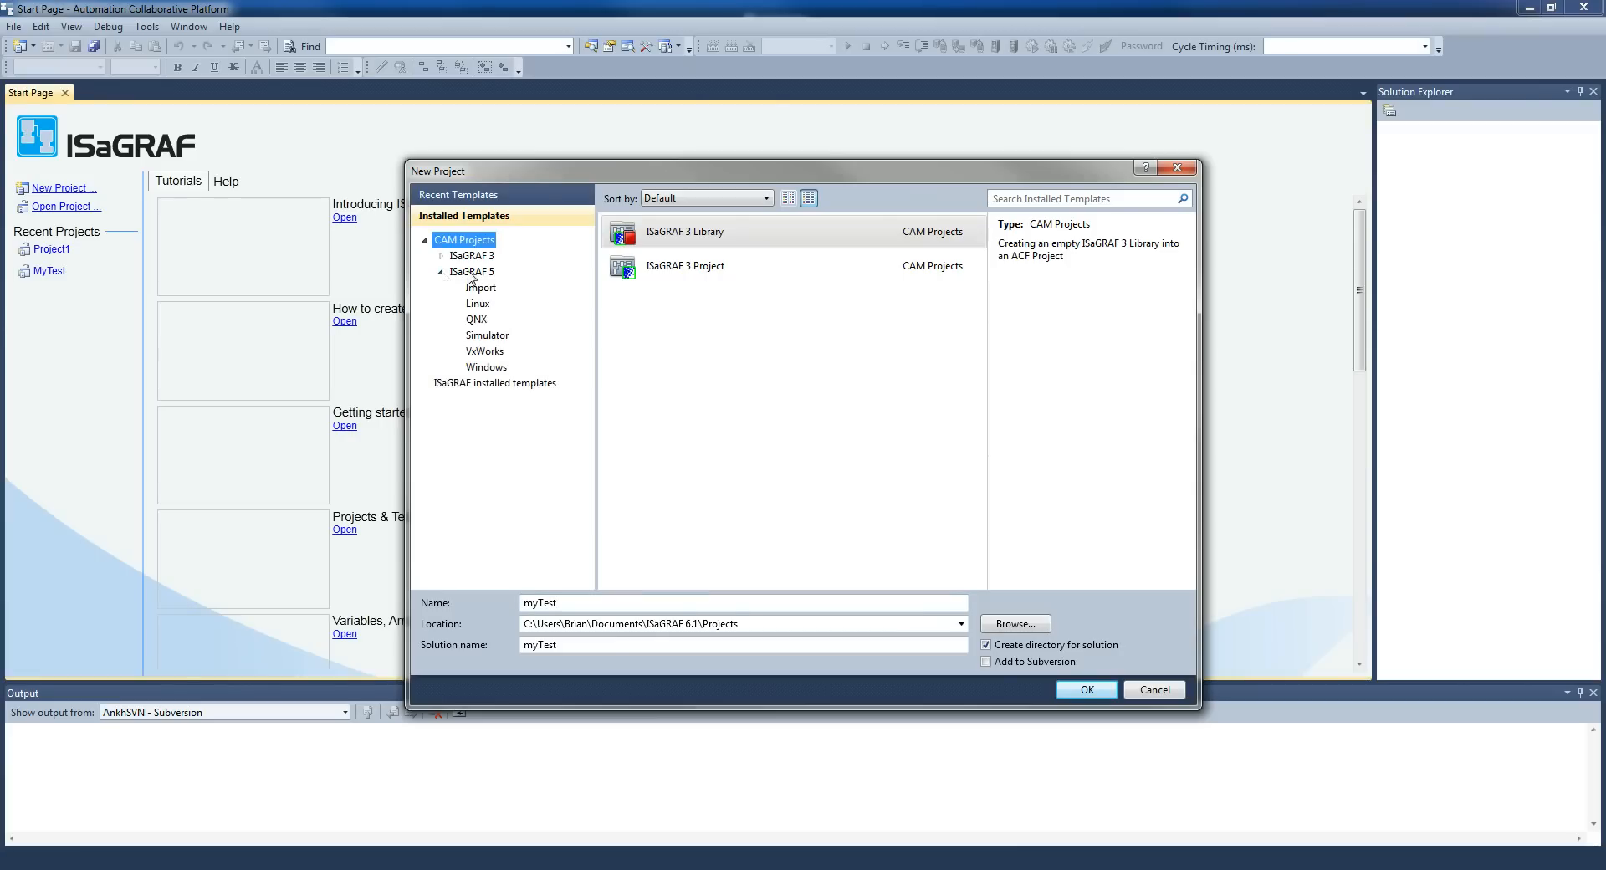
pyautogui.click(471, 272)
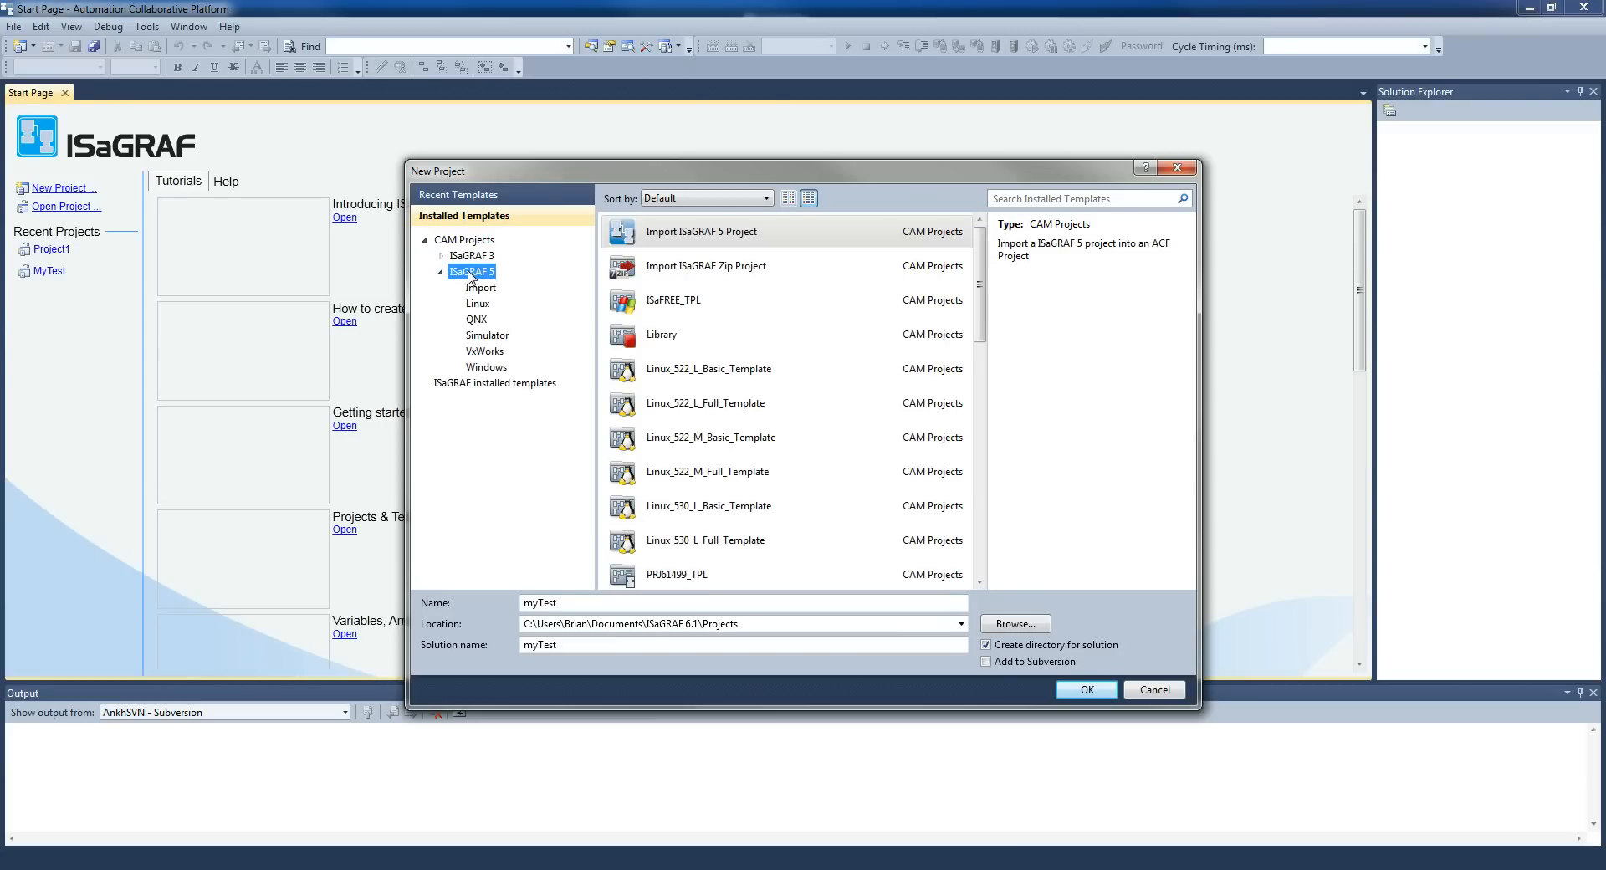
pyautogui.click(672, 300)
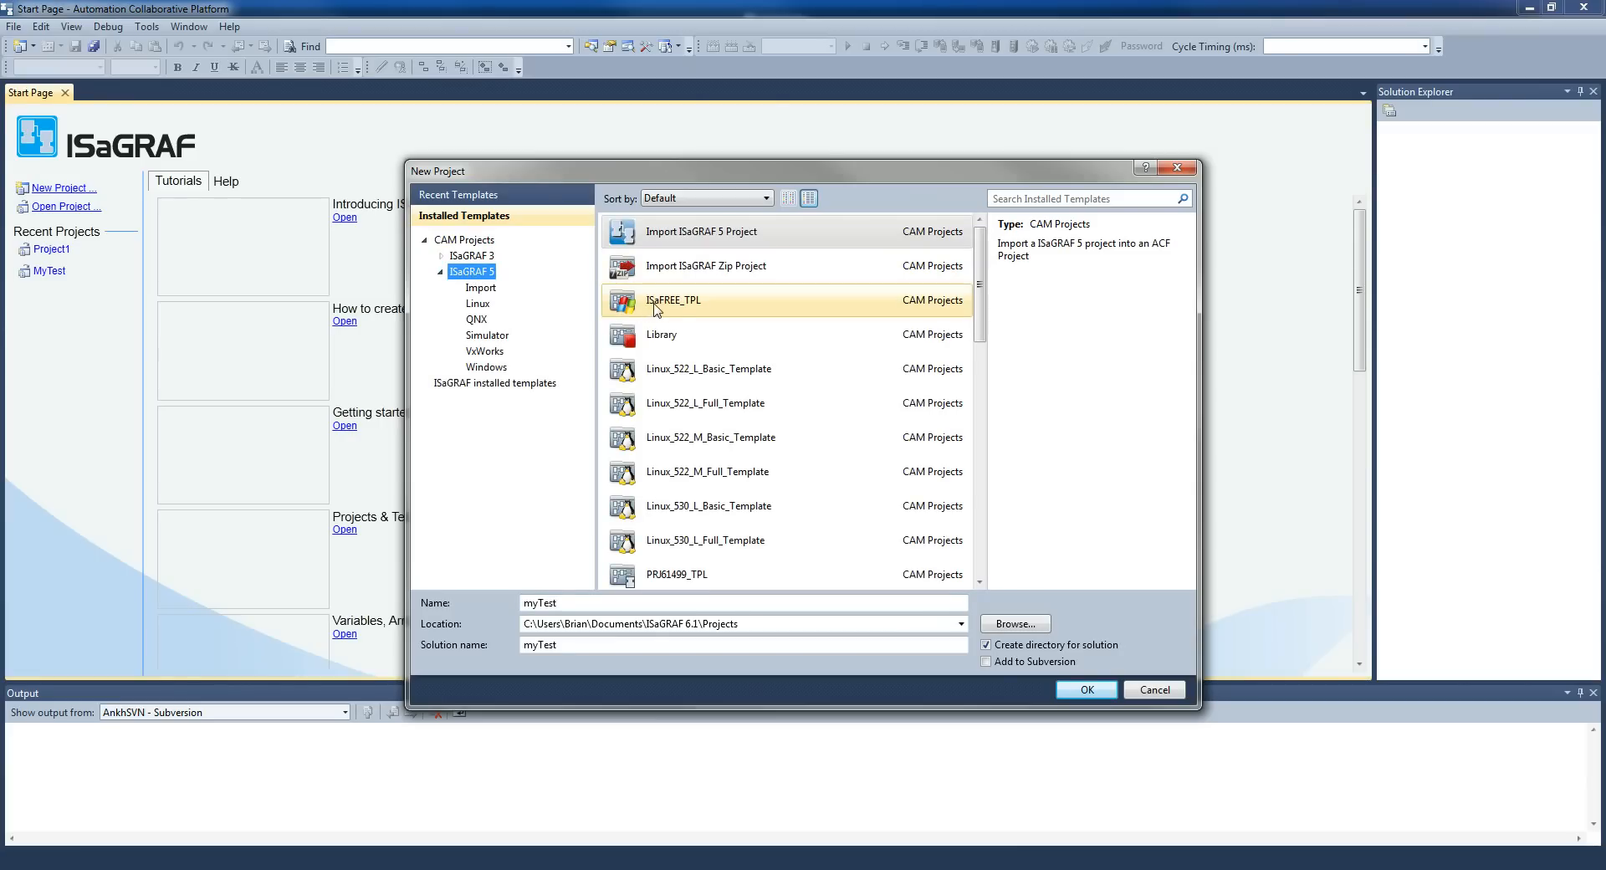
pyautogui.moveTo(653, 310)
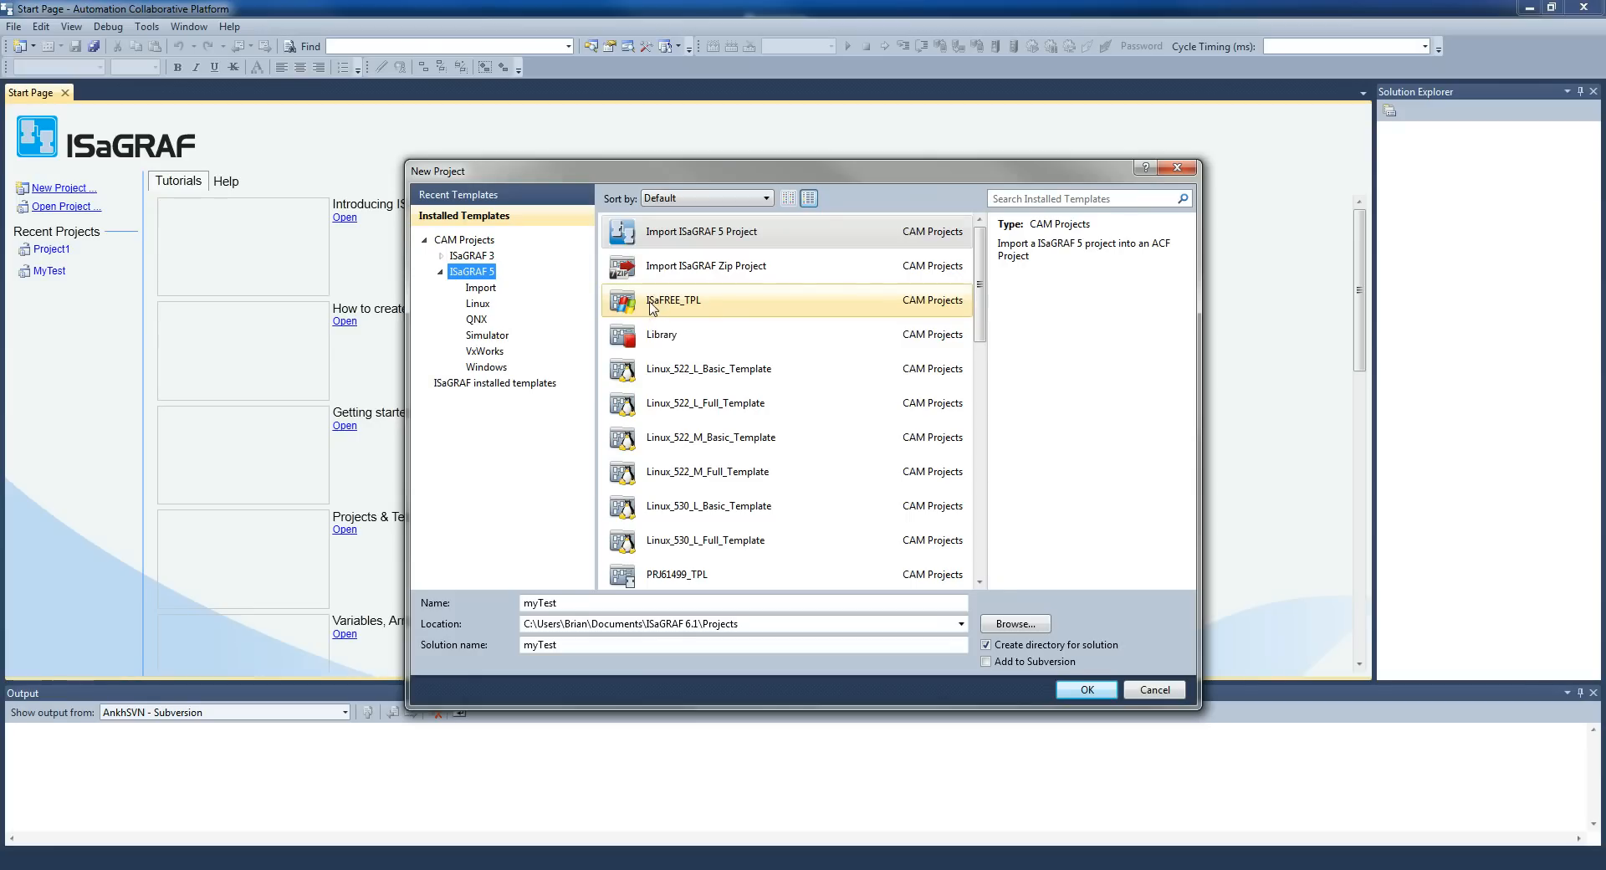
pyautogui.moveTo(580, 330)
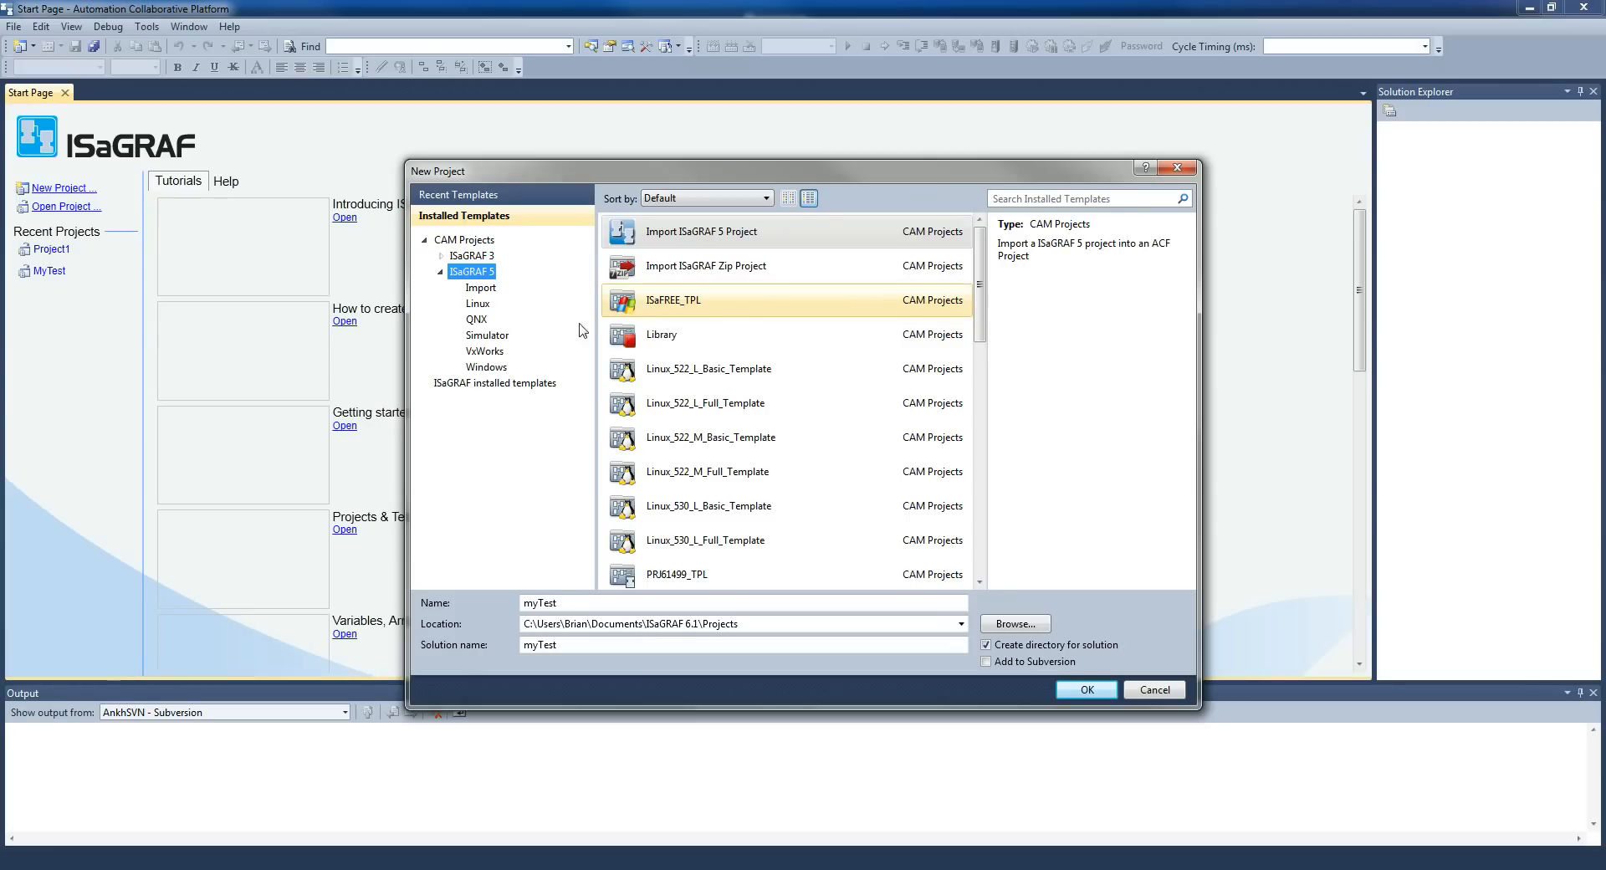
pyautogui.click(487, 367)
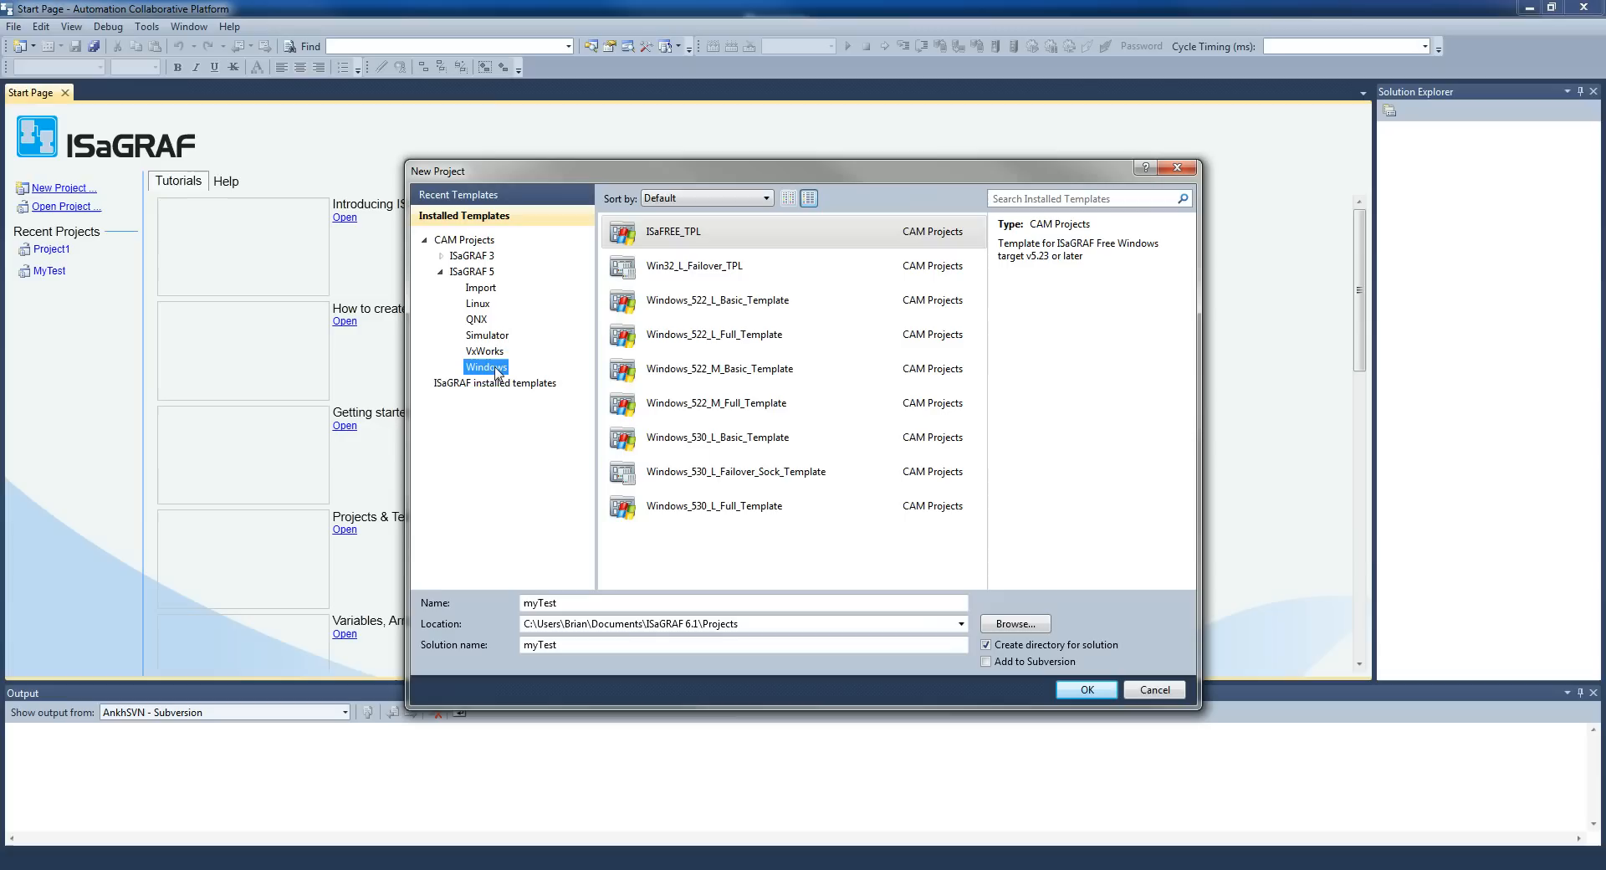
pyautogui.click(672, 231)
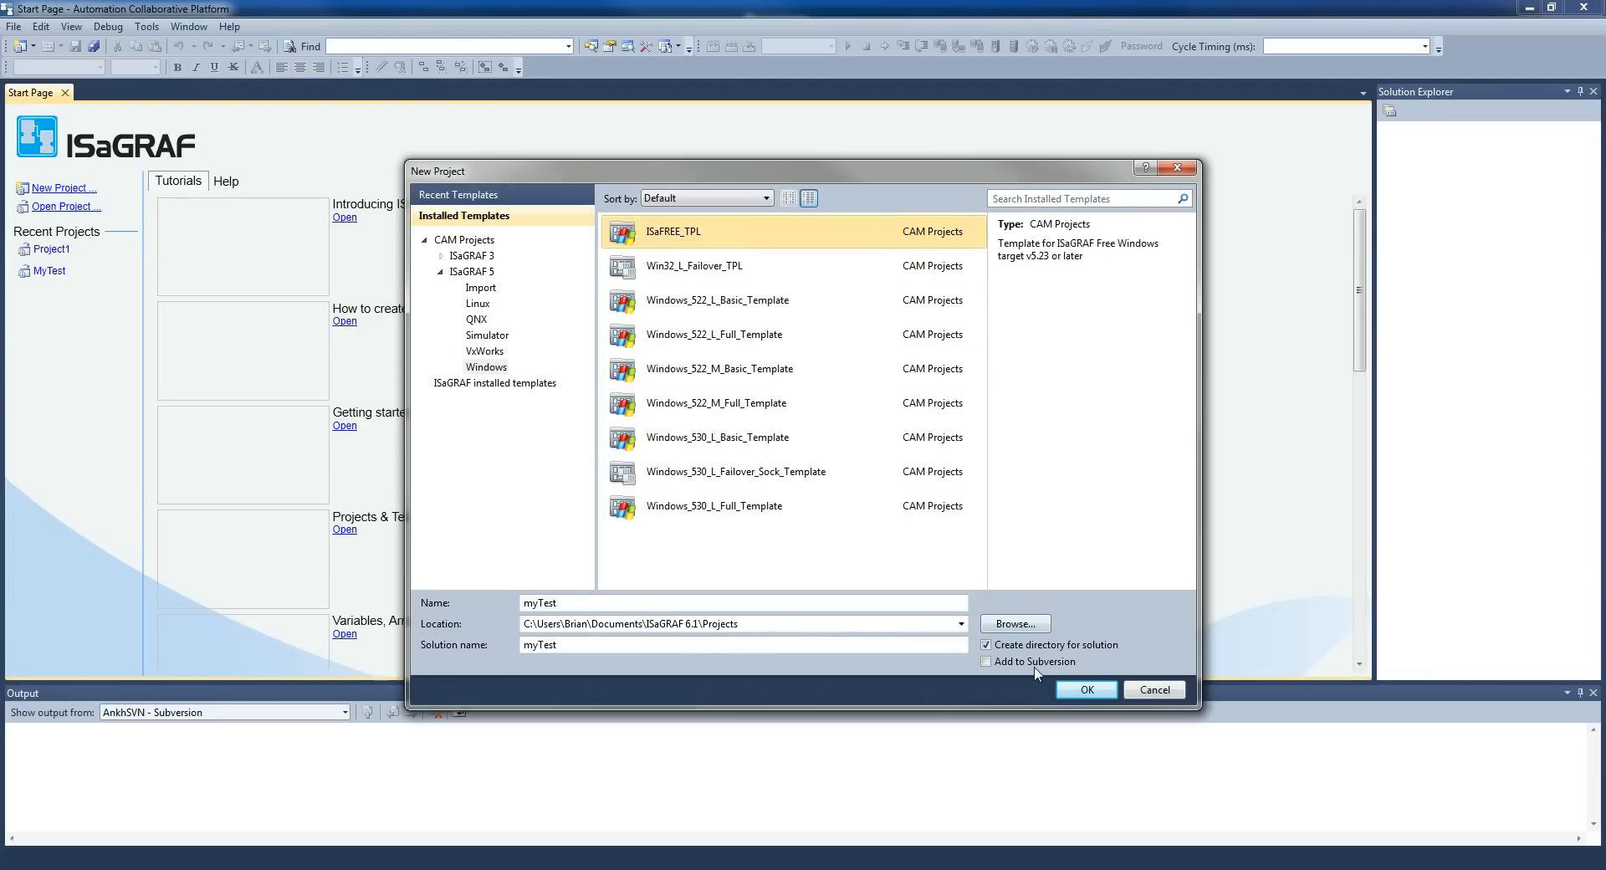
# Confirm project creation, expand myTest, Device1 and Resource1, and select Programs
pyautogui.click(1083, 688)
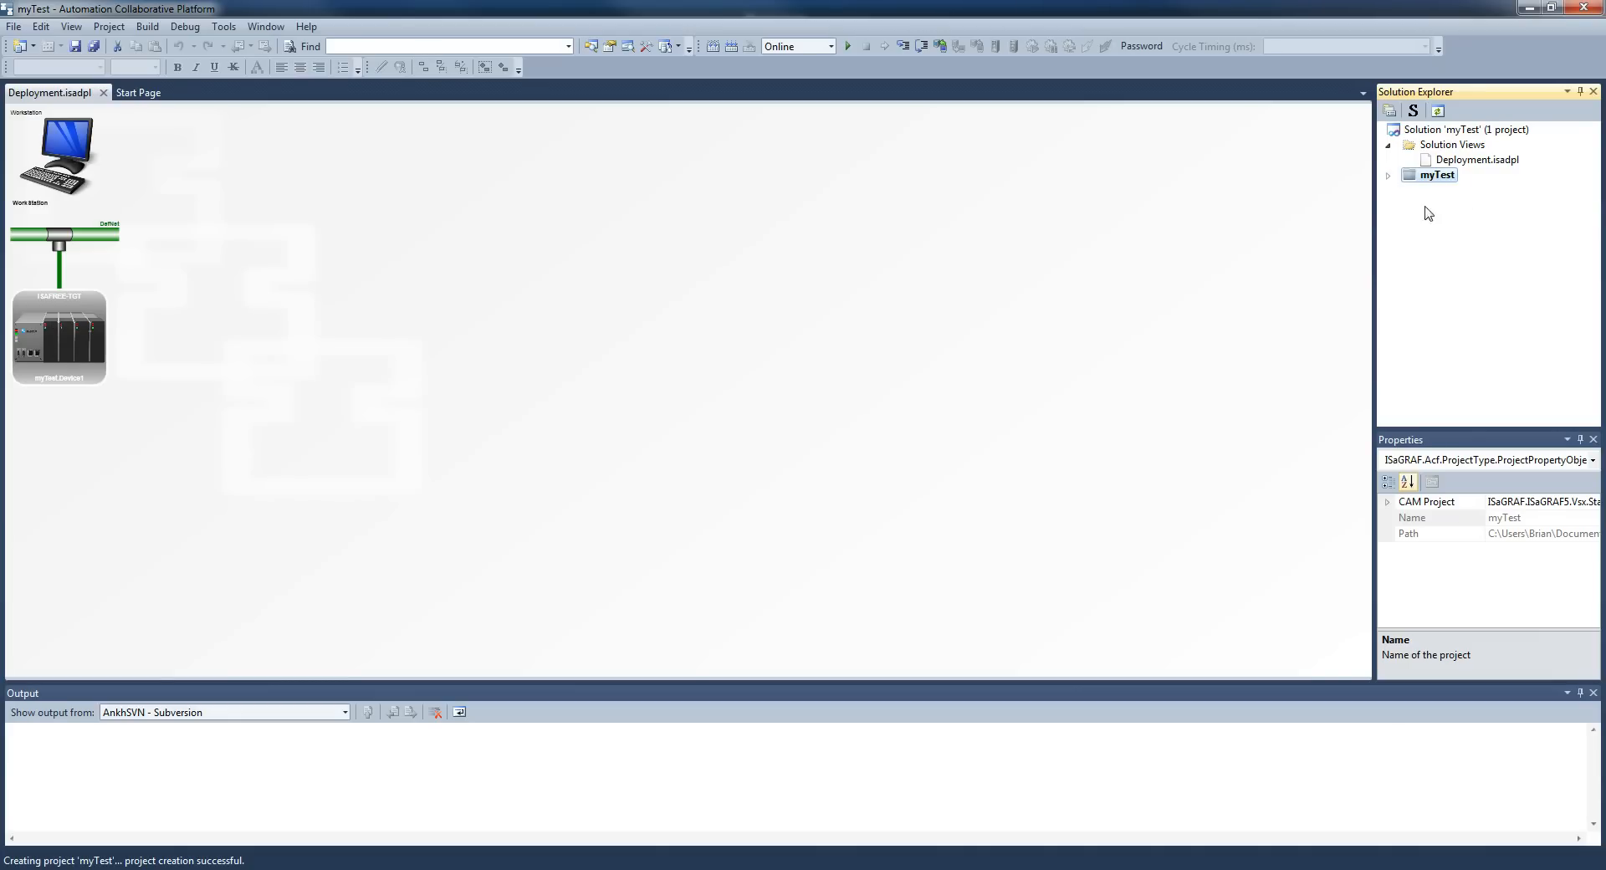
pyautogui.click(1389, 175)
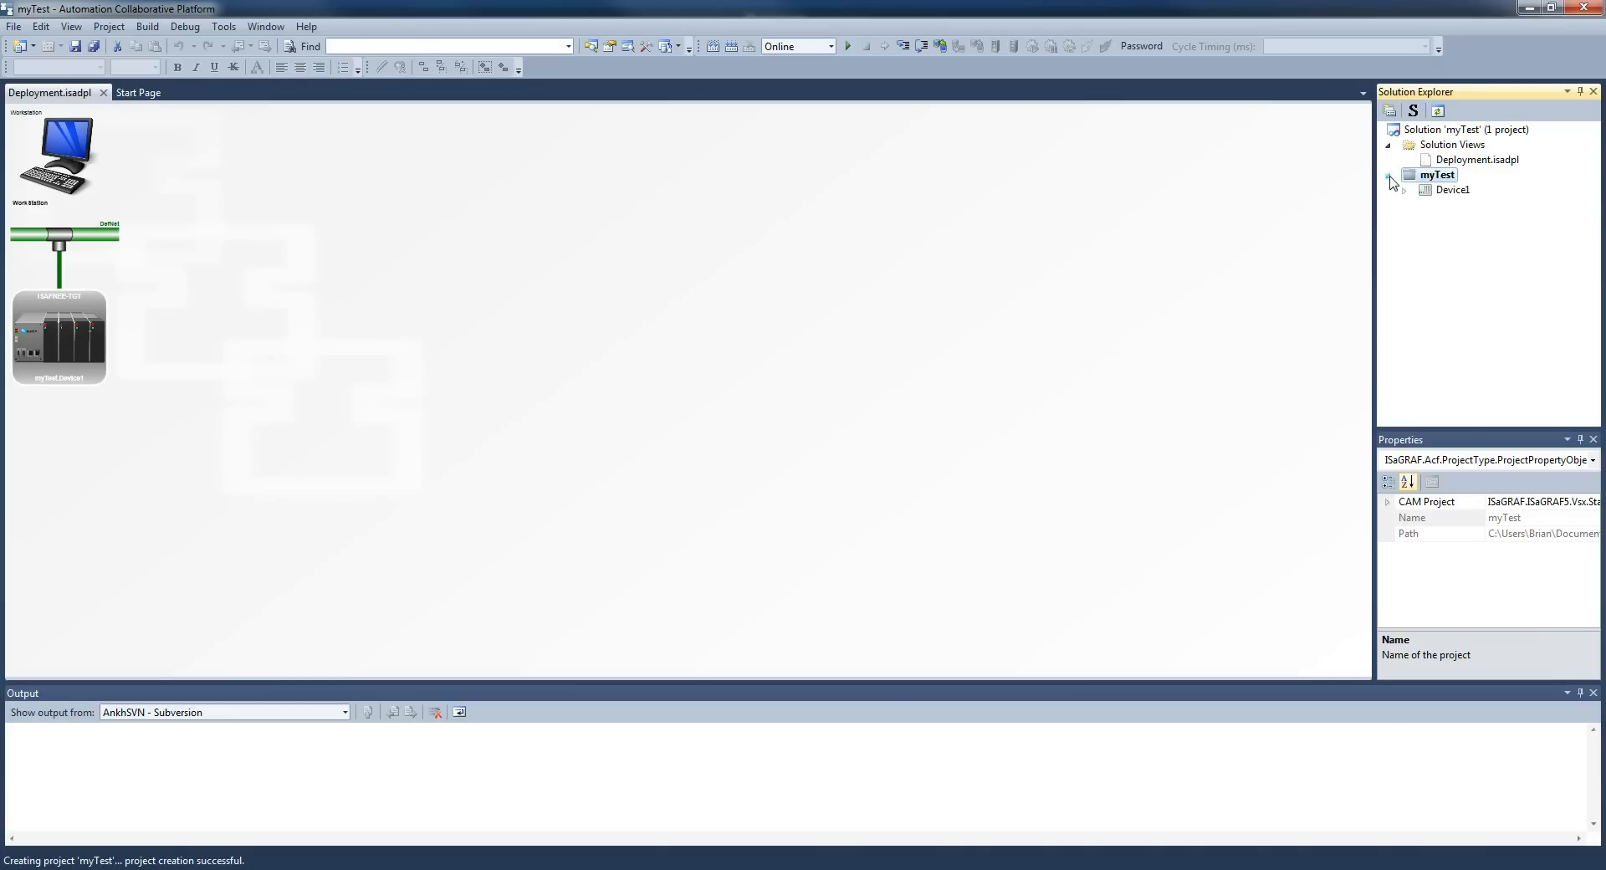
pyautogui.click(1452, 190)
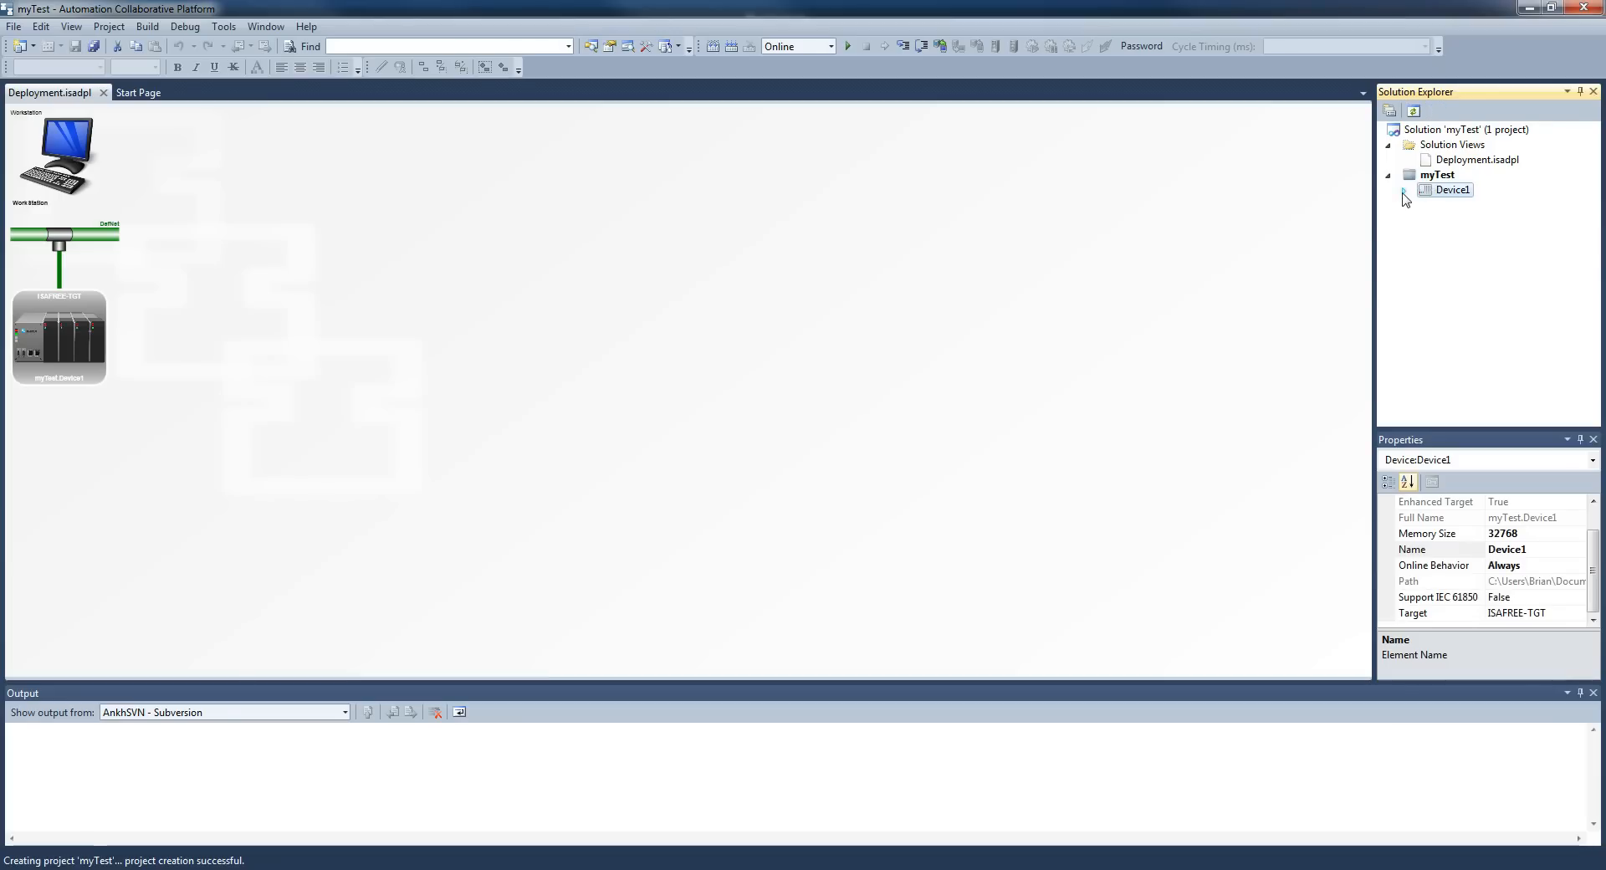
pyautogui.click(1405, 189)
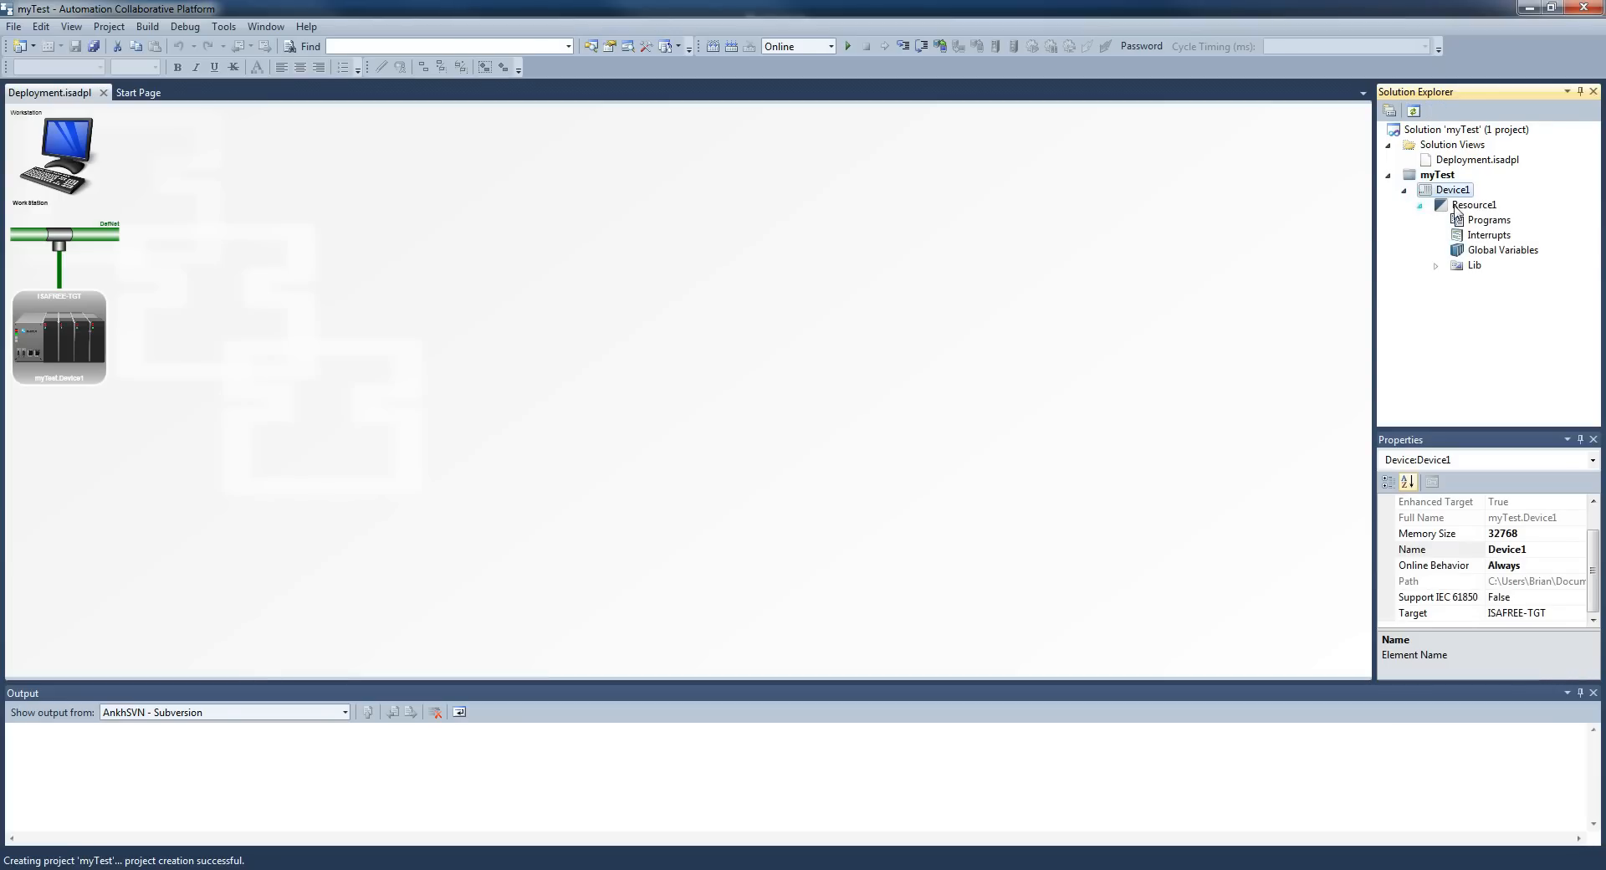
pyautogui.click(1488, 219)
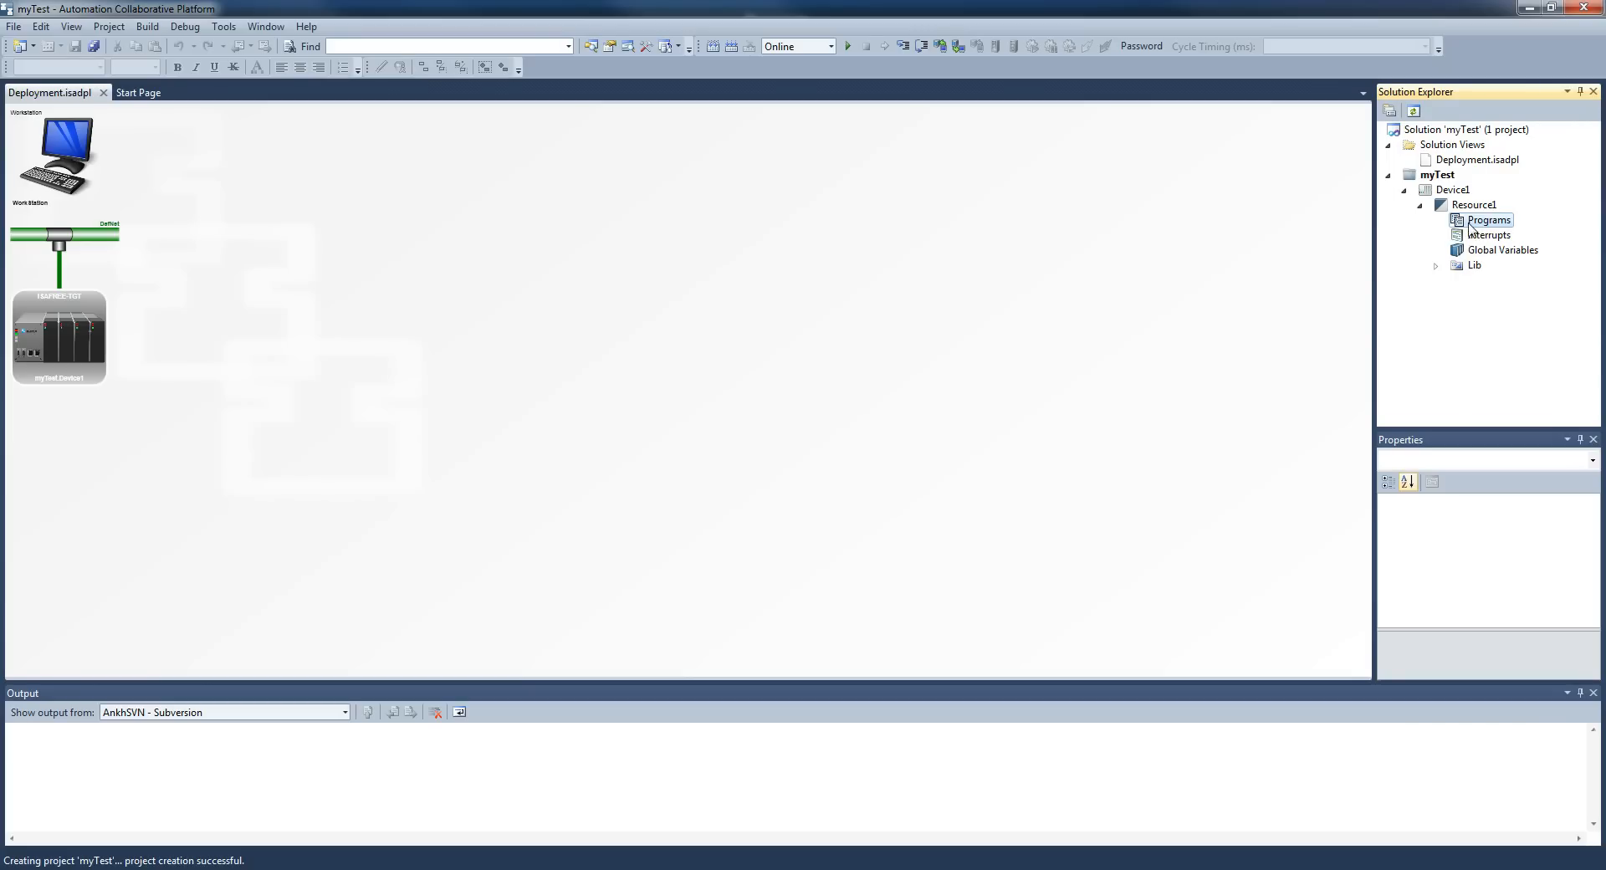
# Add a new LD: Ladder Diagram program (Prog1) under Programs
pyautogui.rightClick(1488, 219)
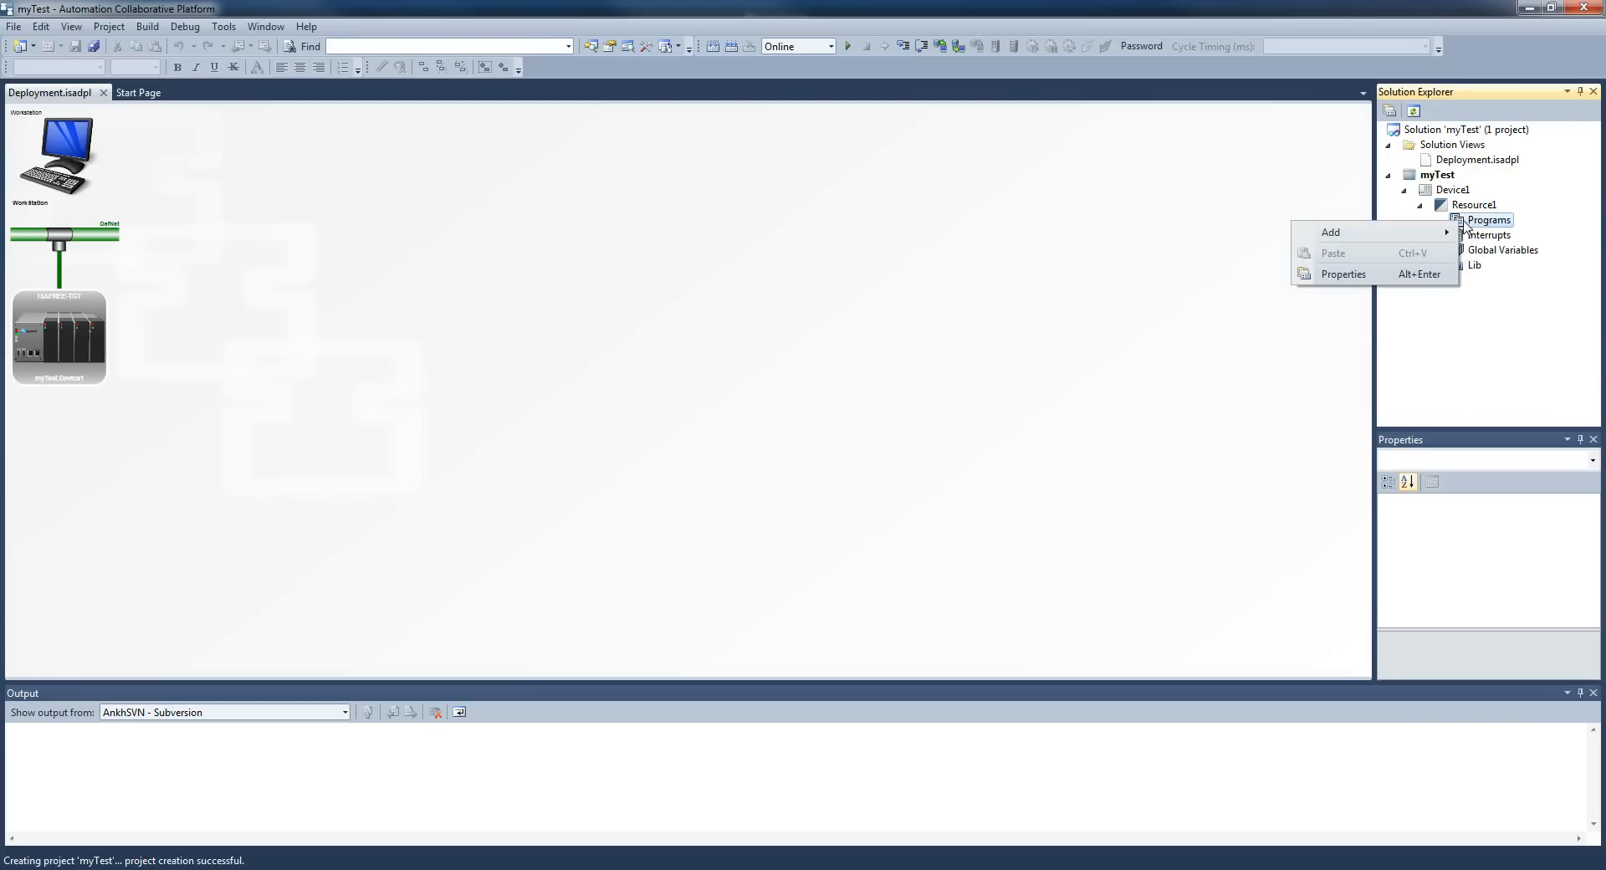
pyautogui.moveTo(1332, 232)
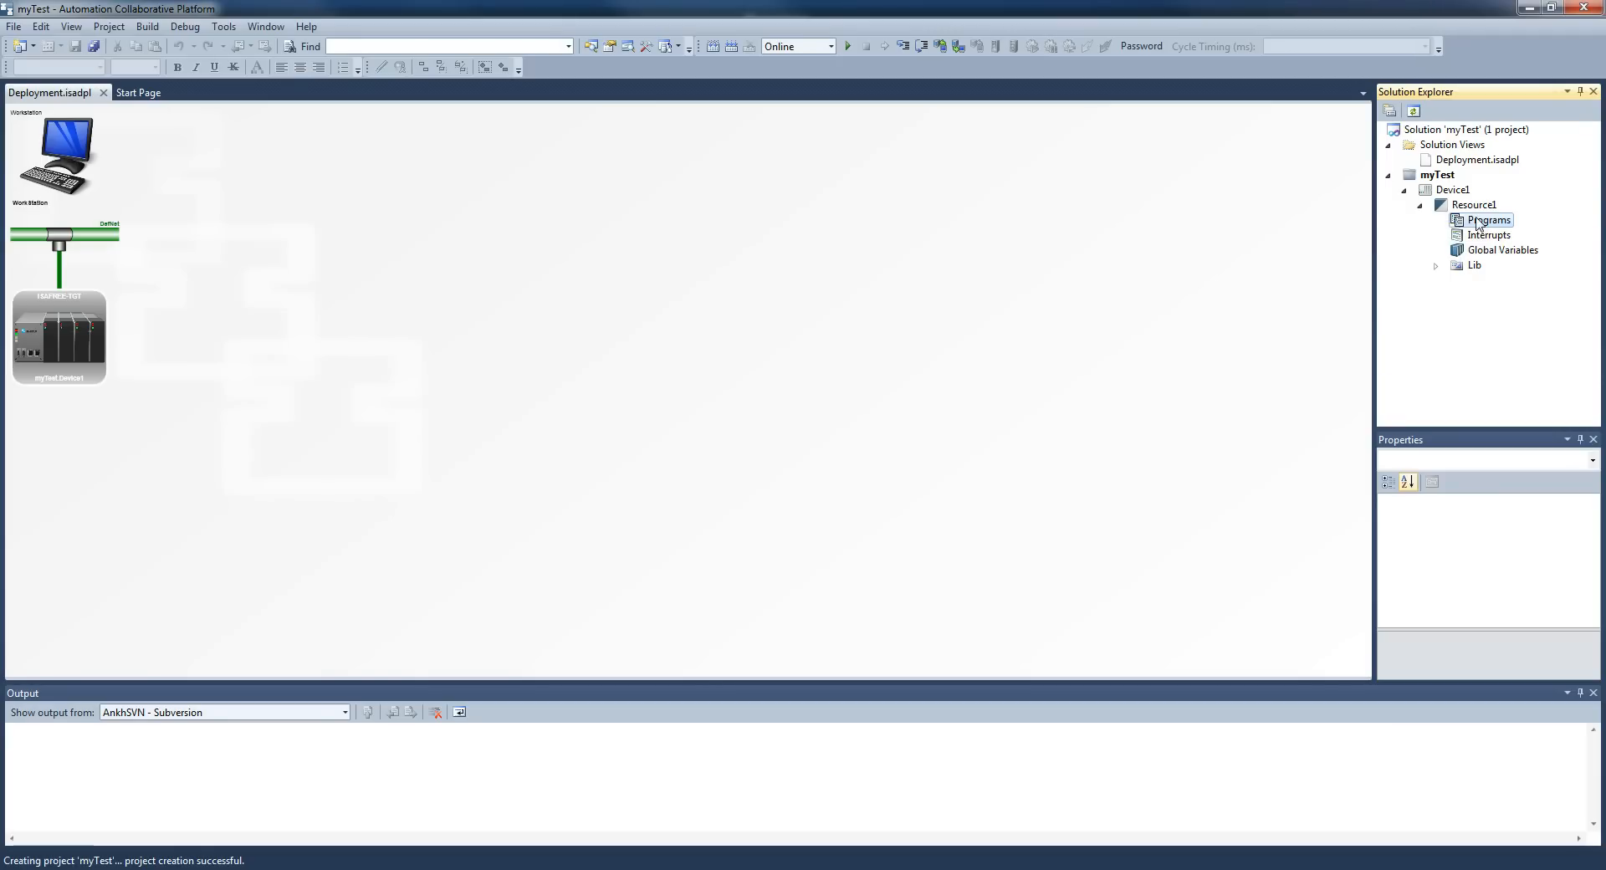
pyautogui.rightClick(1489, 220)
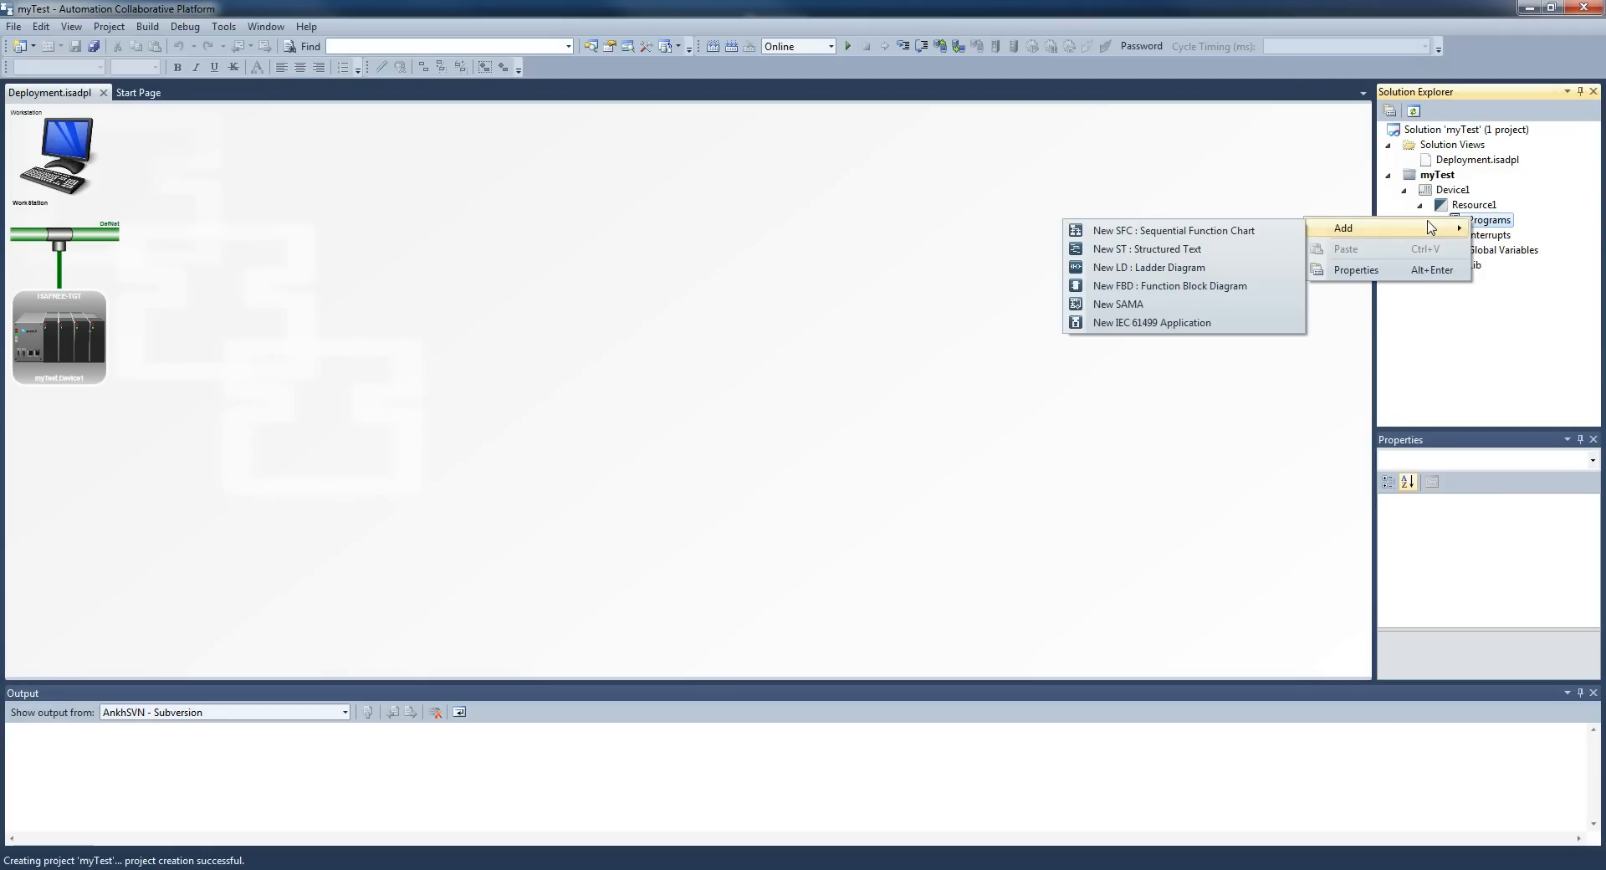
pyautogui.moveTo(1146, 268)
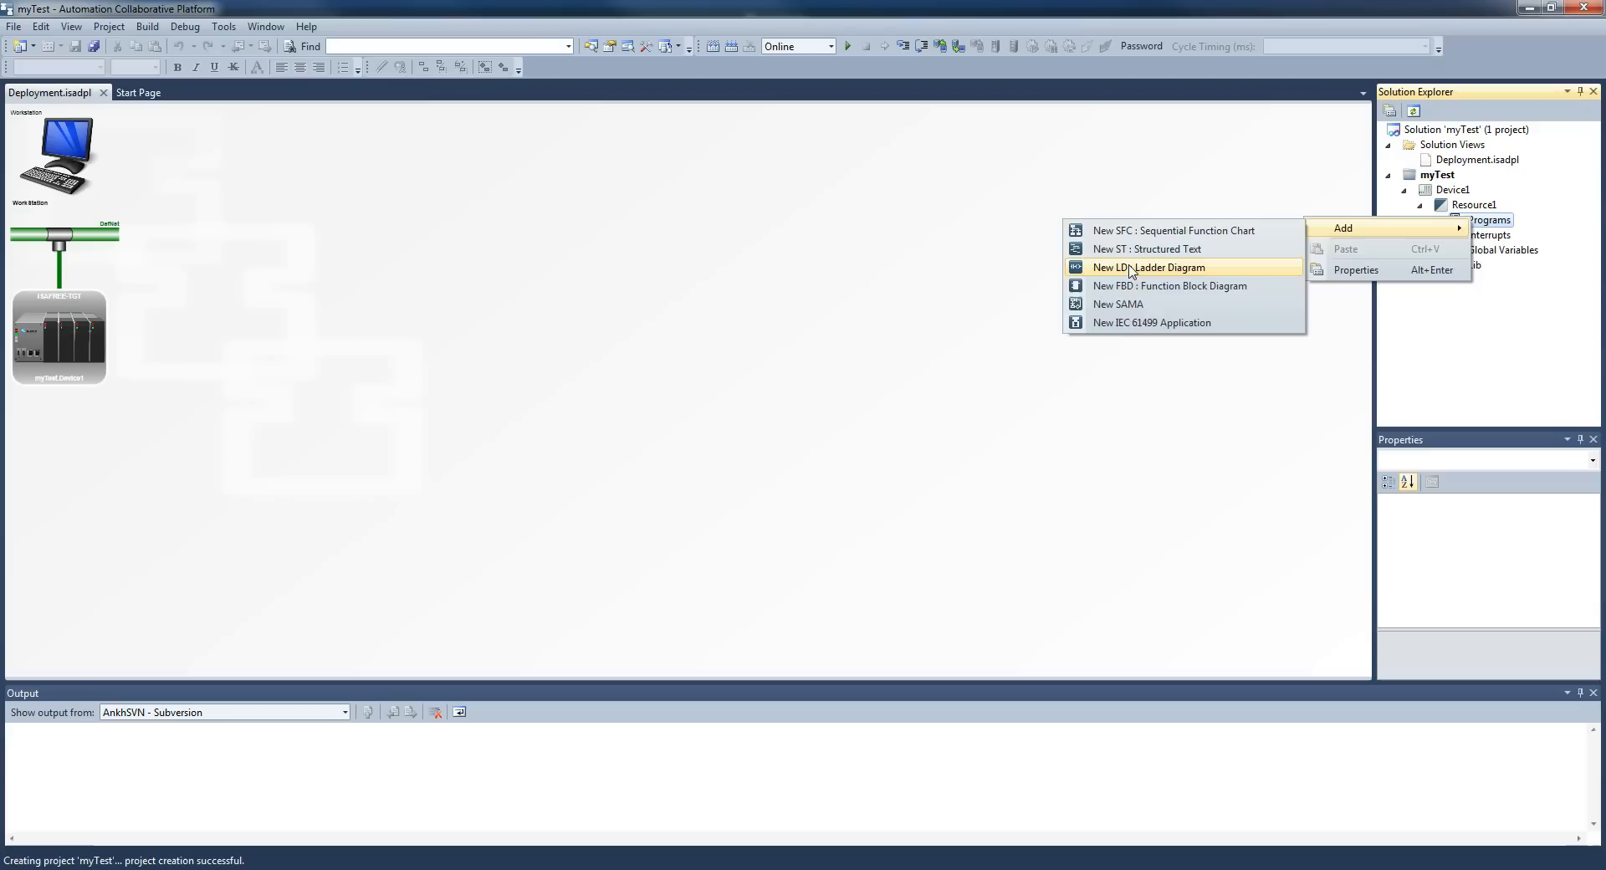
pyautogui.click(1149, 267)
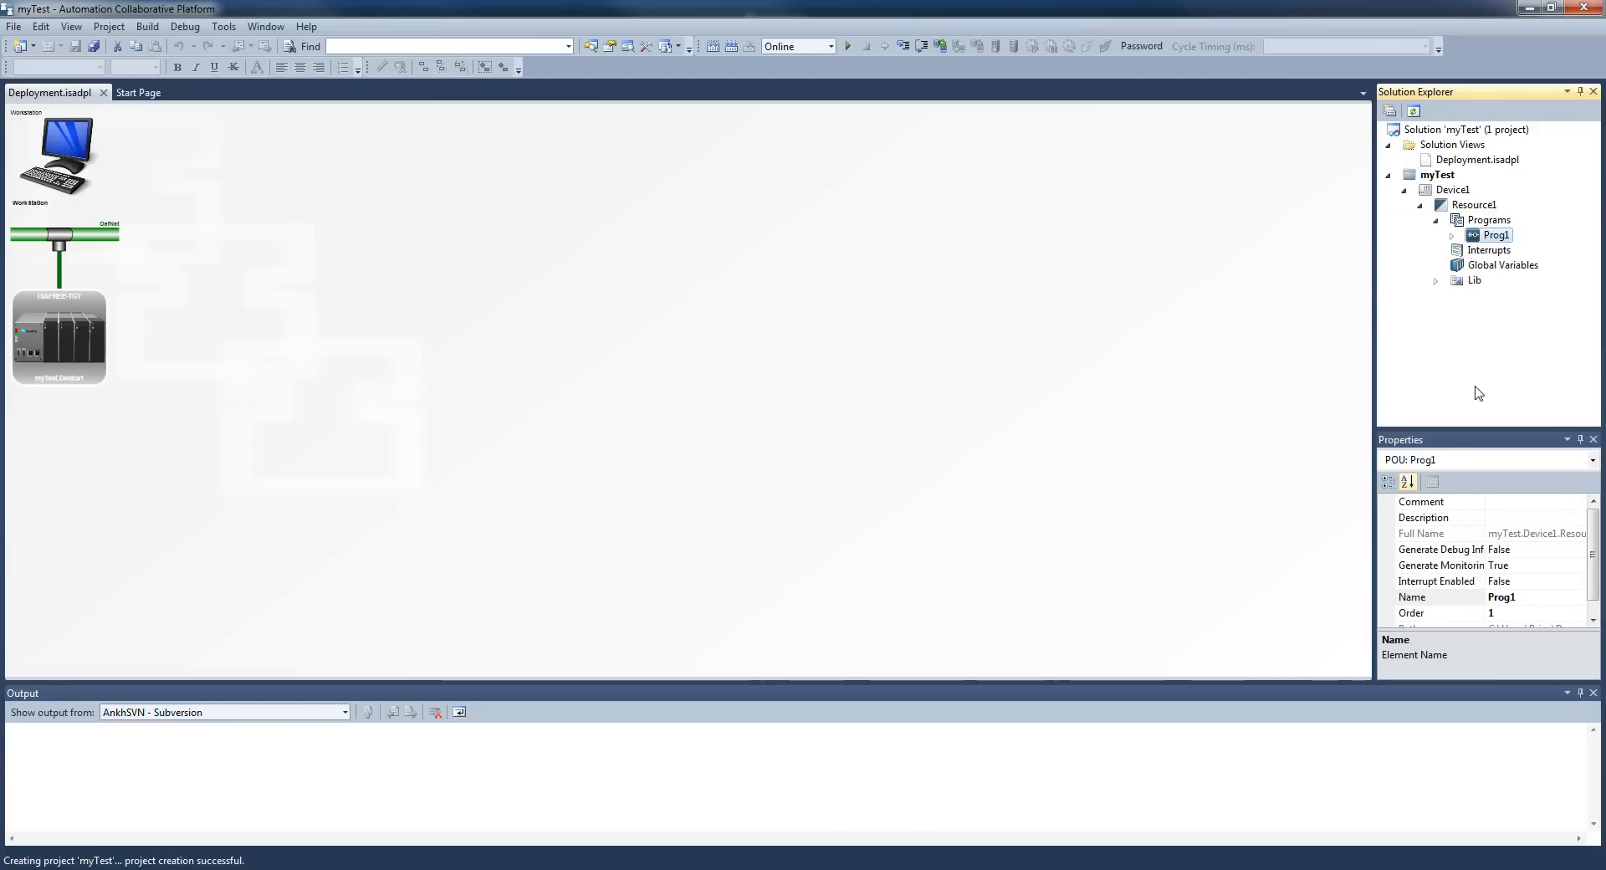
pyautogui.moveTo(1497, 335)
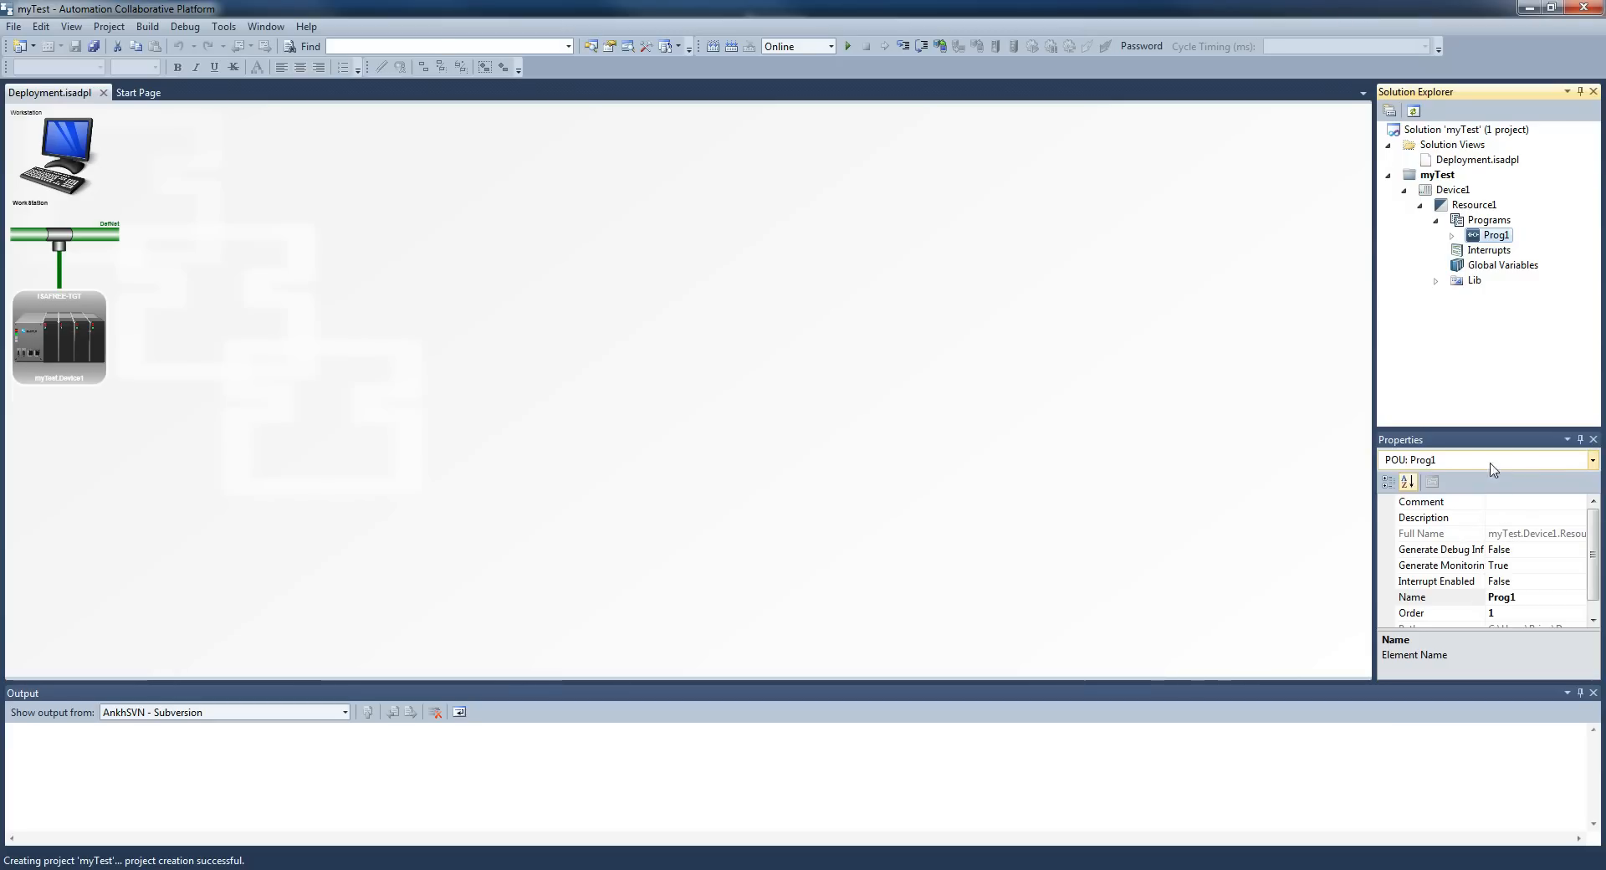
# Change the program's Name property from Prog1 to MyFirstLadder
pyautogui.click(1592, 460)
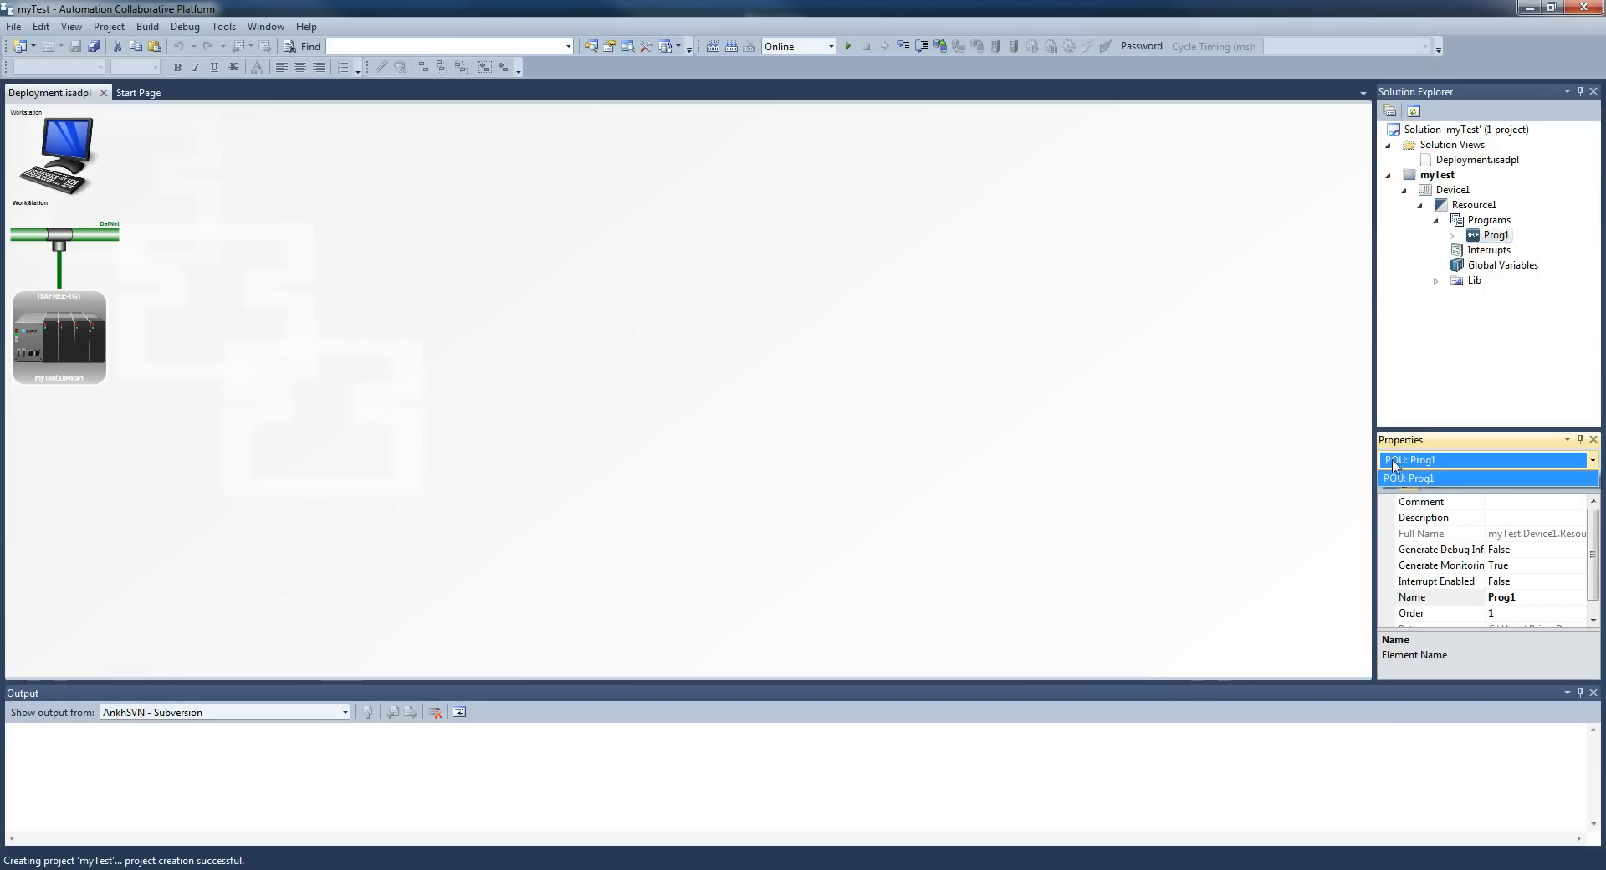
pyautogui.moveTo(1496, 588)
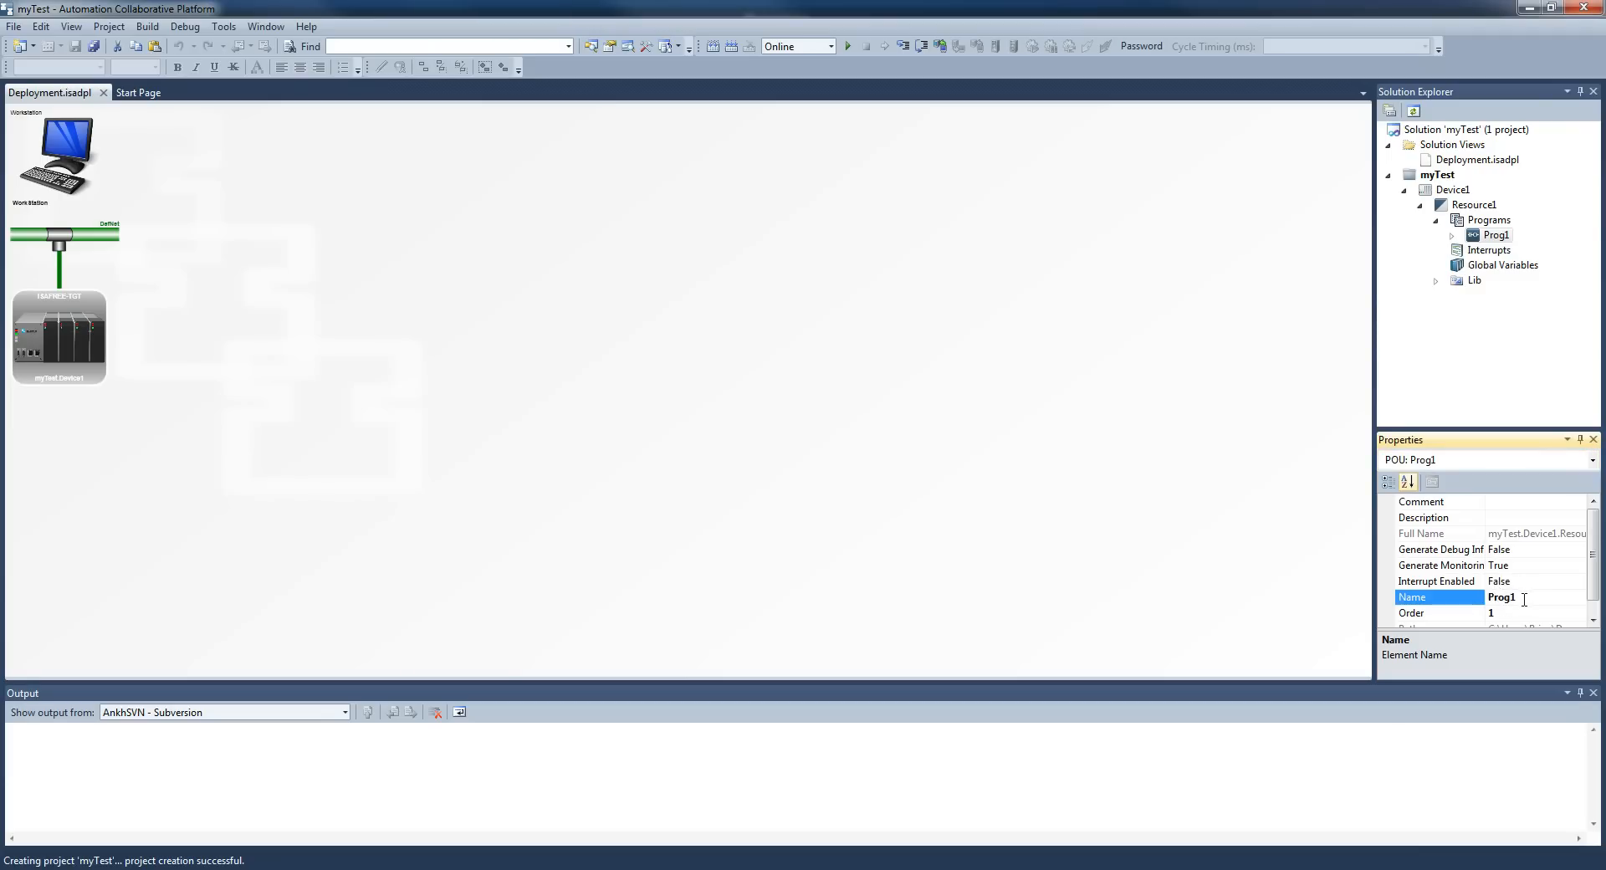
pyautogui.doubleClick(1501, 598)
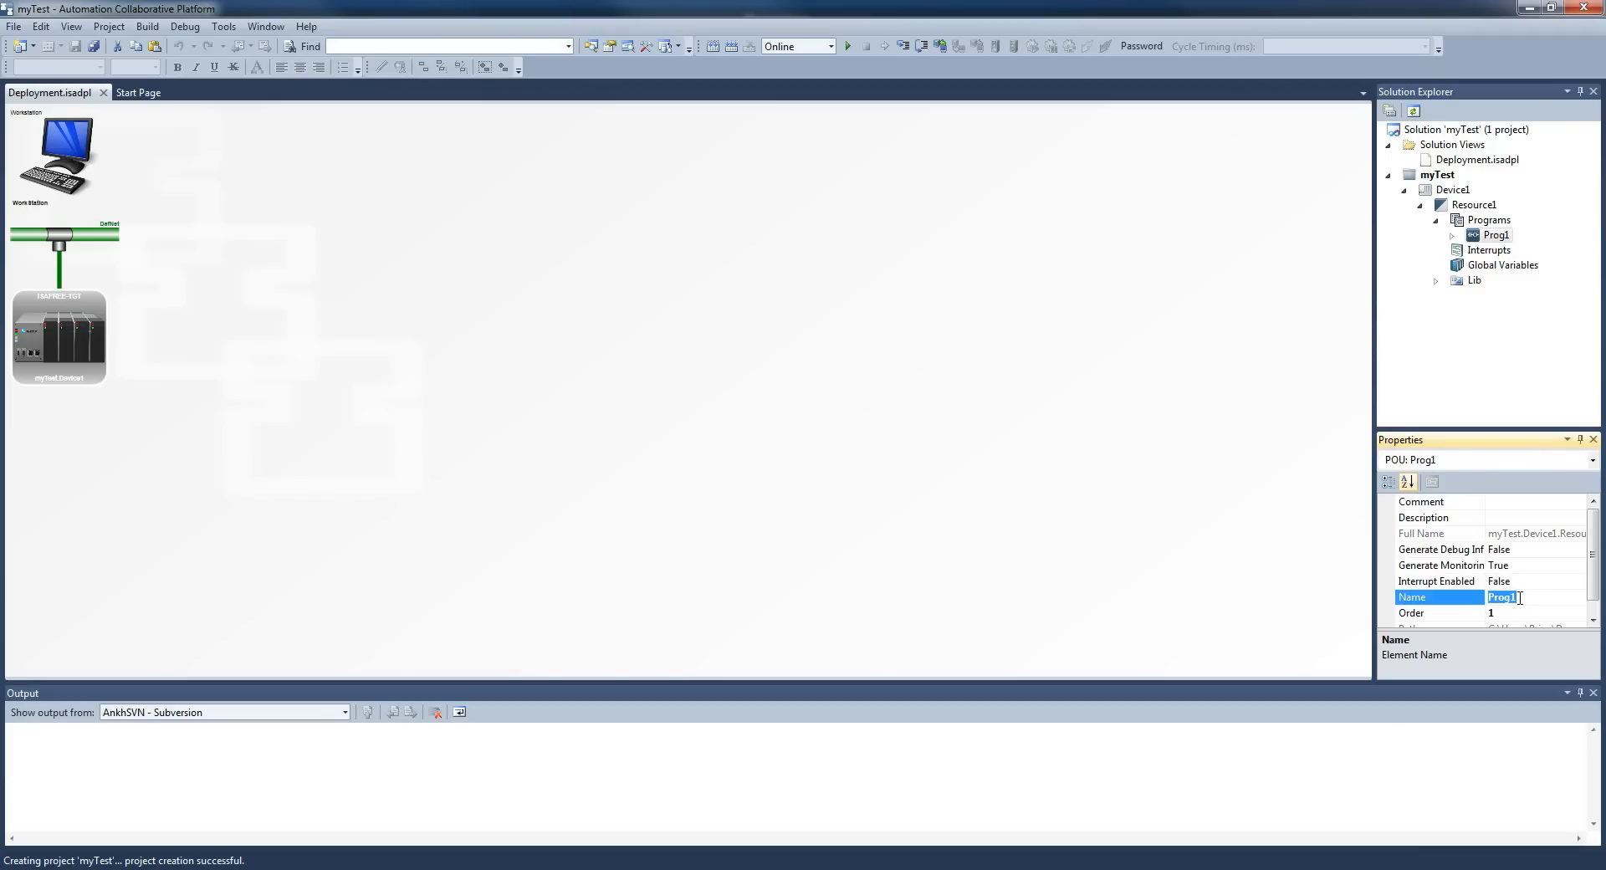
pyautogui.write('MyFirst')
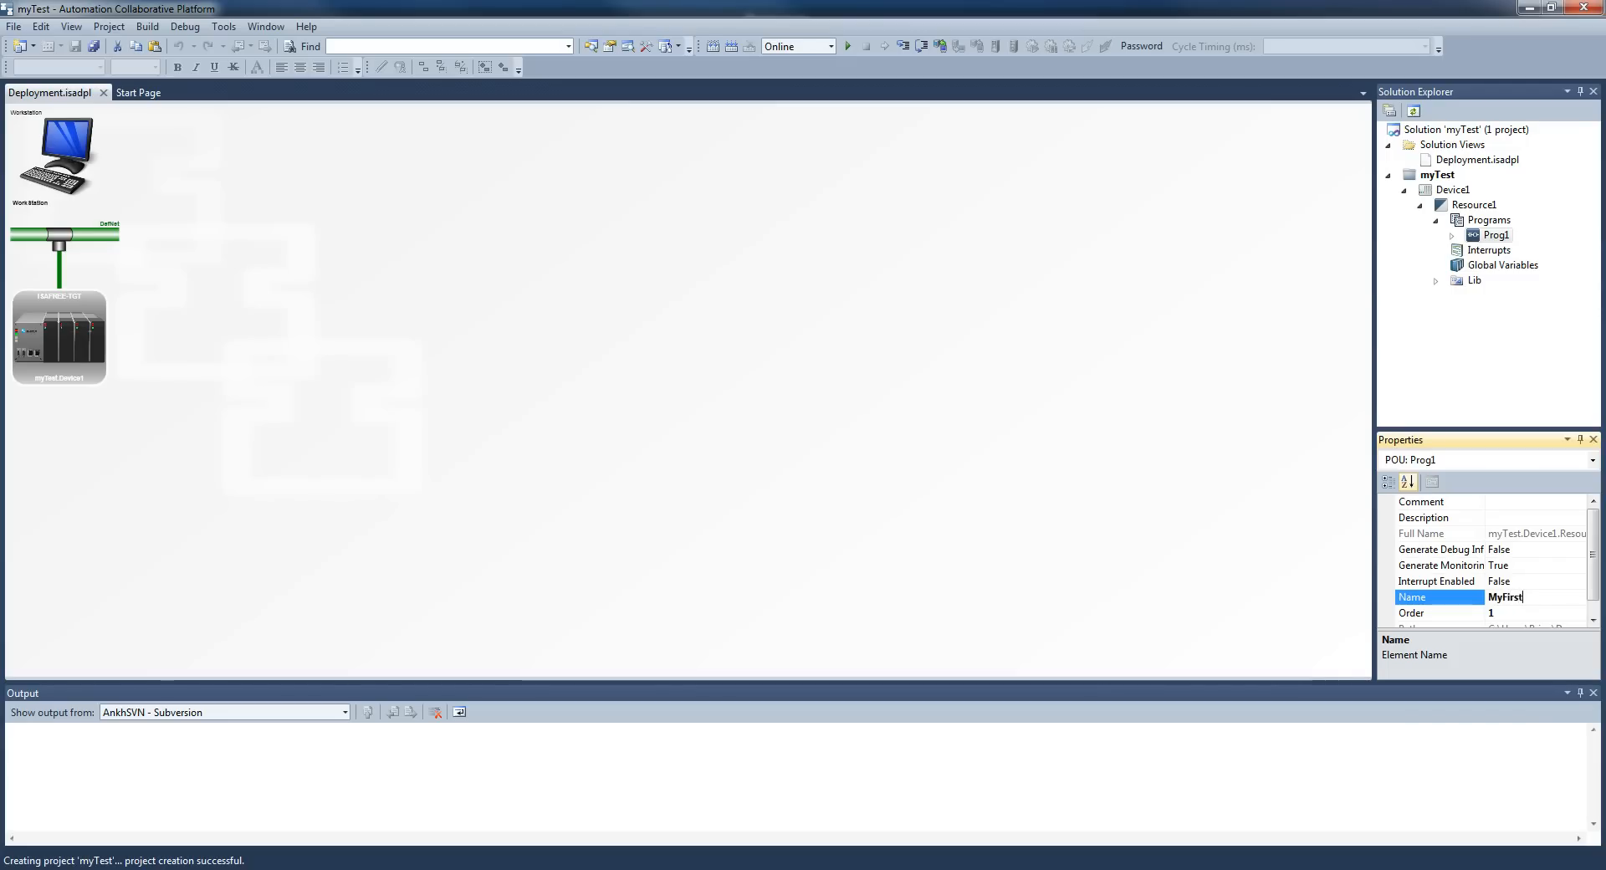
pyautogui.write('Ladder')
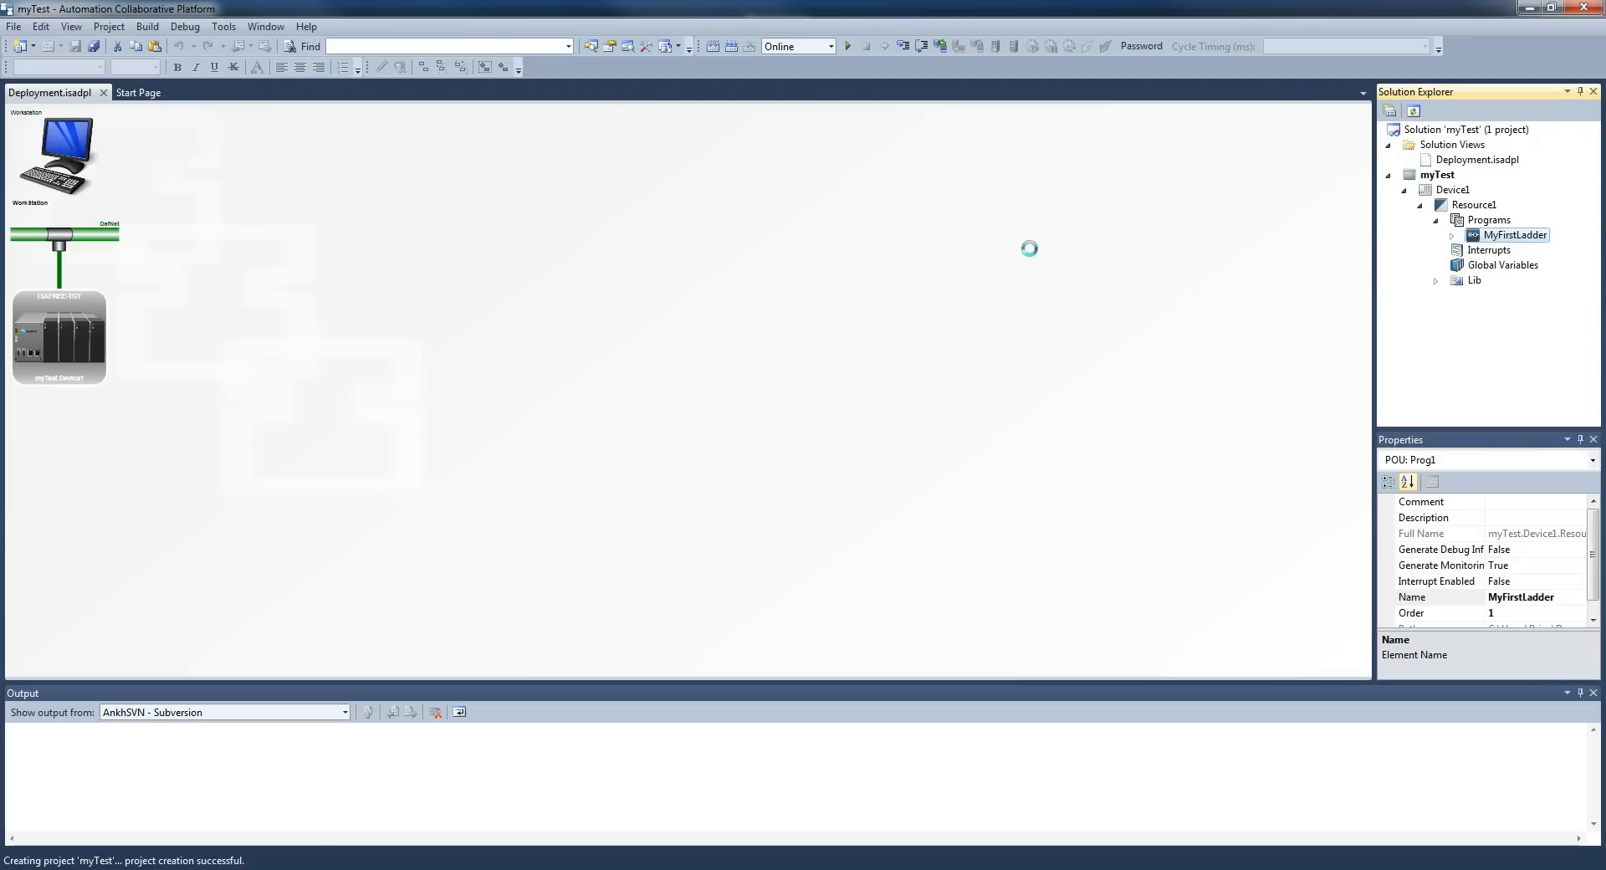
# Open MyFirstLadder in the ladder diagram editor
pyautogui.doubleClick(1515, 235)
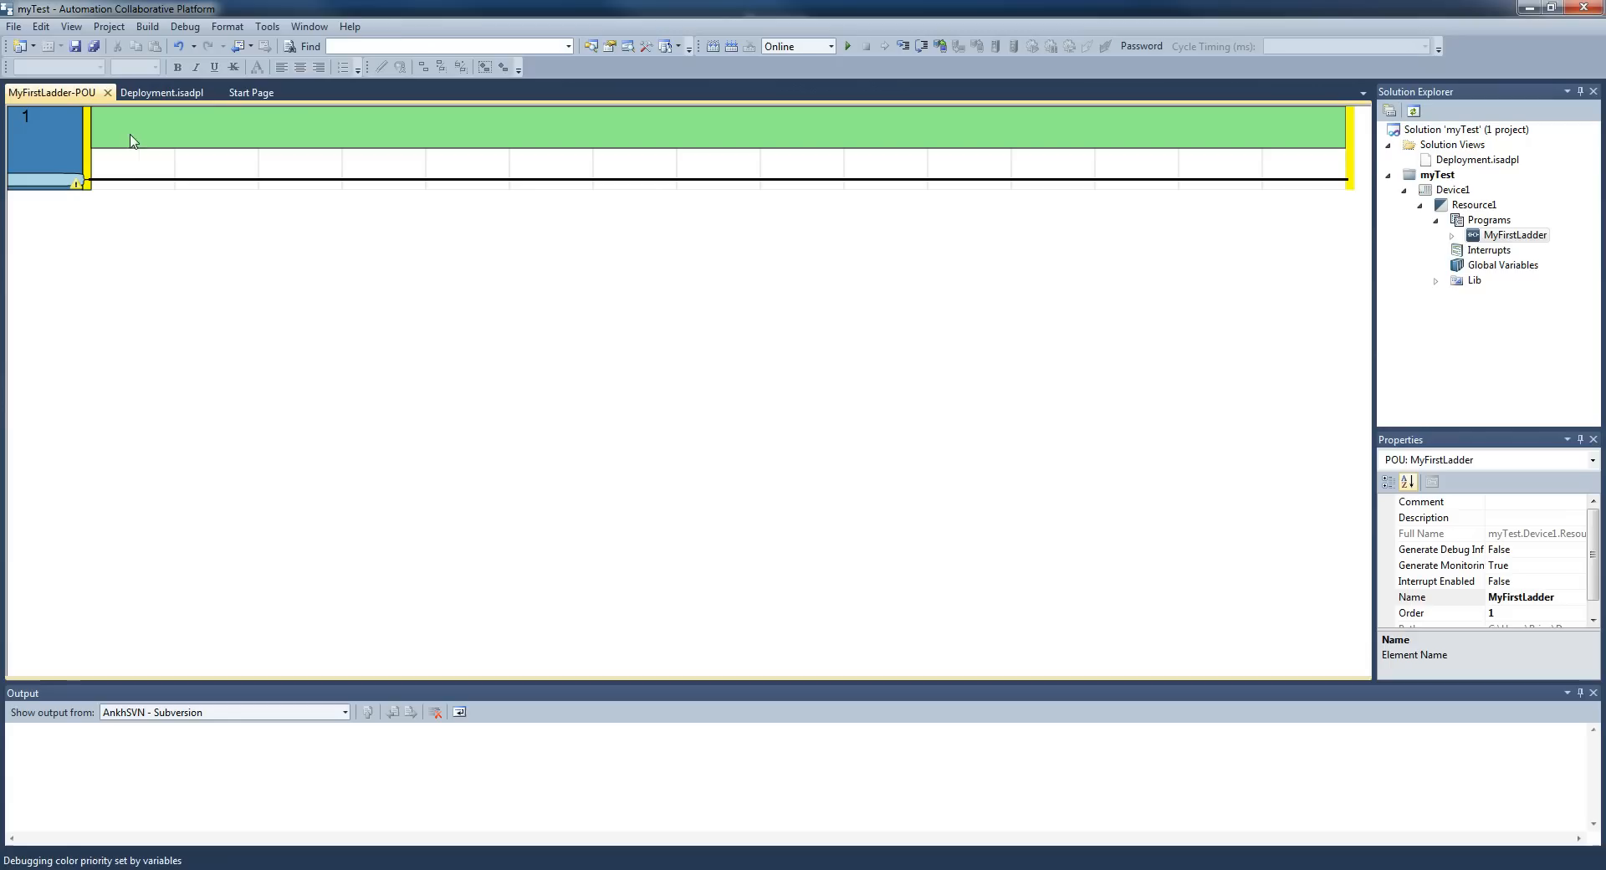
pyautogui.moveTo(287, 143)
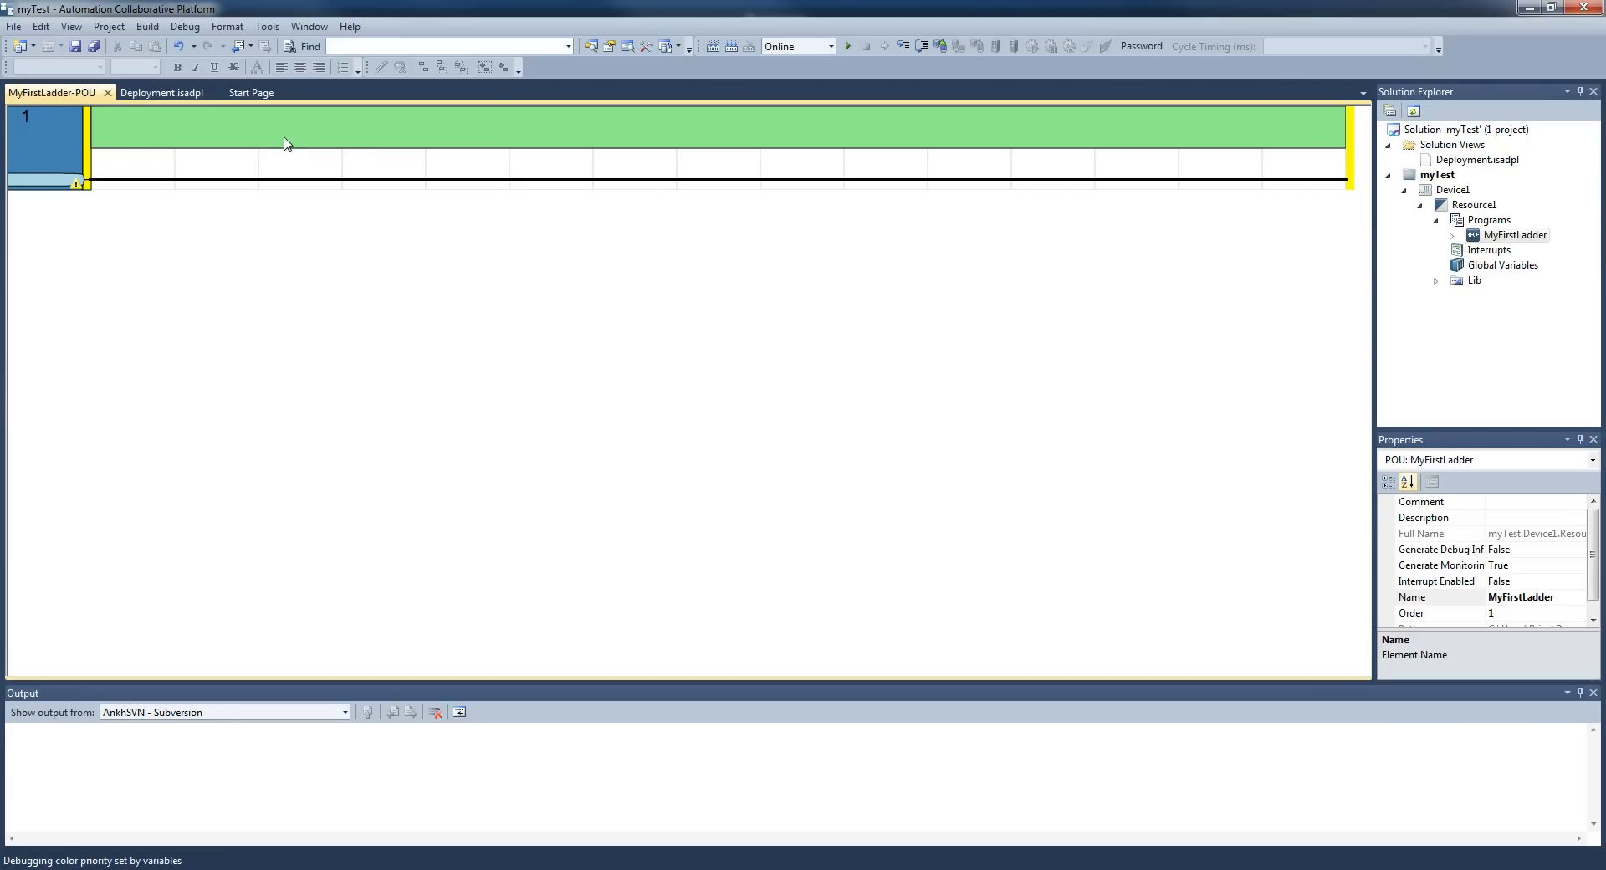
pyautogui.moveTo(10, 151)
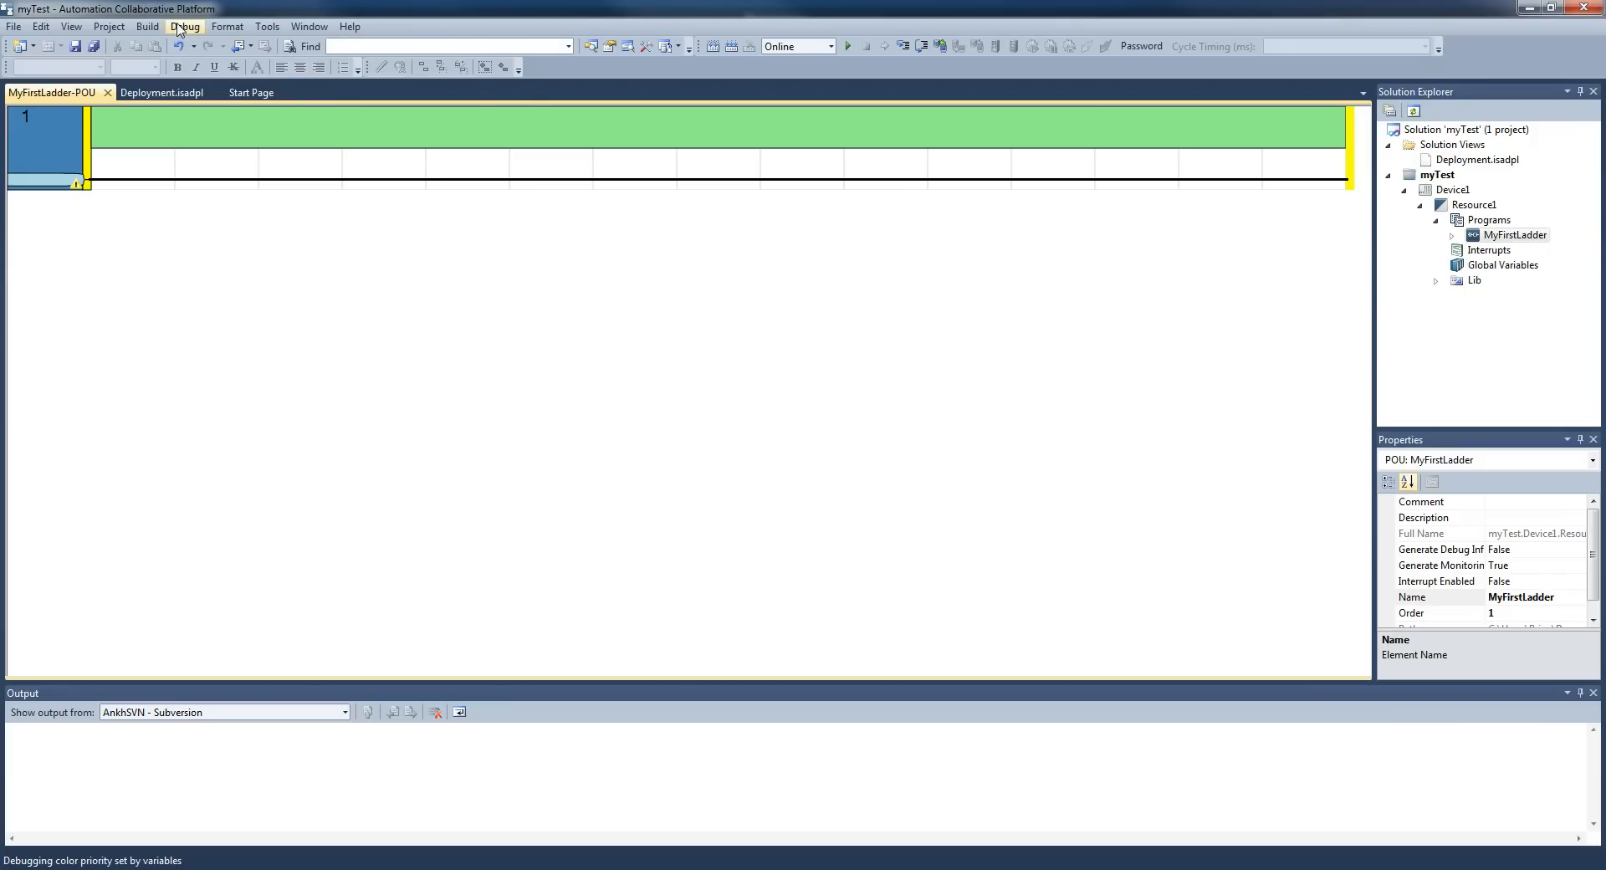
# Show the Toolbox panel from the View menu
pyautogui.click(70, 26)
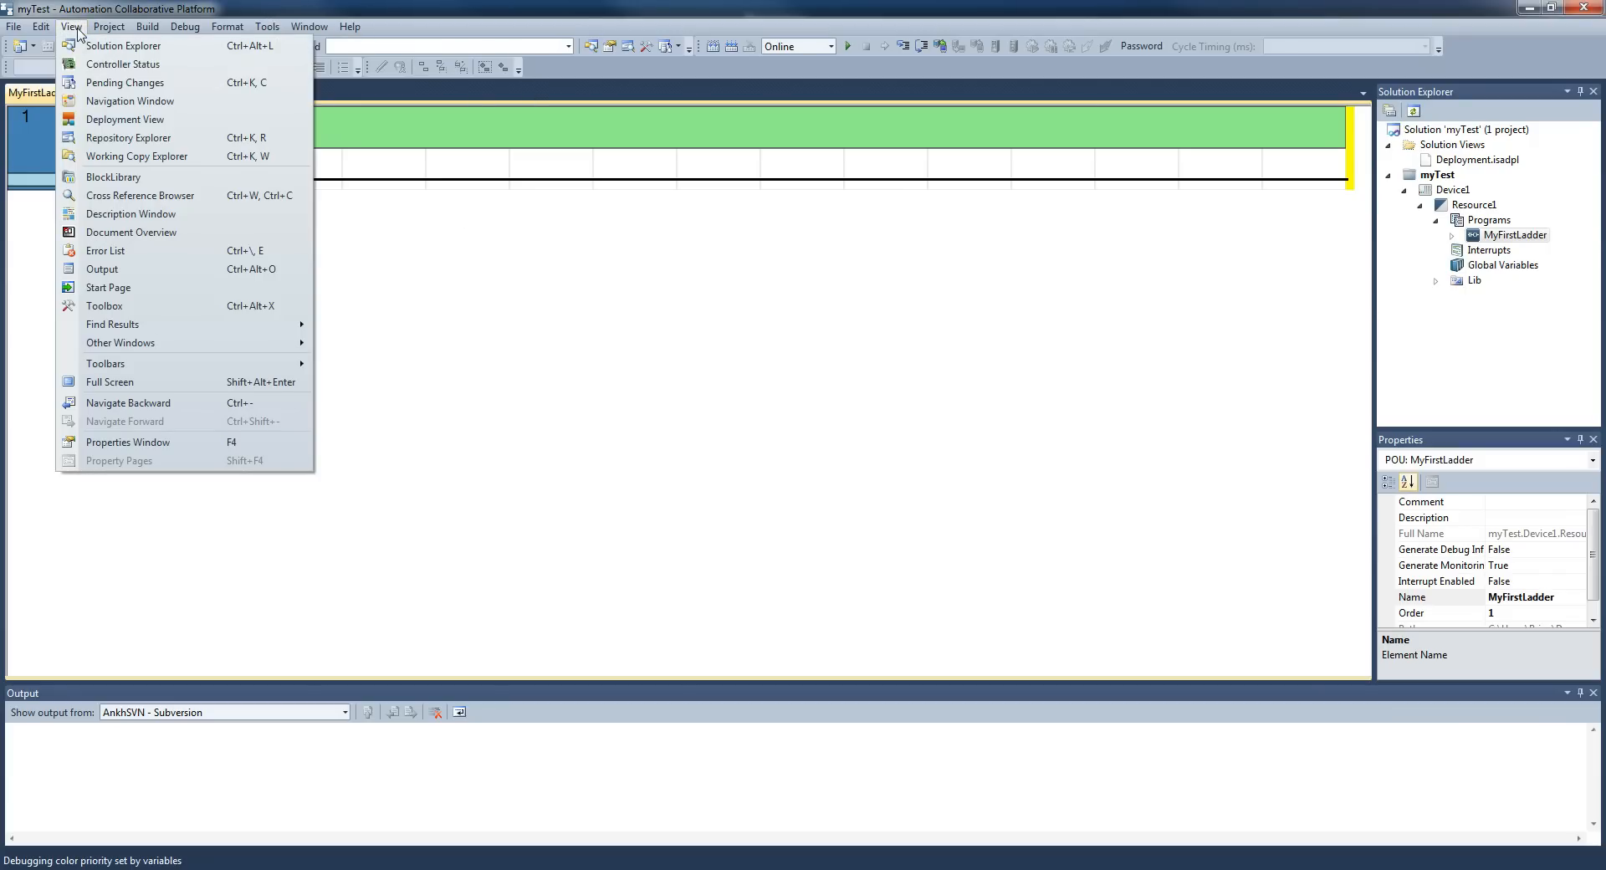
pyautogui.moveTo(108, 287)
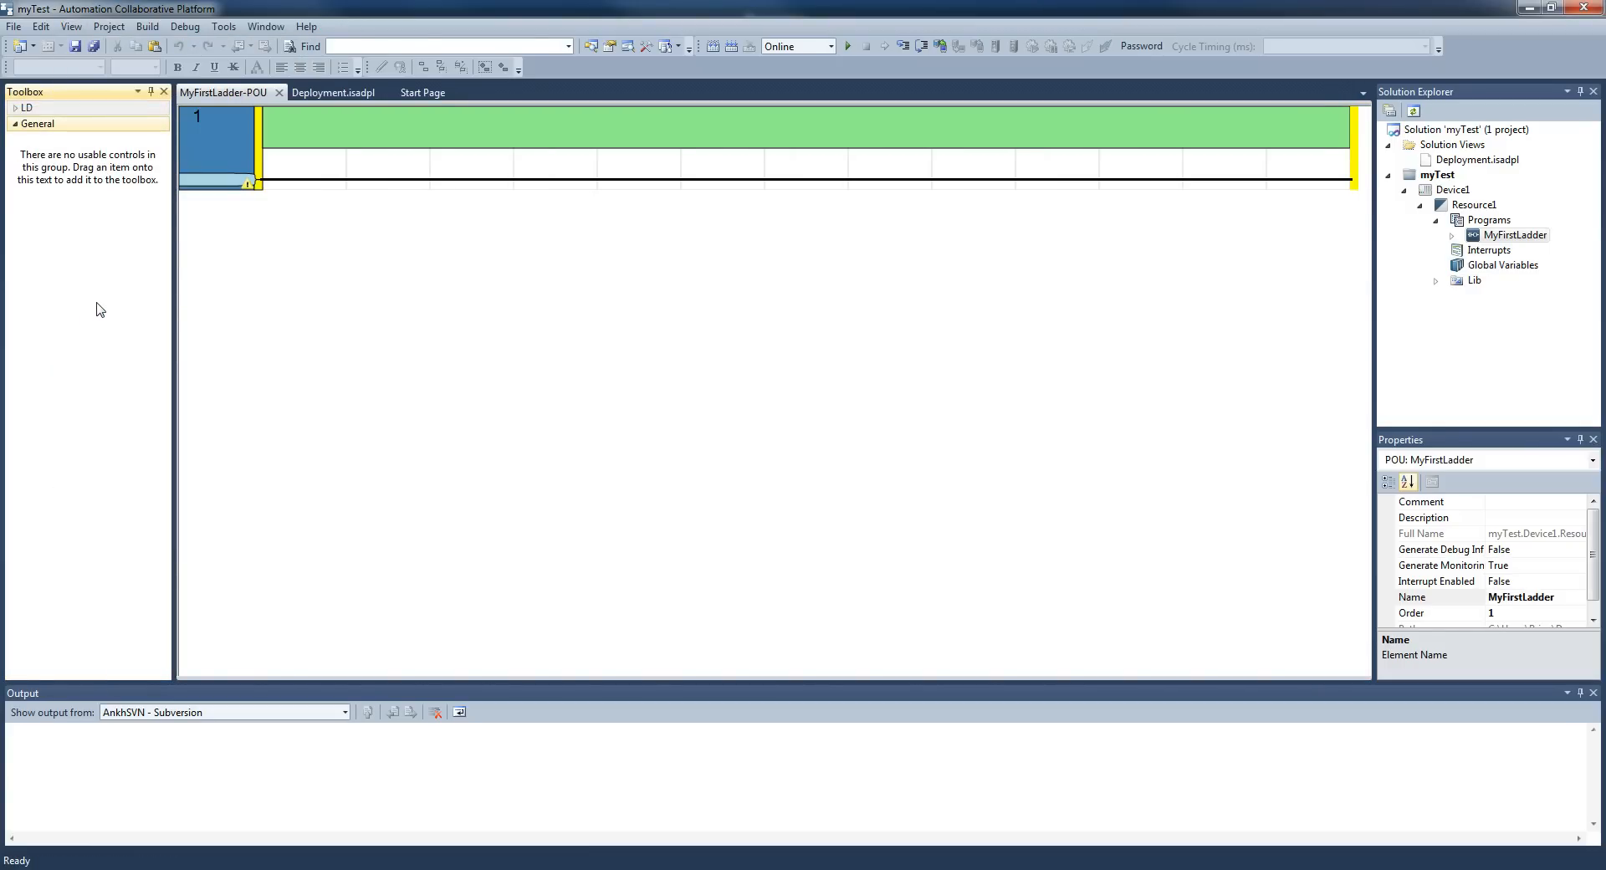
pyautogui.click(70, 26)
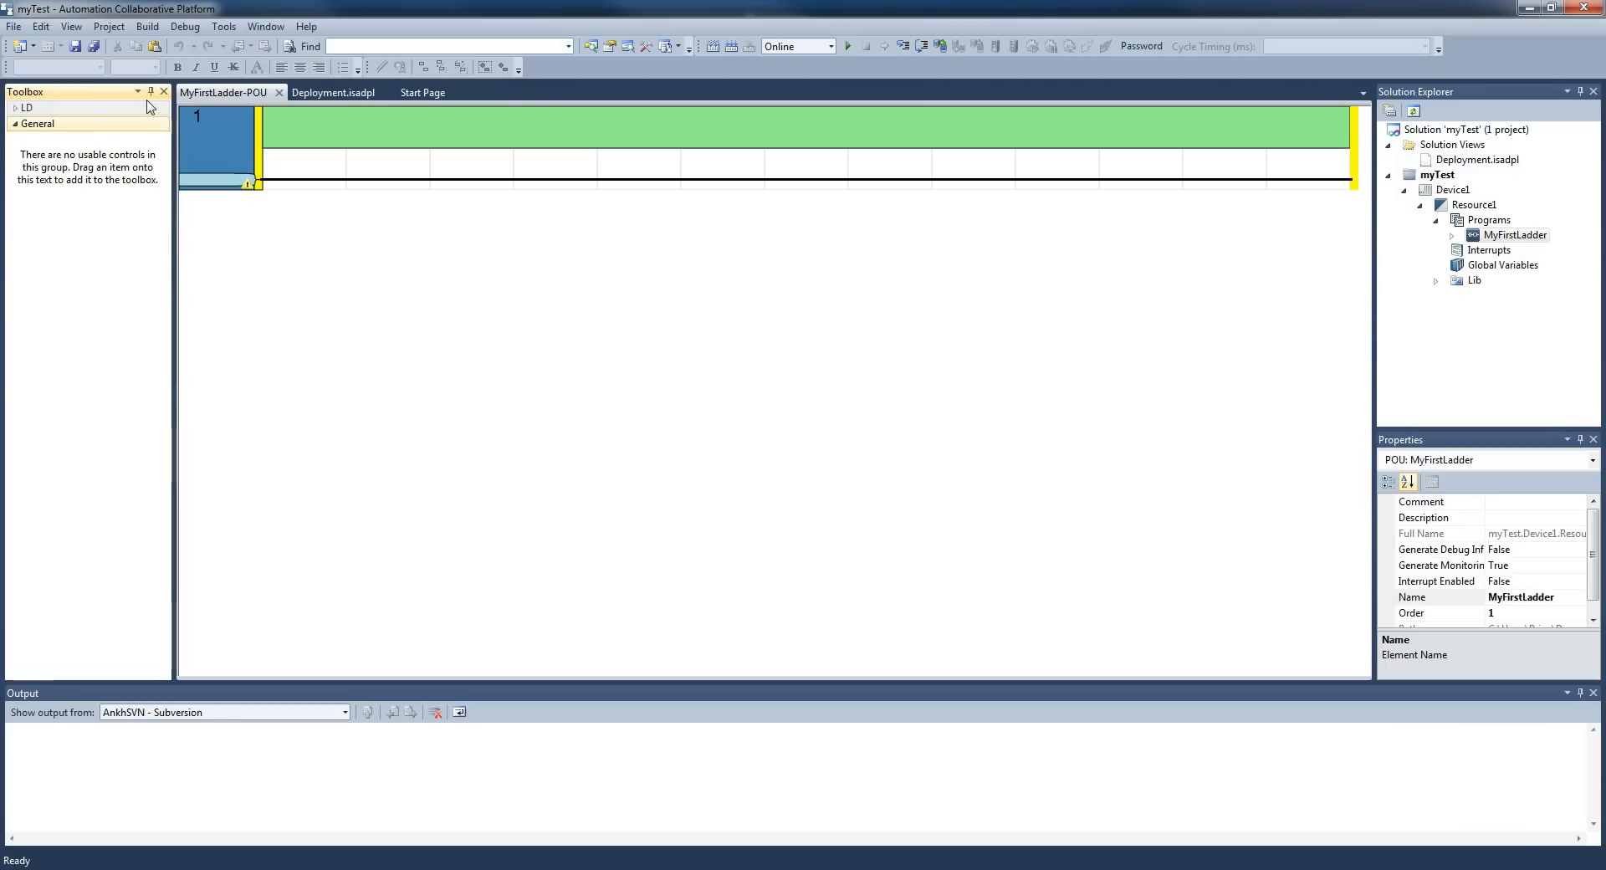
pyautogui.moveTo(149, 92)
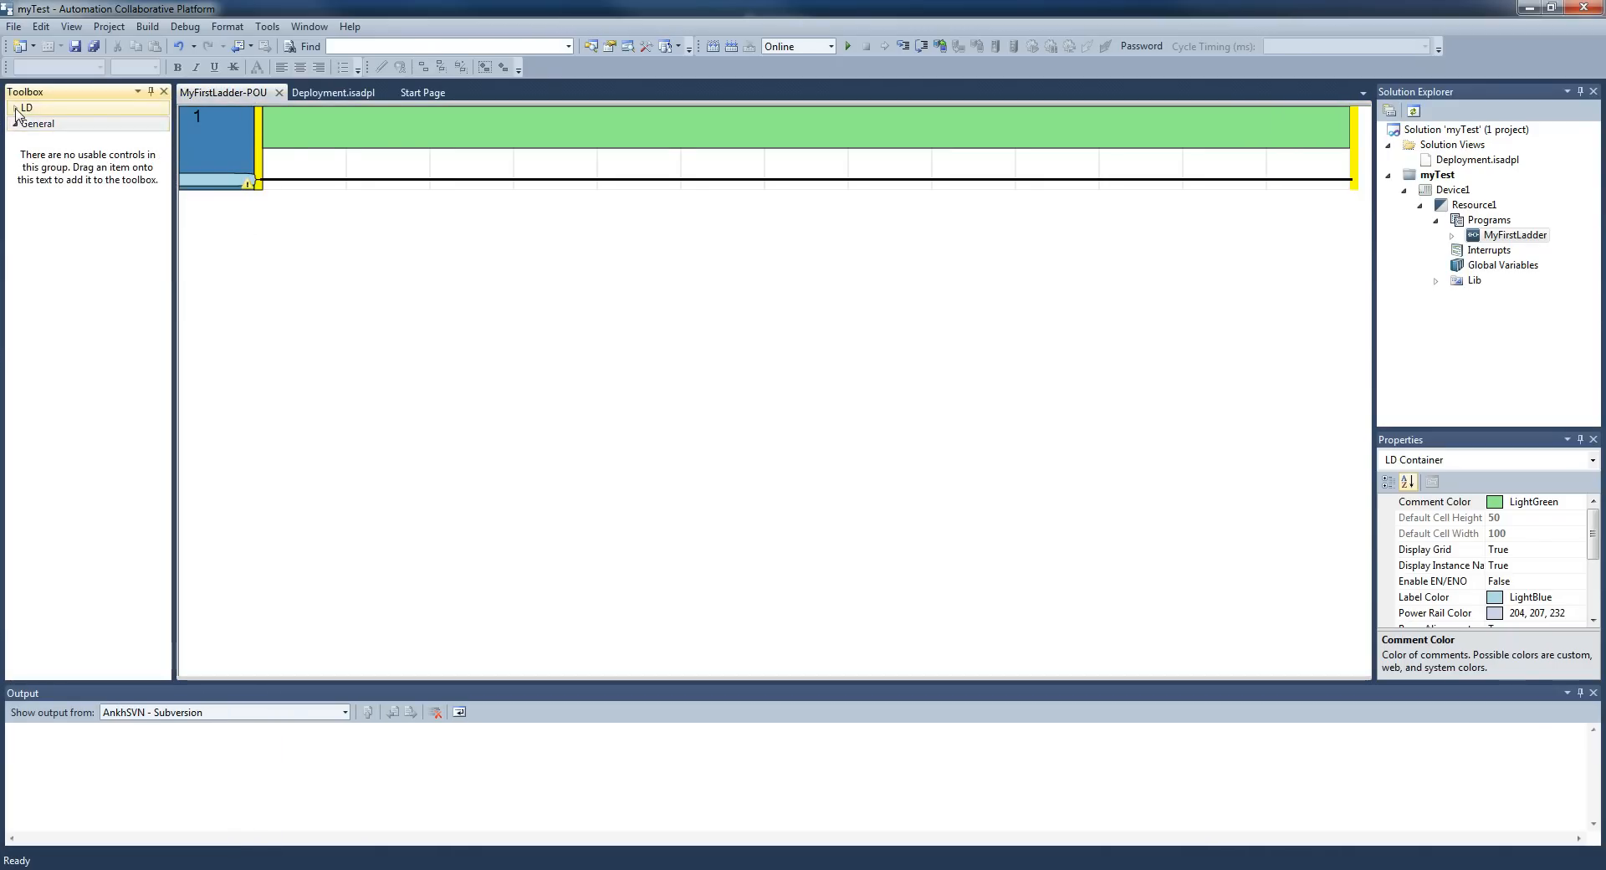
# Expand the LD group in the Toolbox
pyautogui.click(26, 108)
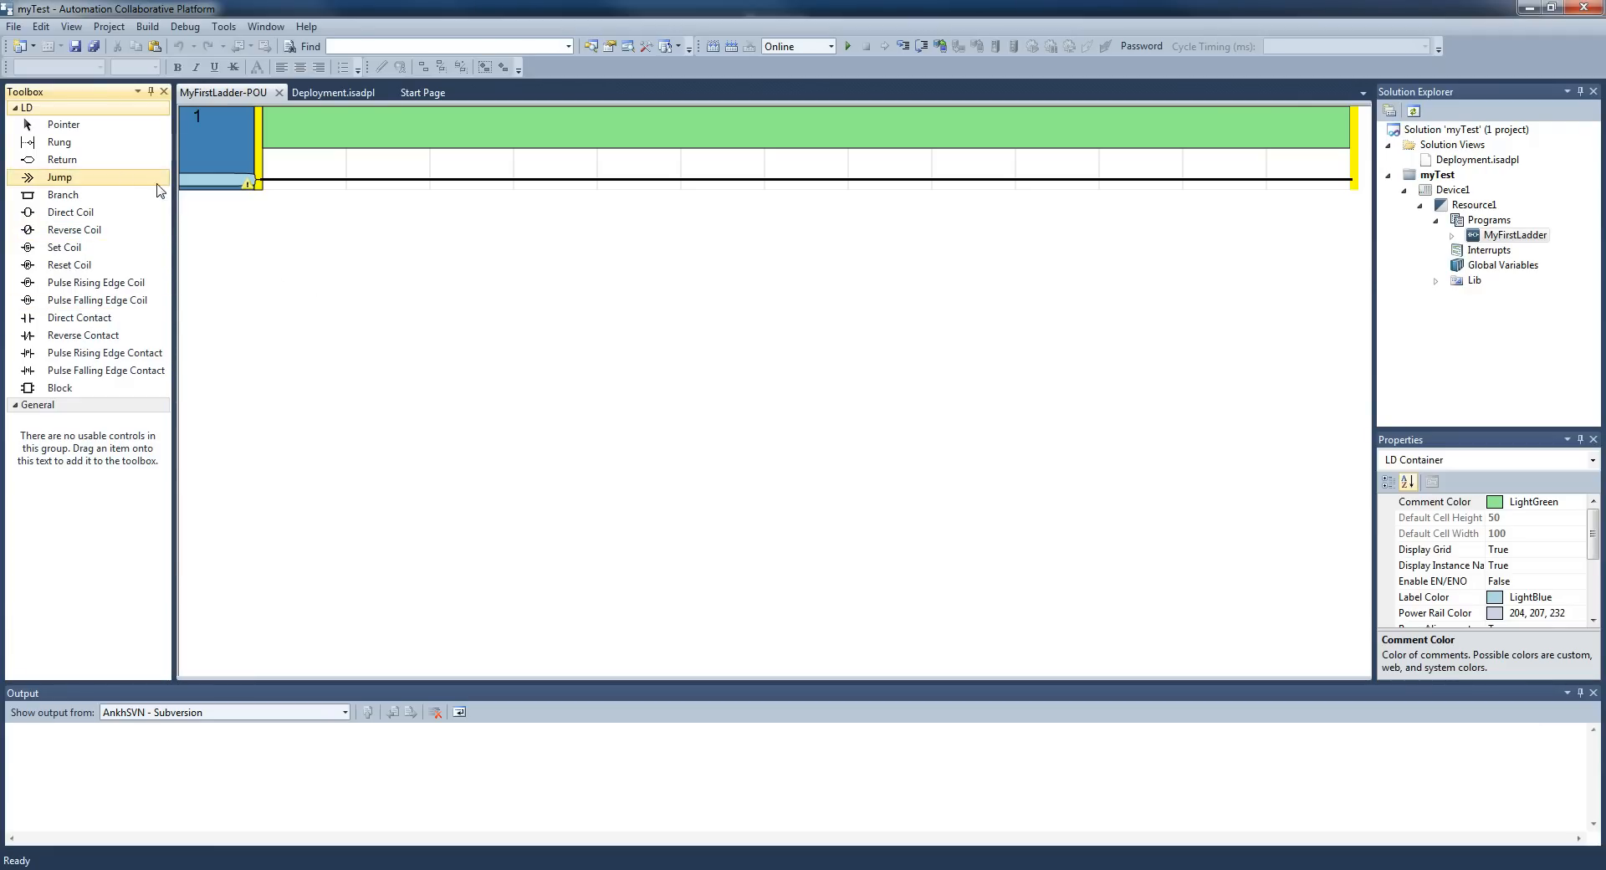
pyautogui.moveTo(61, 159)
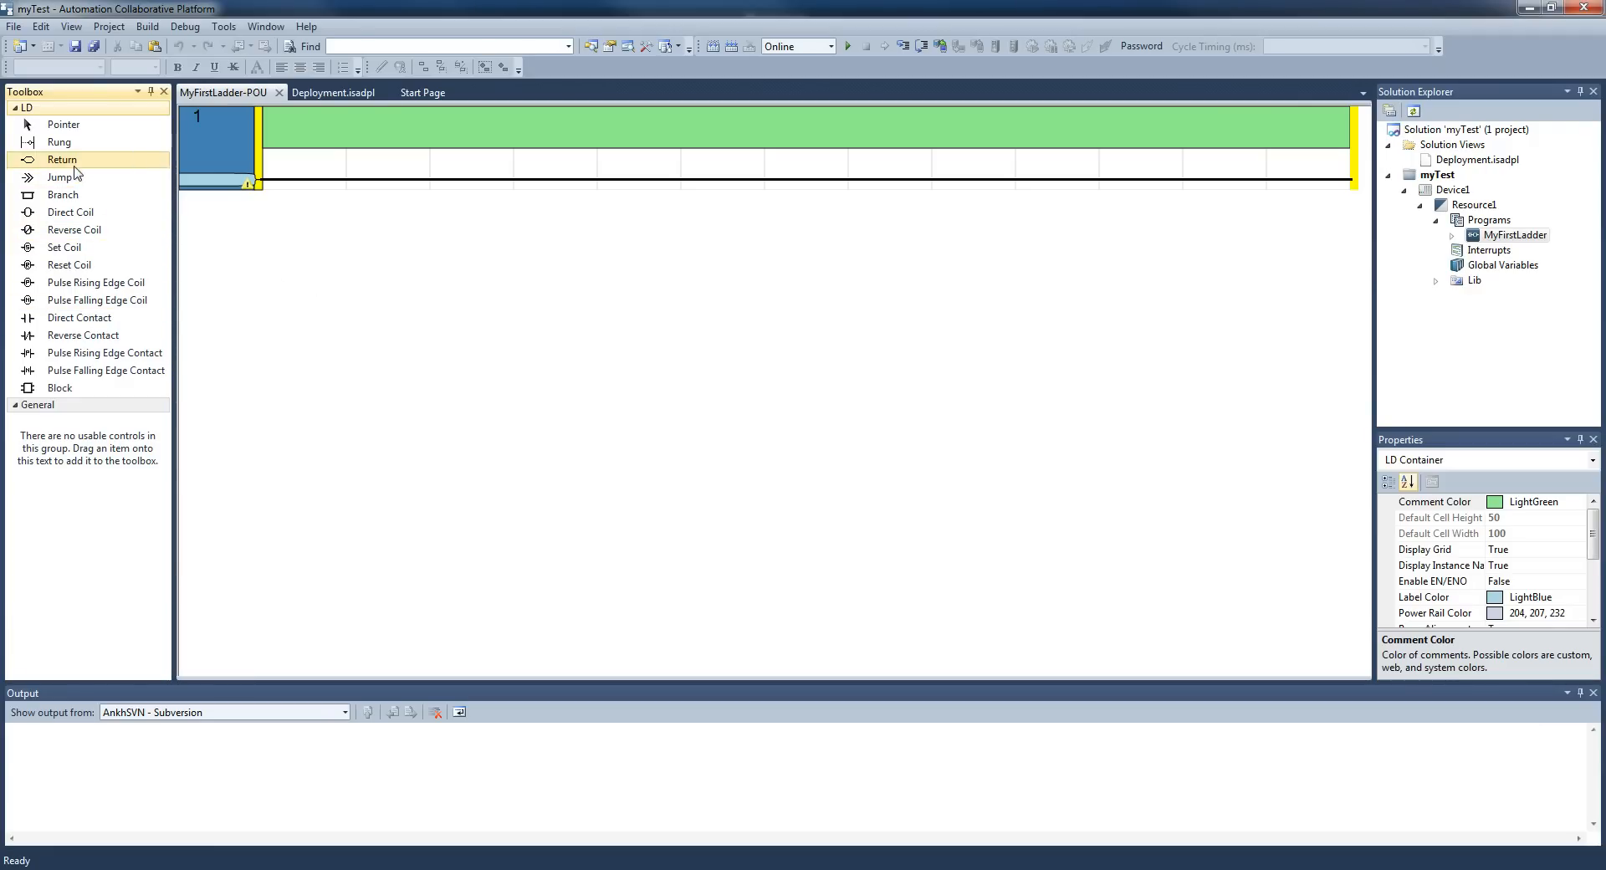
pyautogui.moveTo(64, 123)
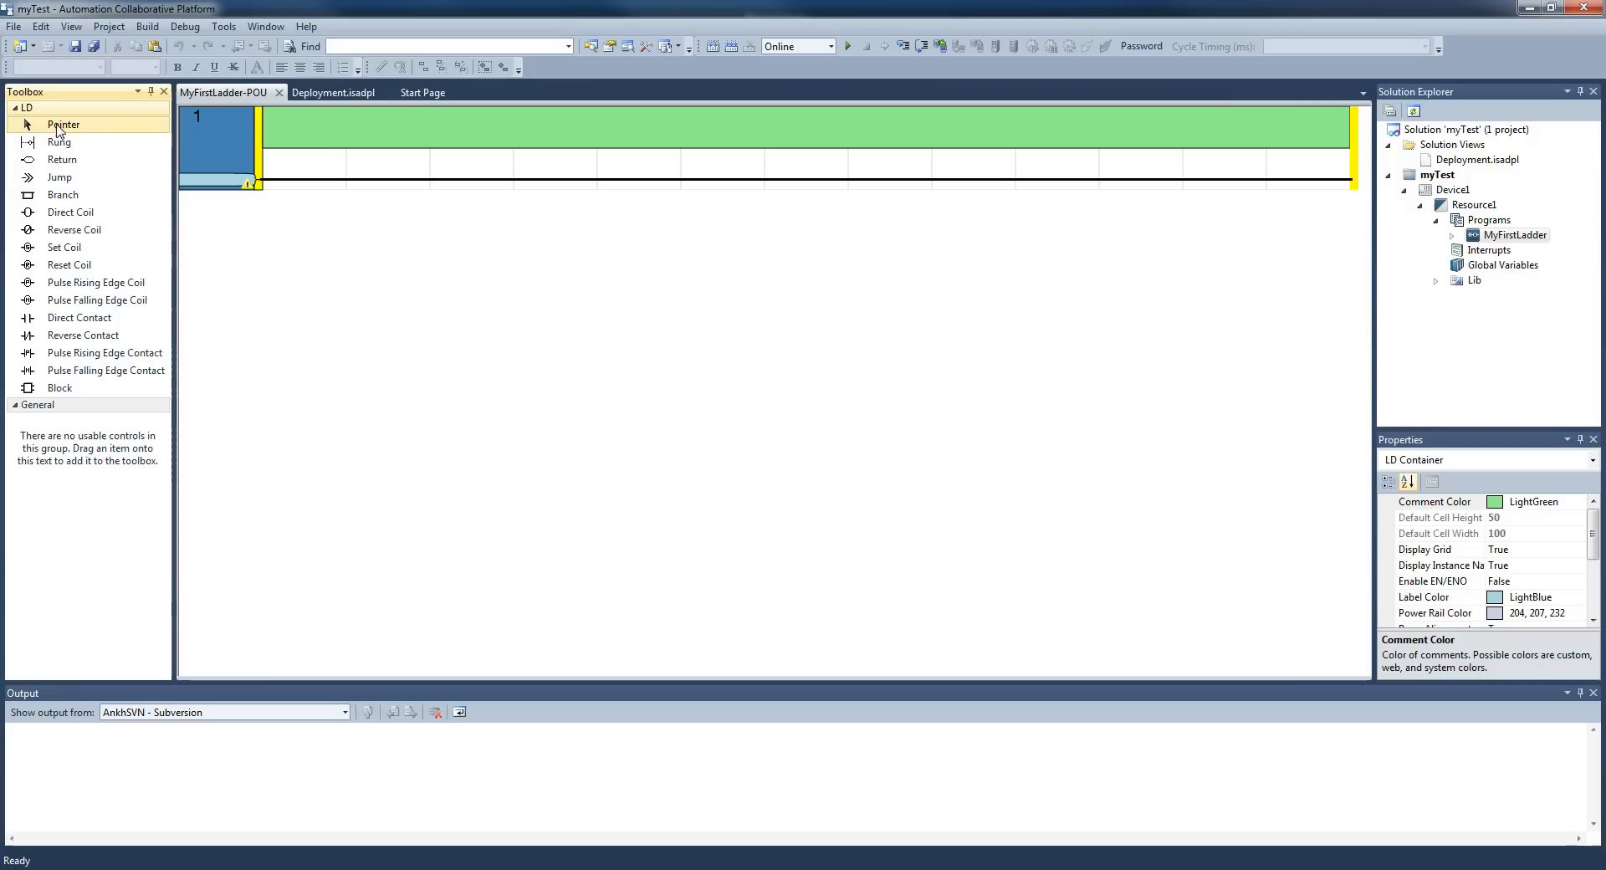
pyautogui.moveTo(70, 213)
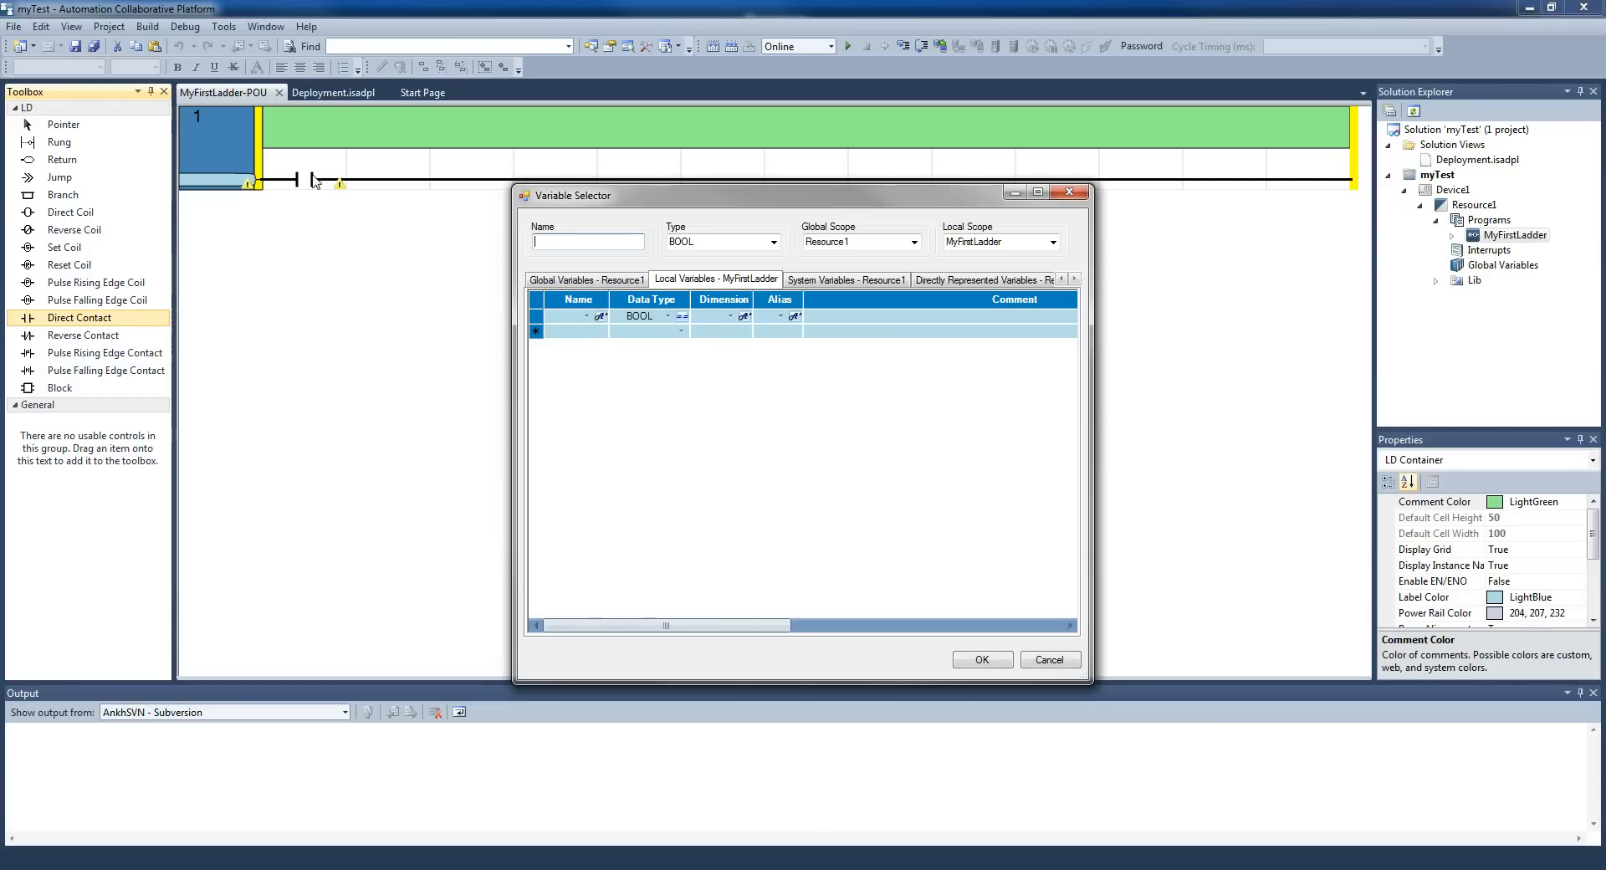
# Name the direct contact's variable Var01 and confirm
pyautogui.write('Var01')
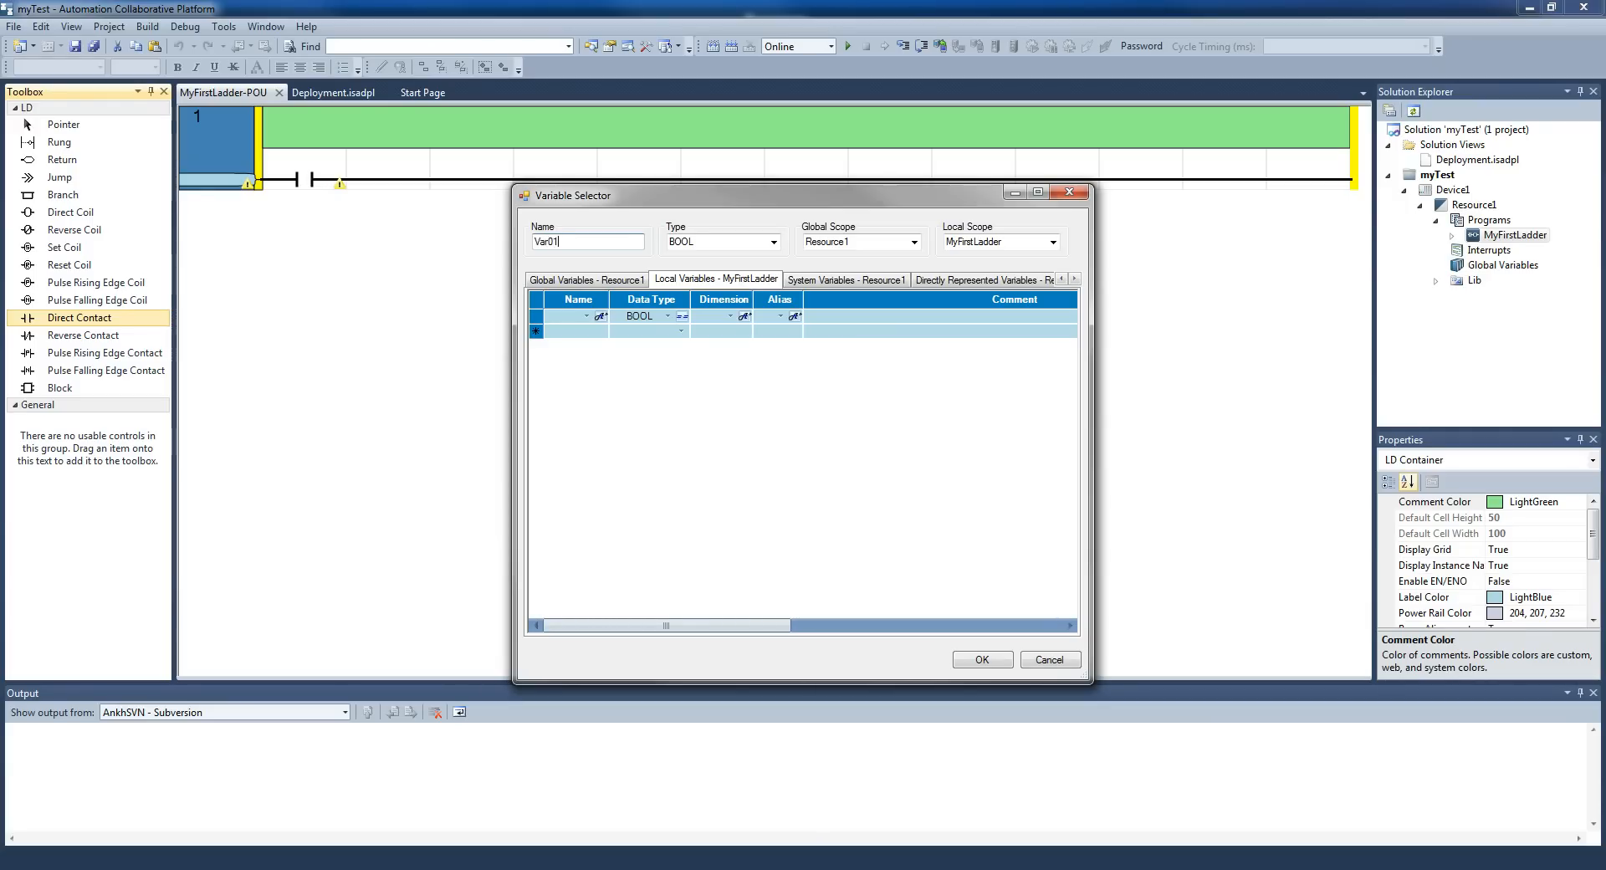
pyautogui.click(981, 659)
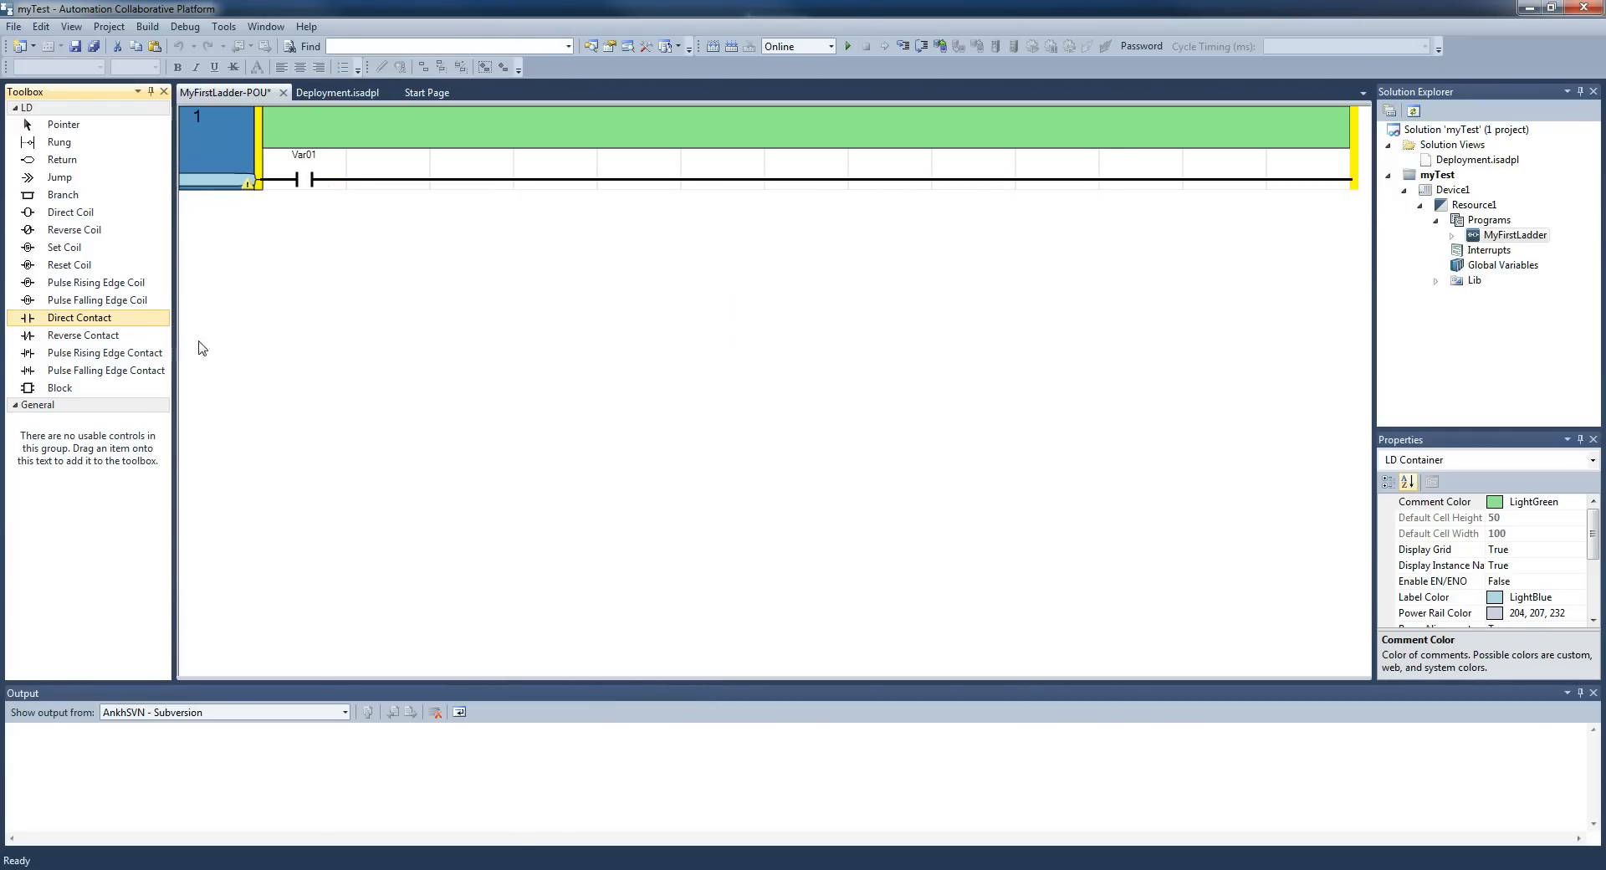
pyautogui.moveTo(63, 195)
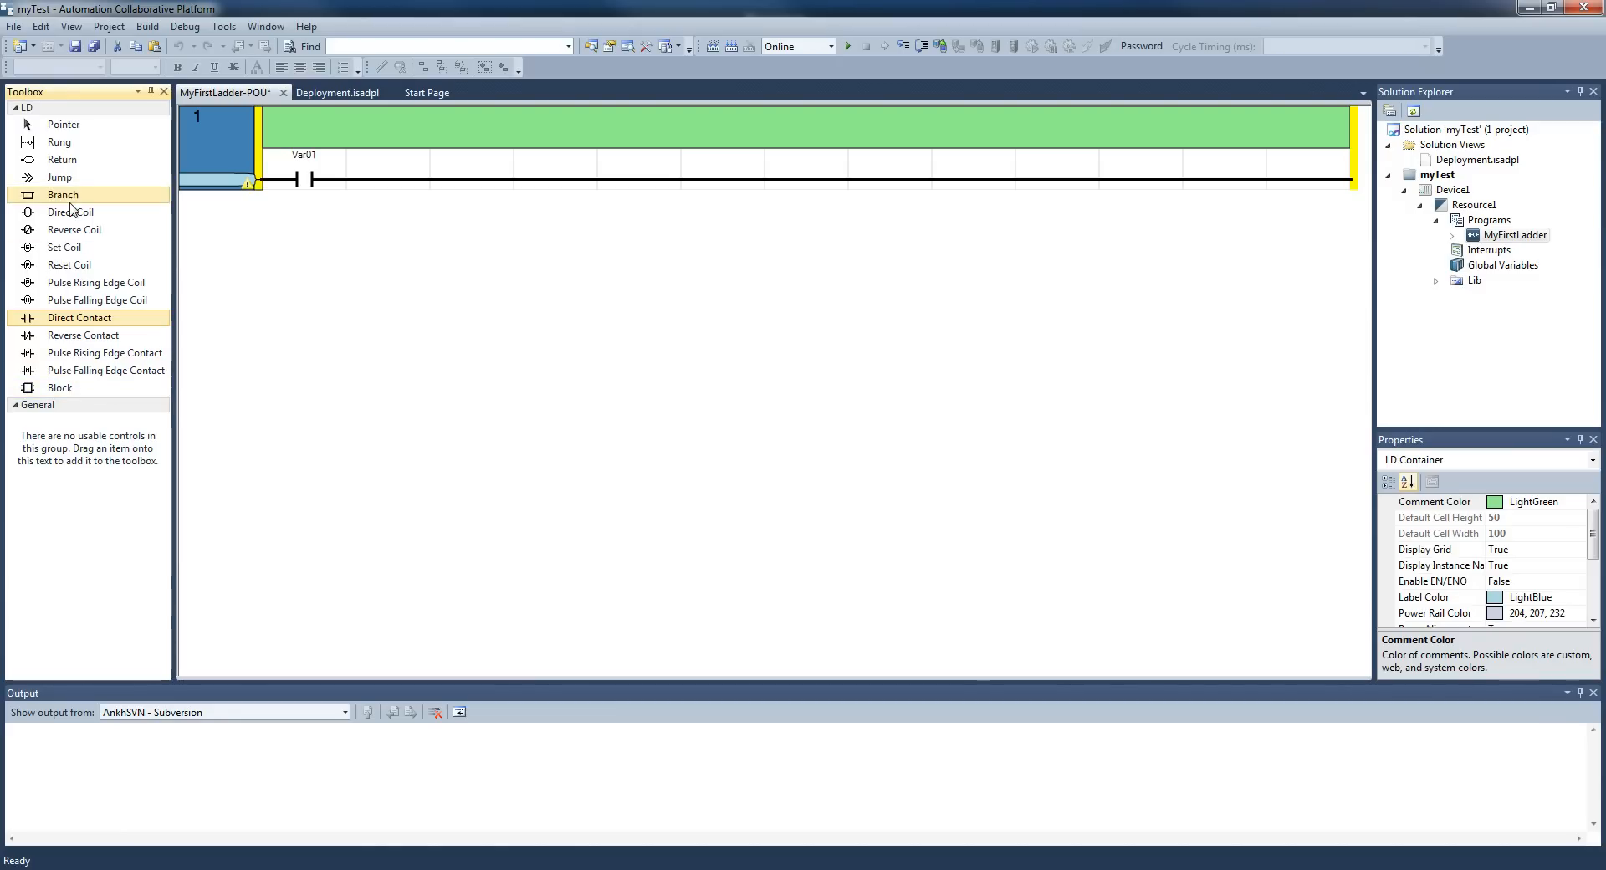
# Place a direct coil ending rung 1 and assign it variable Coil01
pyautogui.click(71, 212)
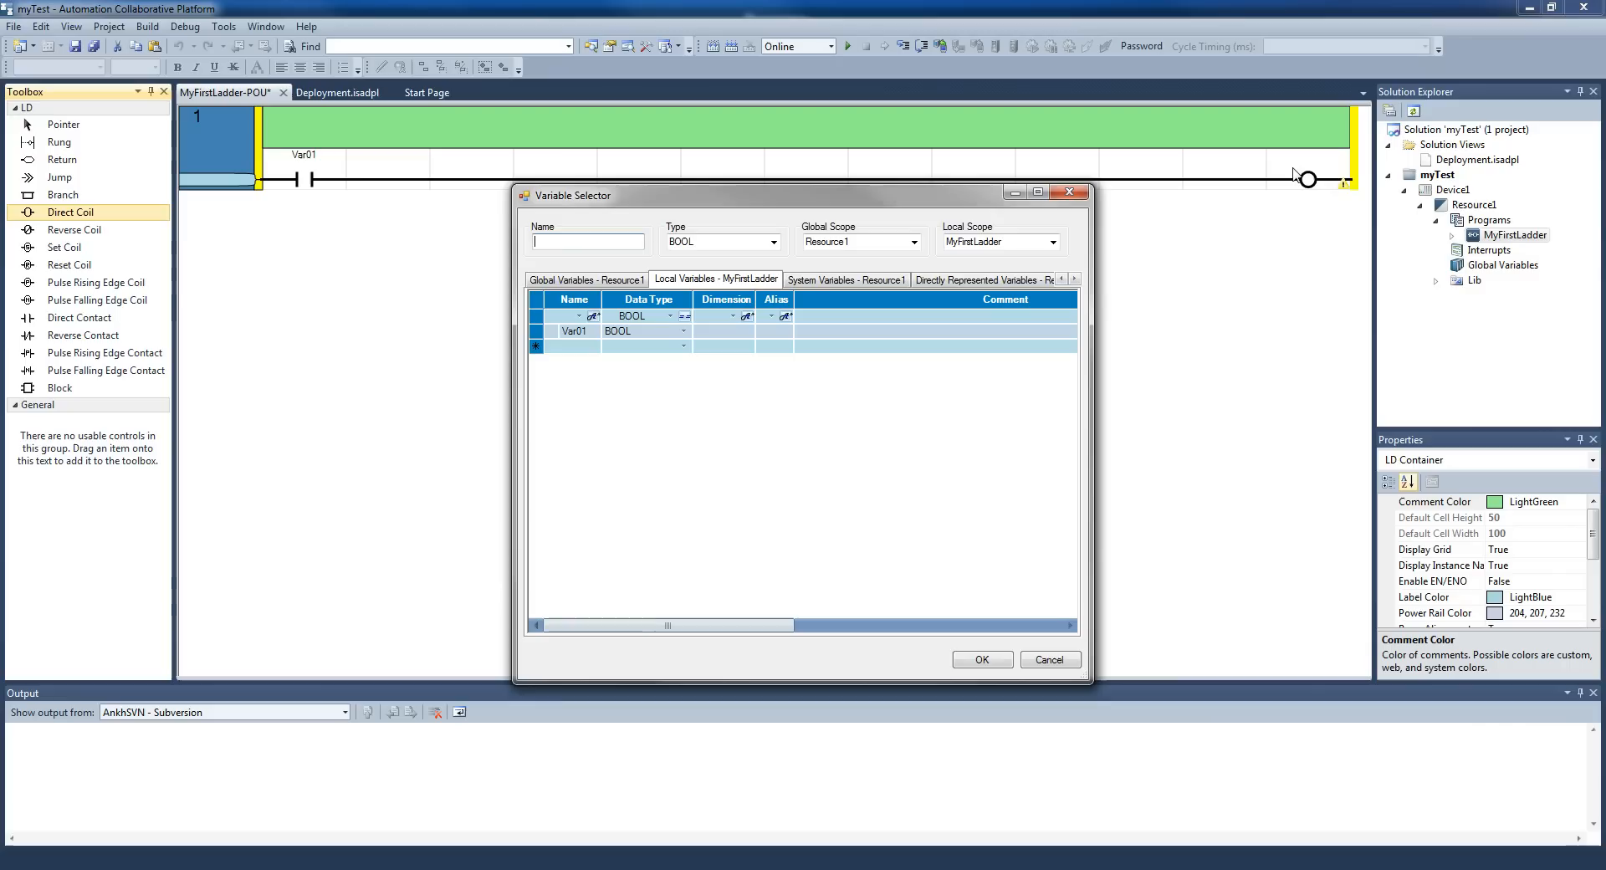
pyautogui.write('O')
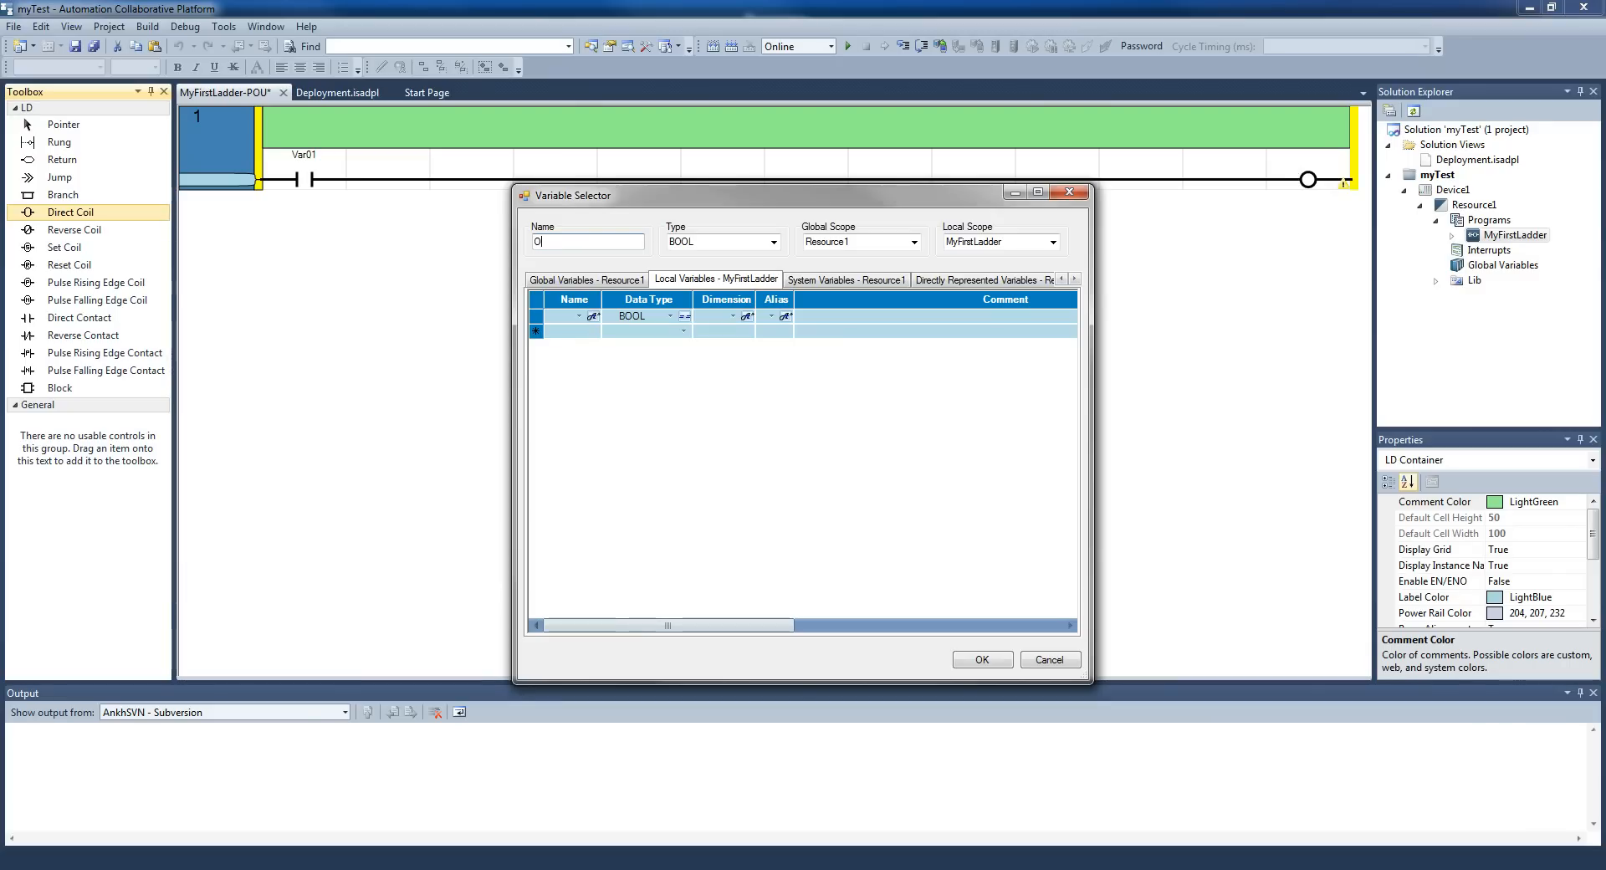
pyautogui.write('Ca')
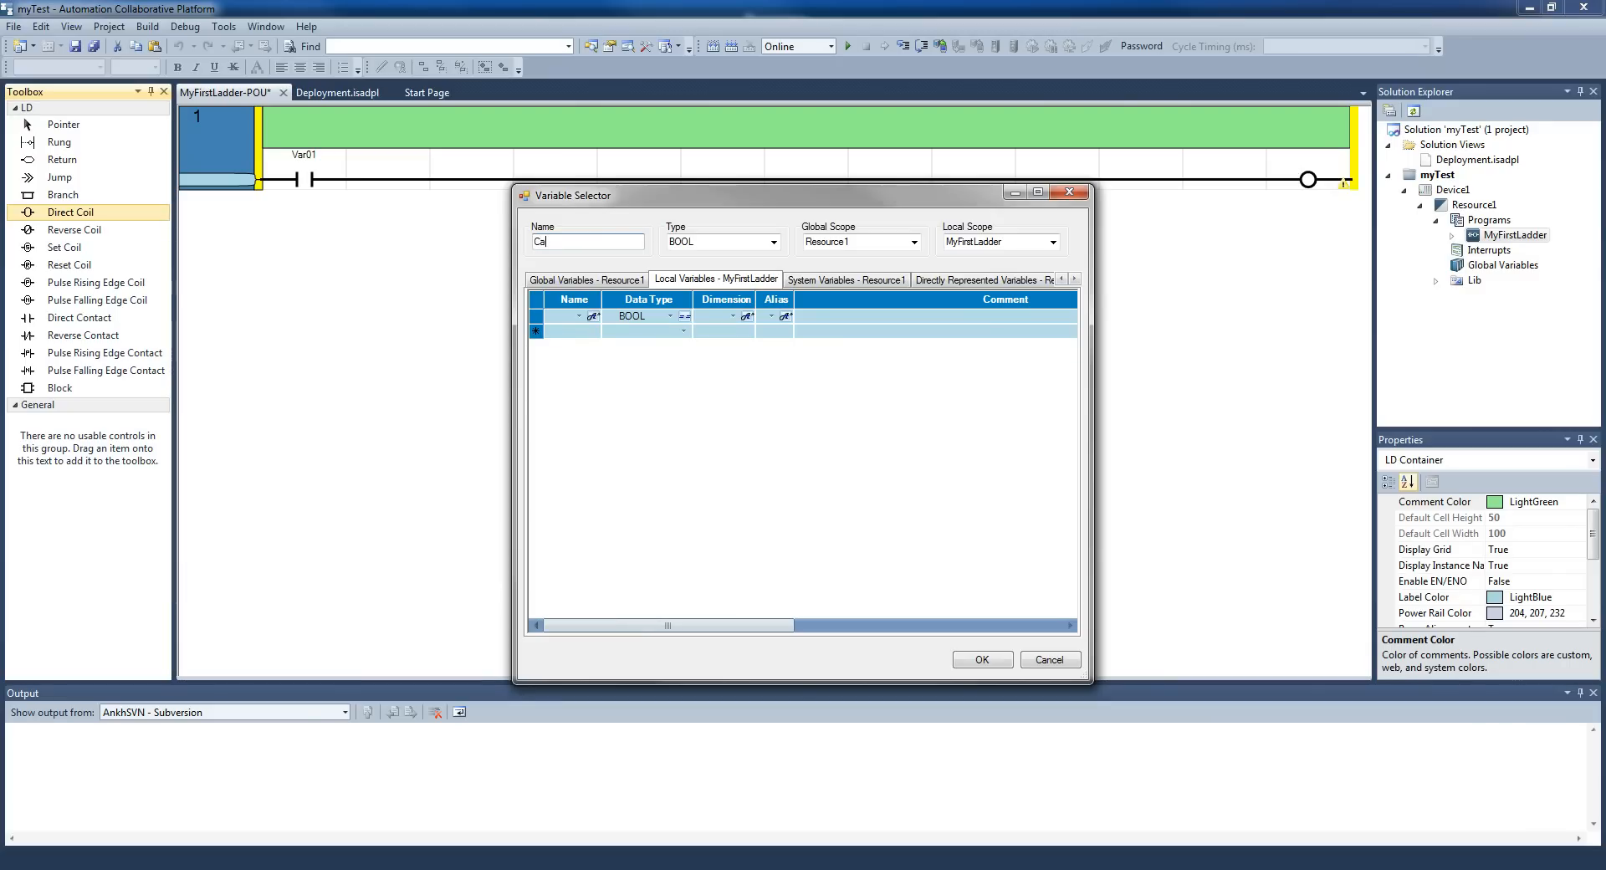
pyautogui.write('Coil01')
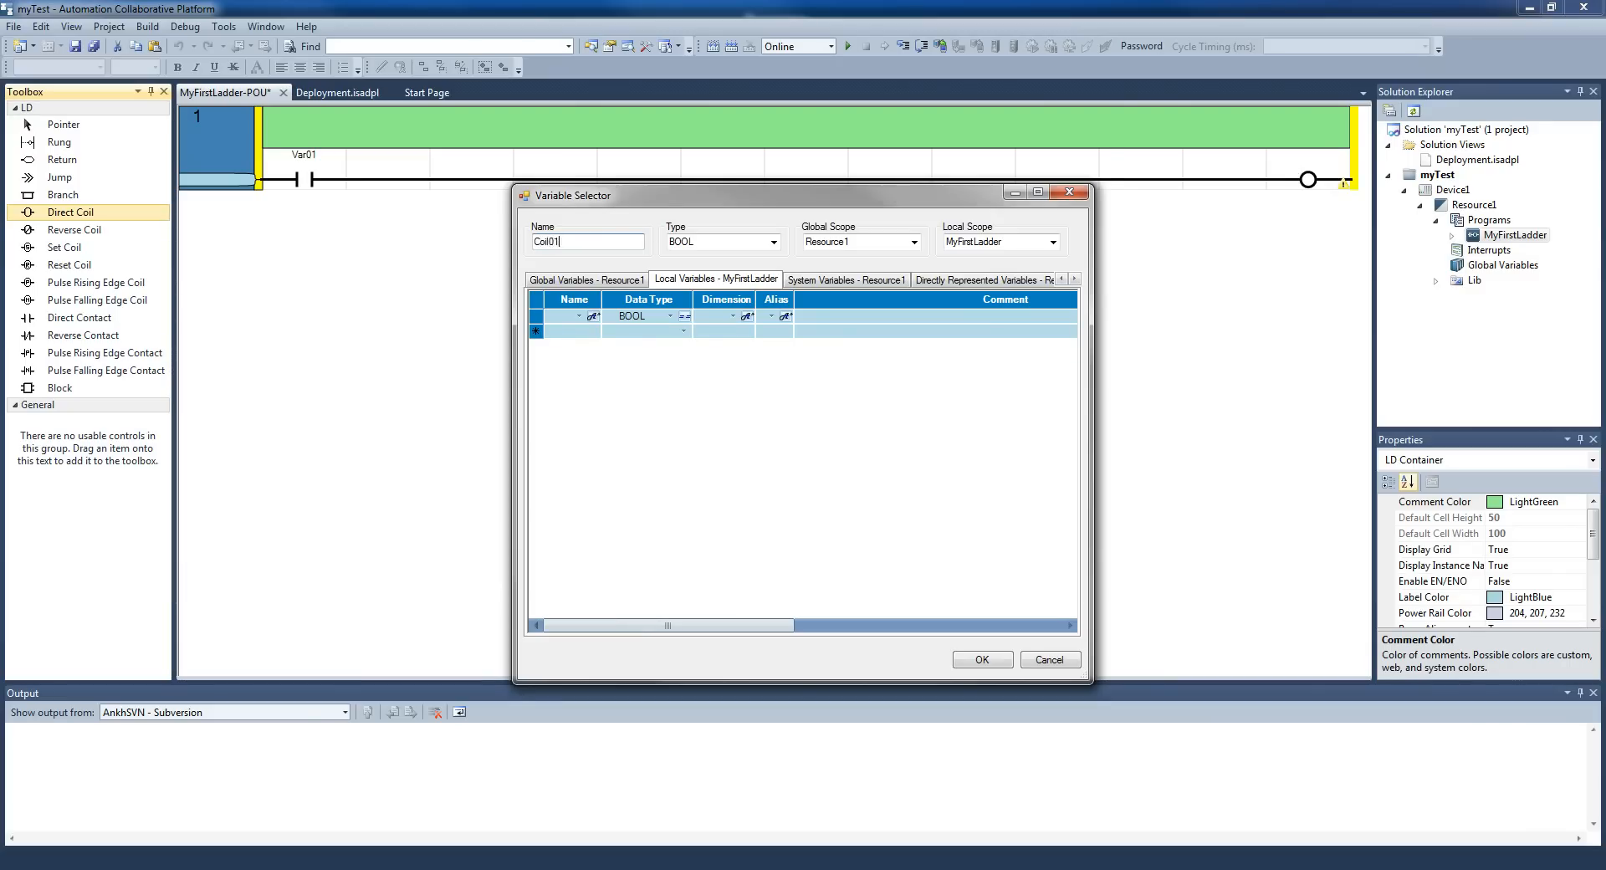
pyautogui.click(980, 659)
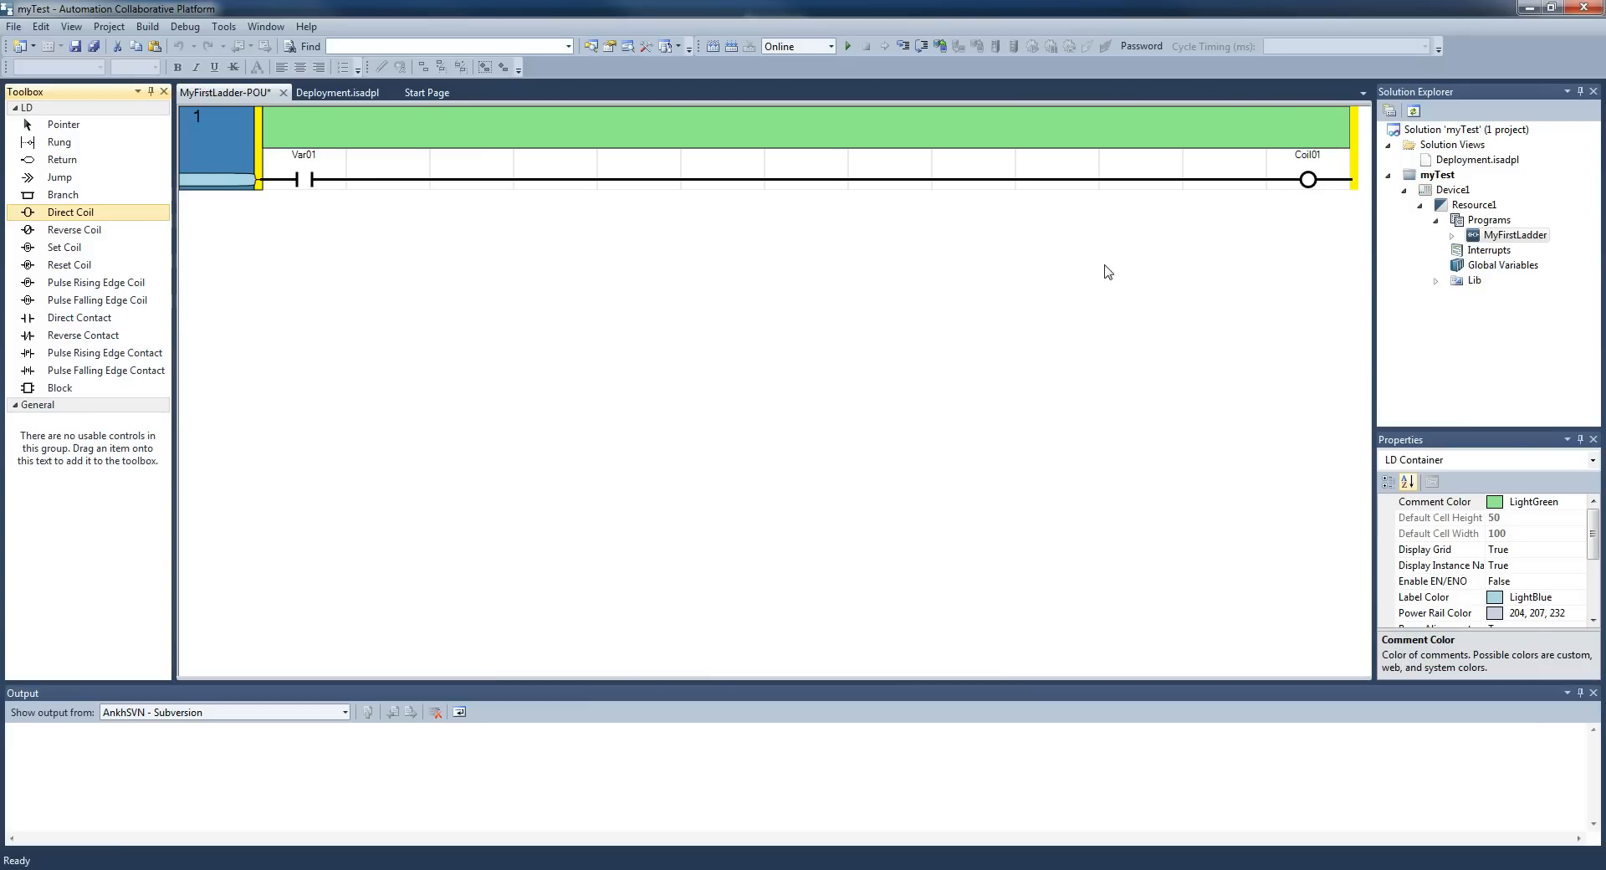
pyautogui.moveTo(883, 277)
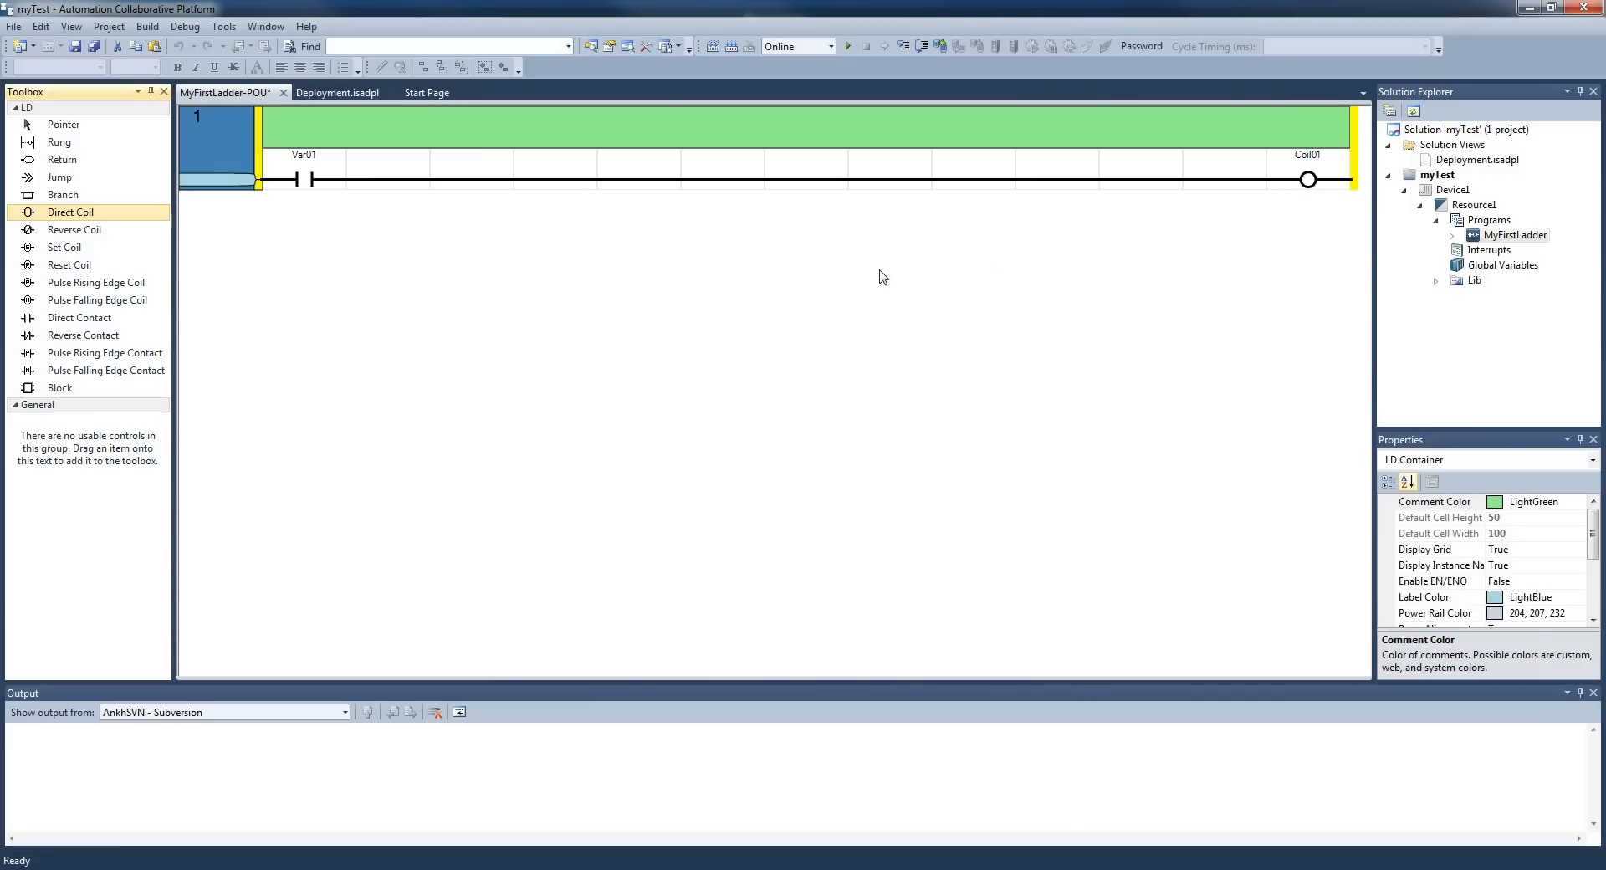